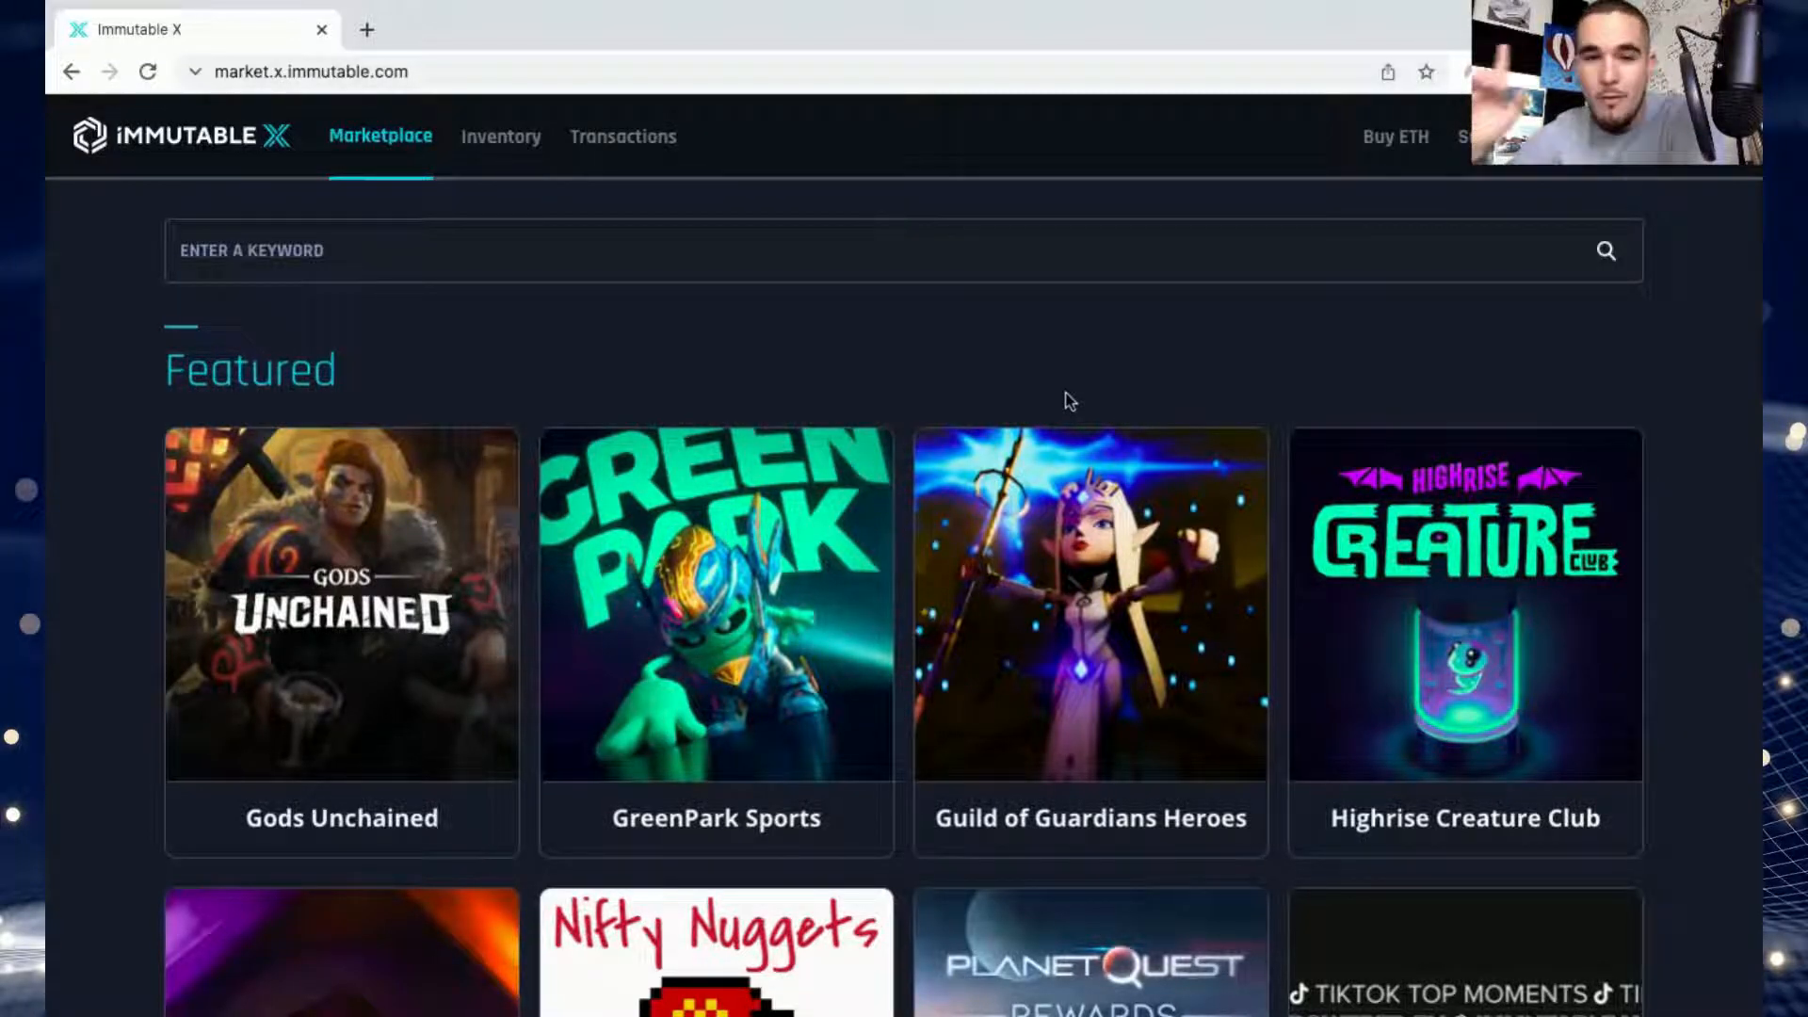
{"action": "mouse_move", "coordinate": [1153, 441]}
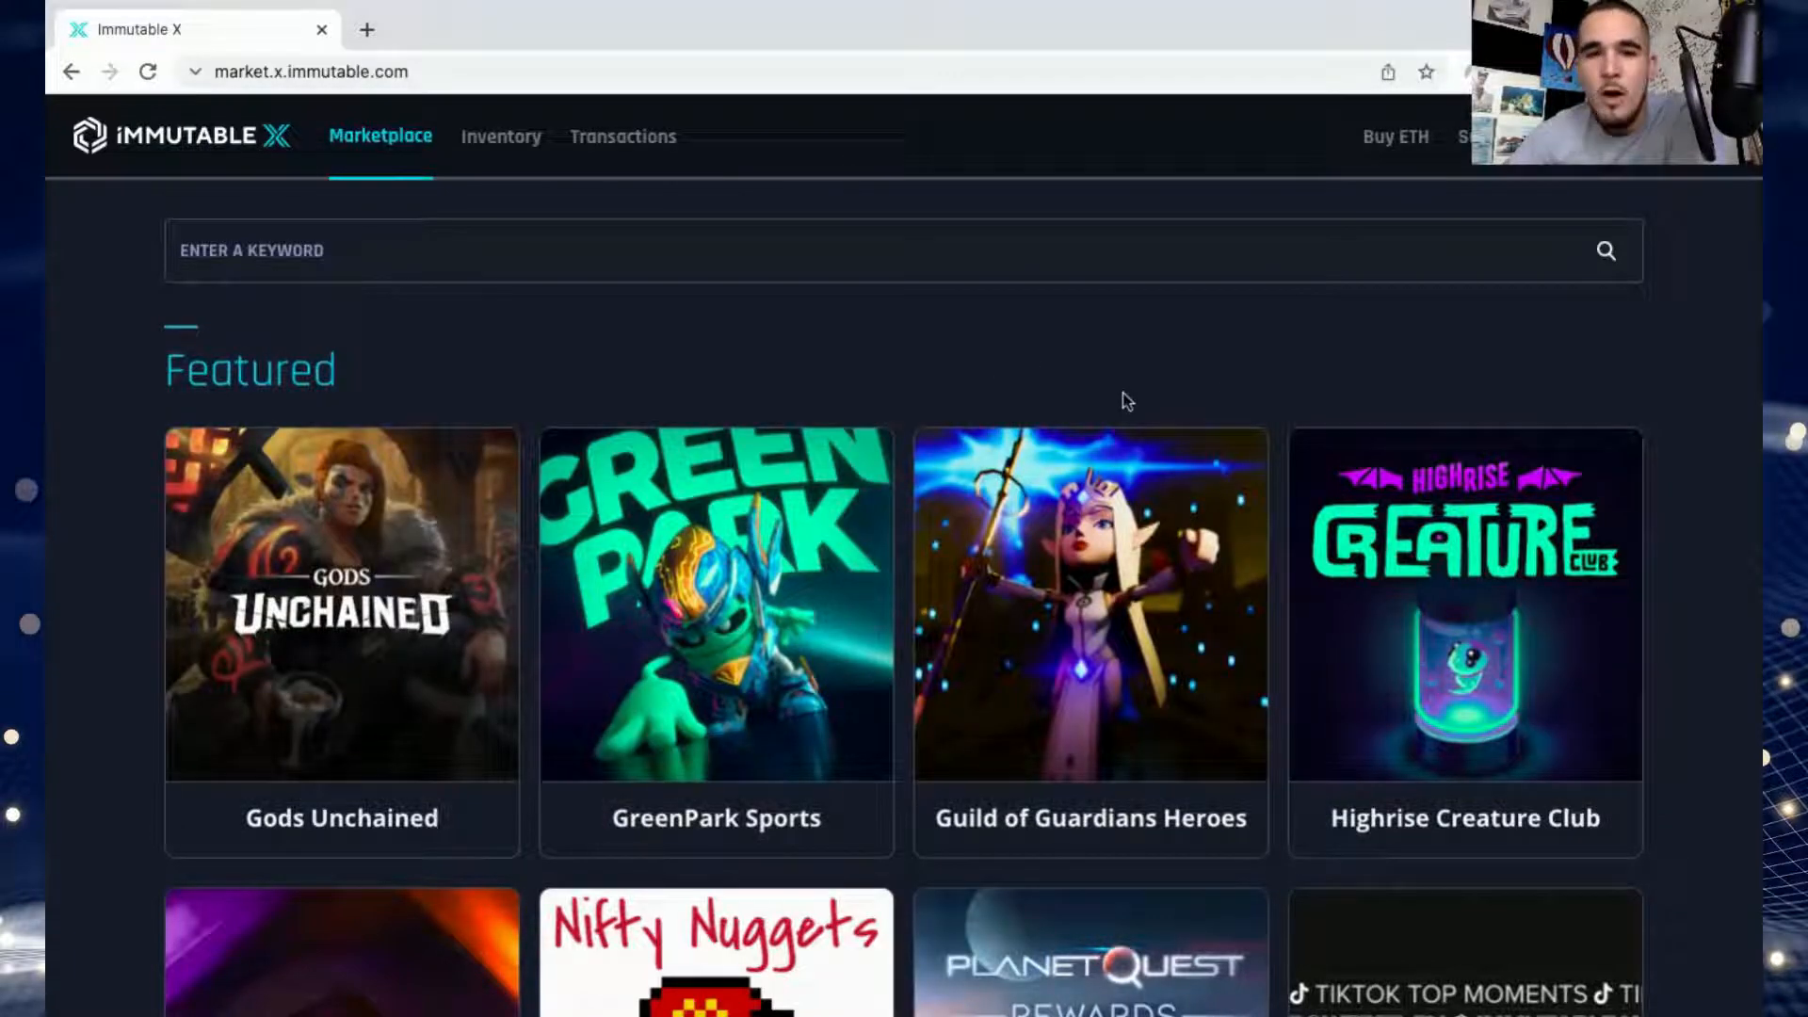
{"action": "mouse_move", "coordinate": [832, 358]}
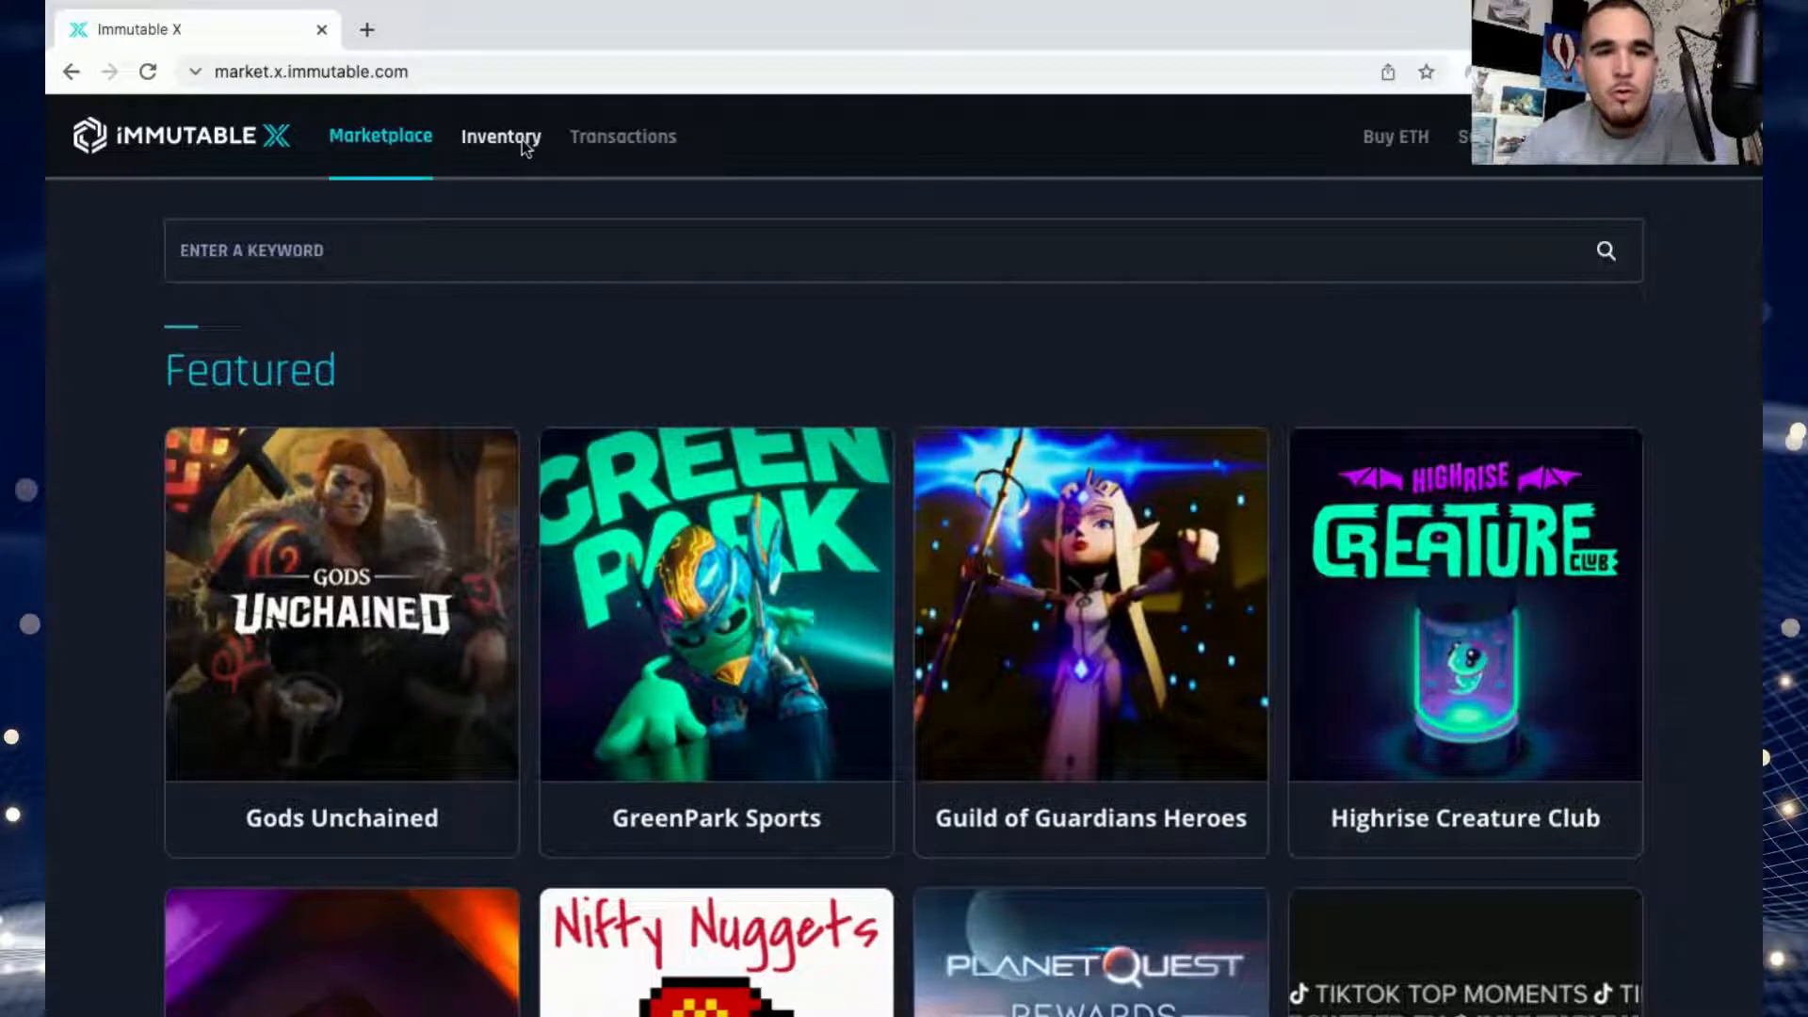
Go to your Inventory to see the owned MSGP #2 Moonshot Garage NFT.
{"action": "left_click", "coordinate": [501, 135]}
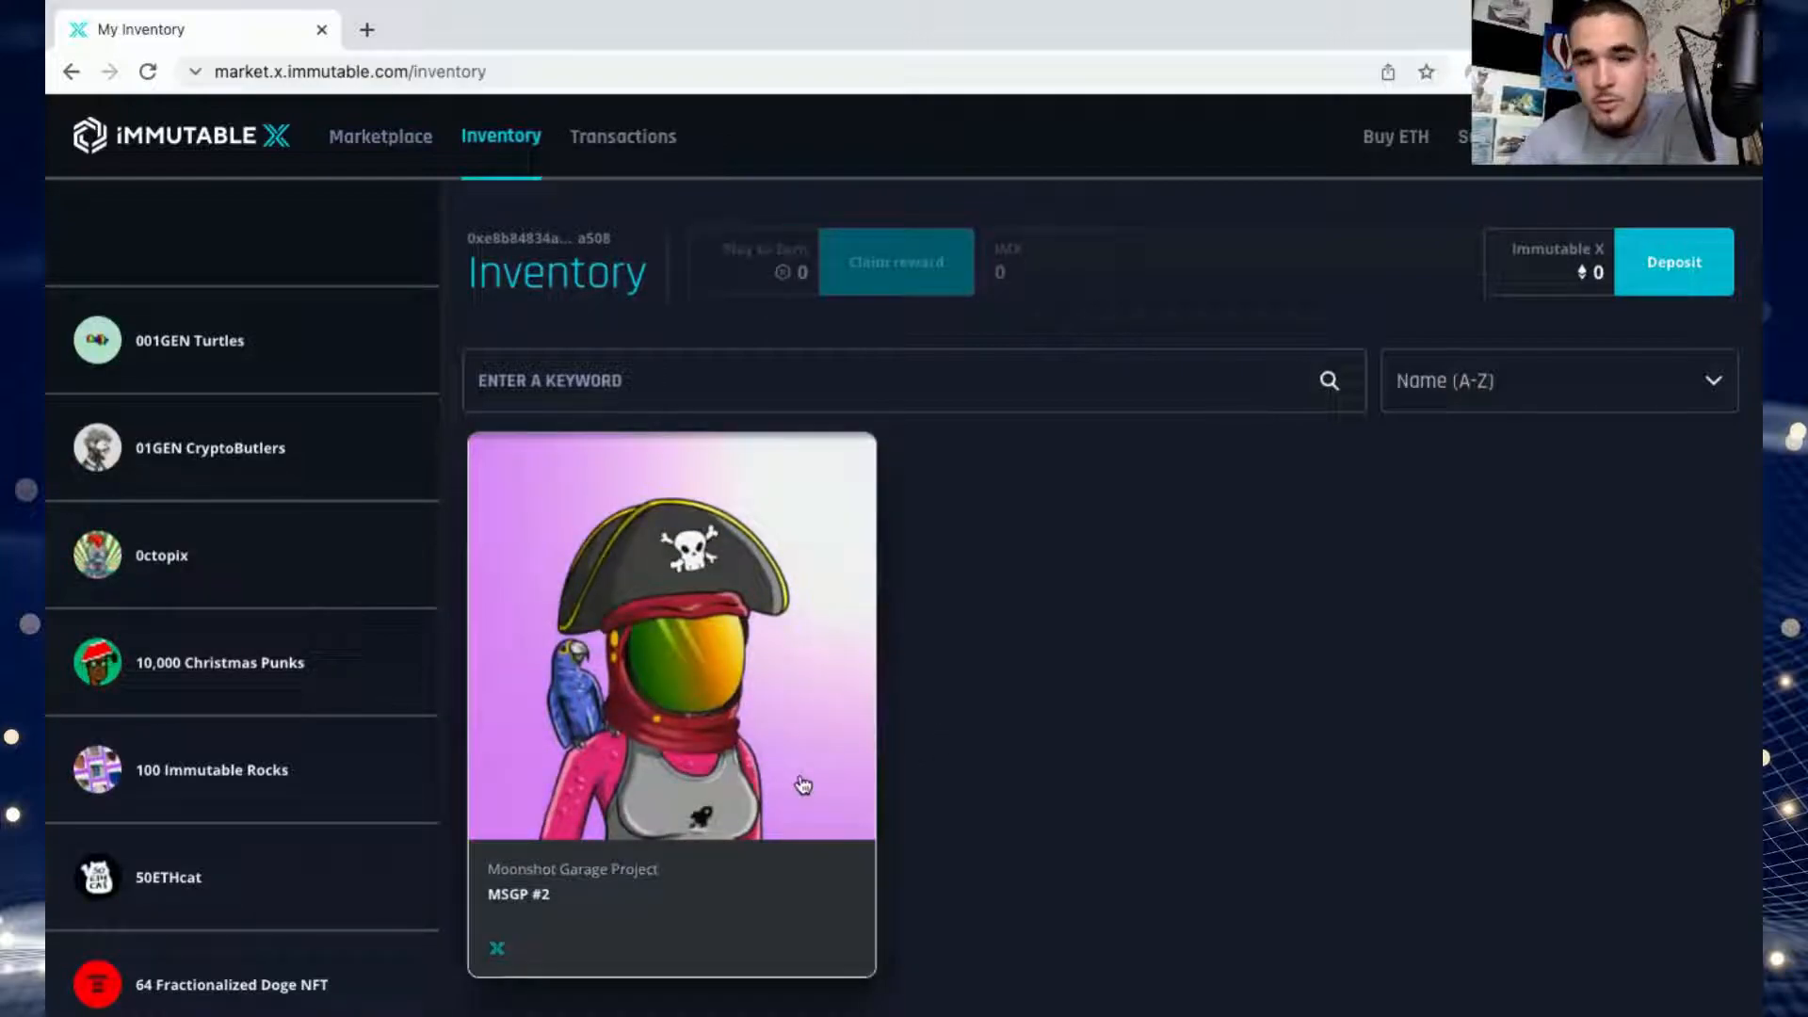
{"action": "mouse_move", "coordinate": [985, 697]}
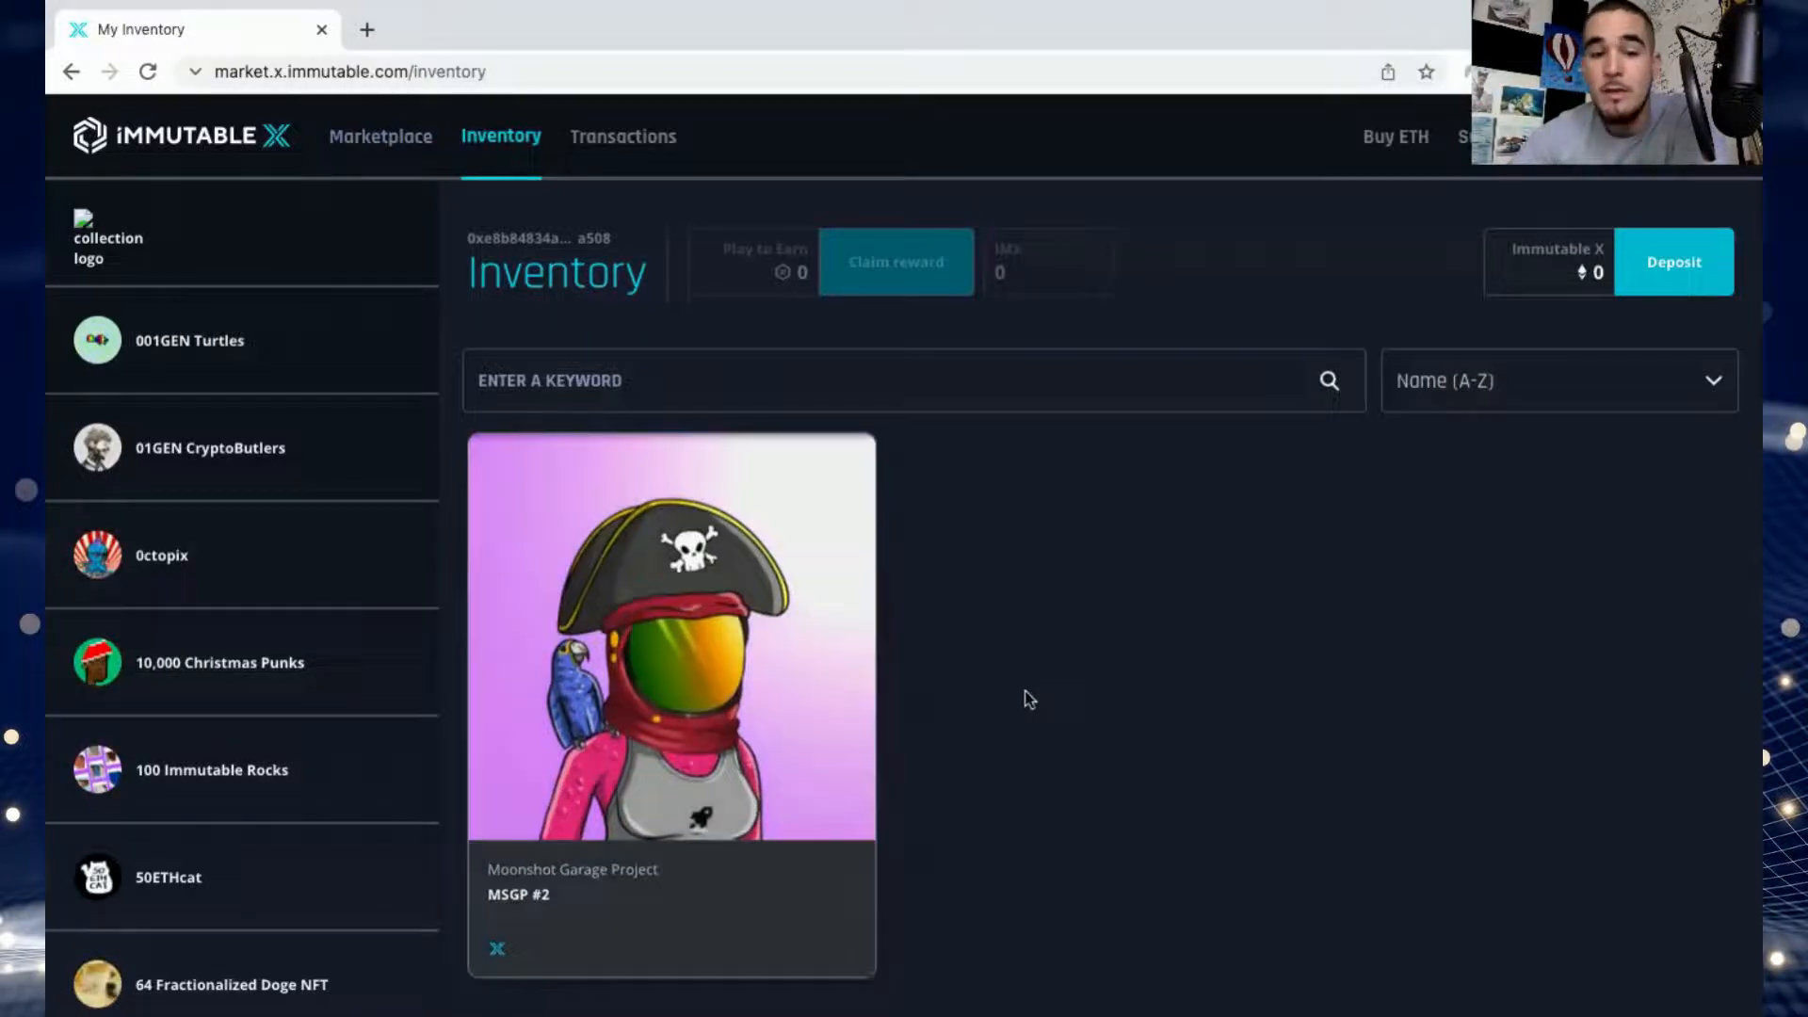
{"action": "mouse_move", "coordinate": [674, 727]}
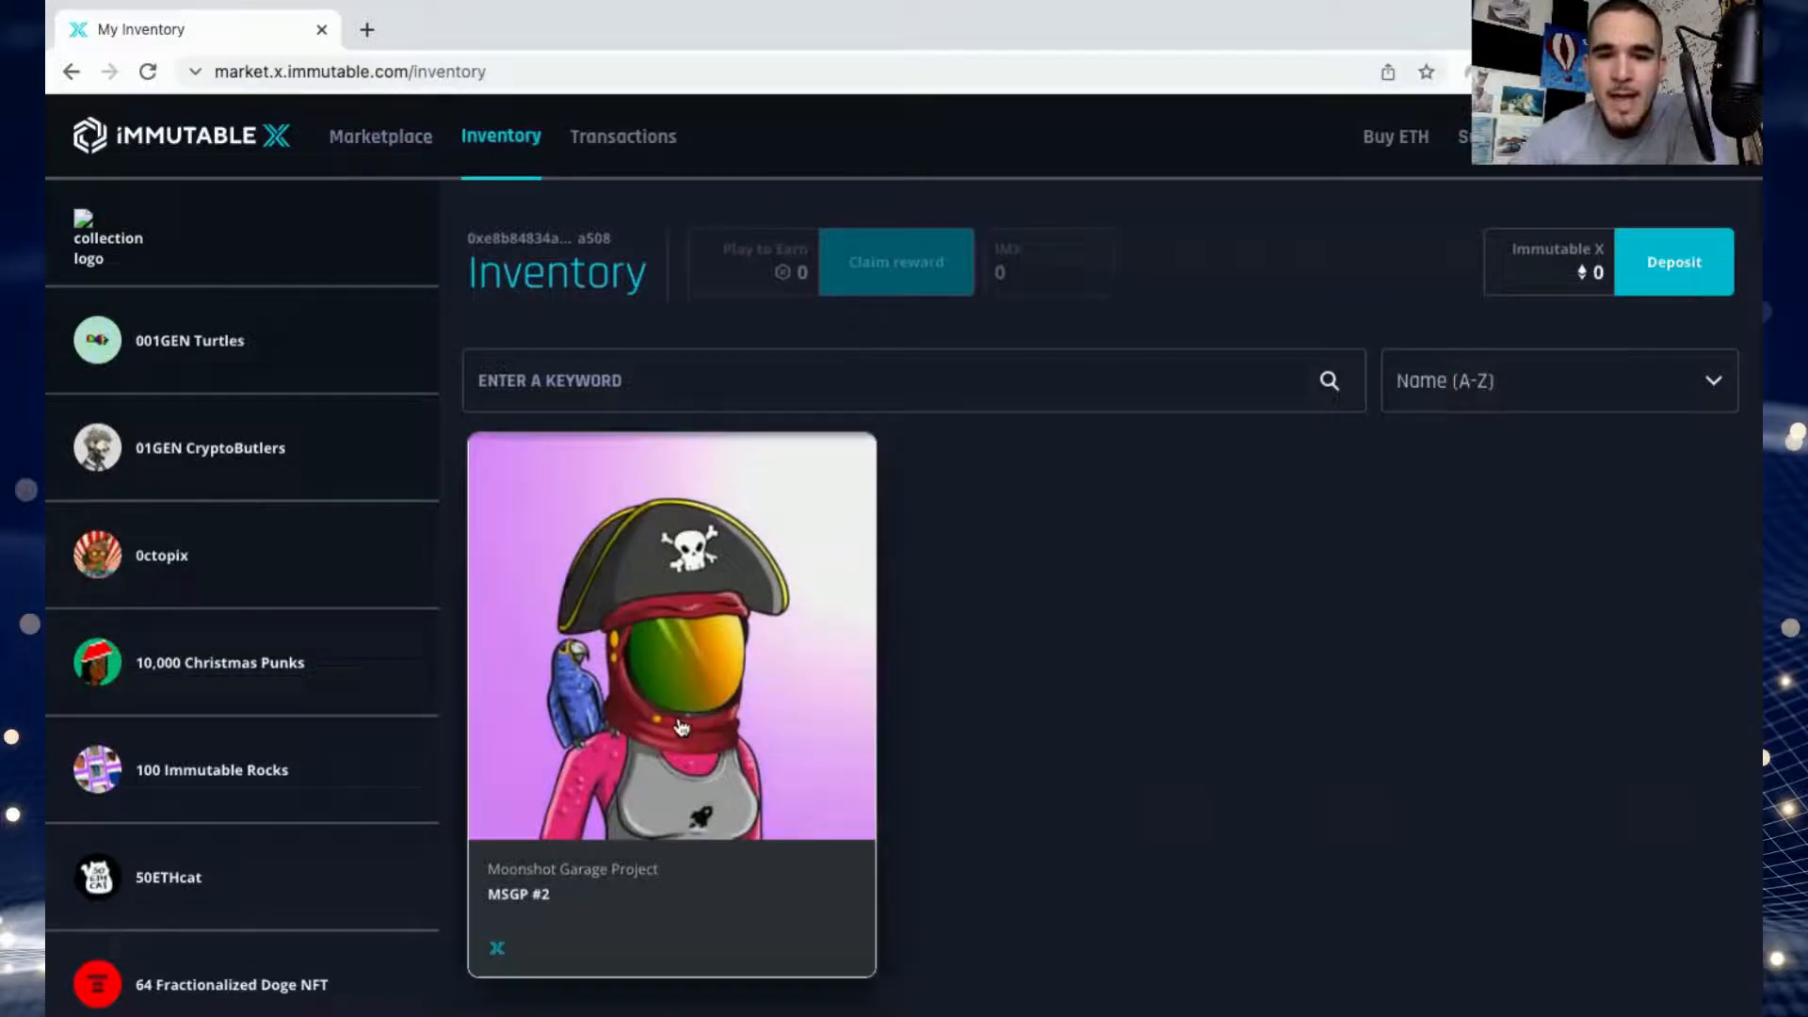
{"action": "mouse_move", "coordinate": [737, 652]}
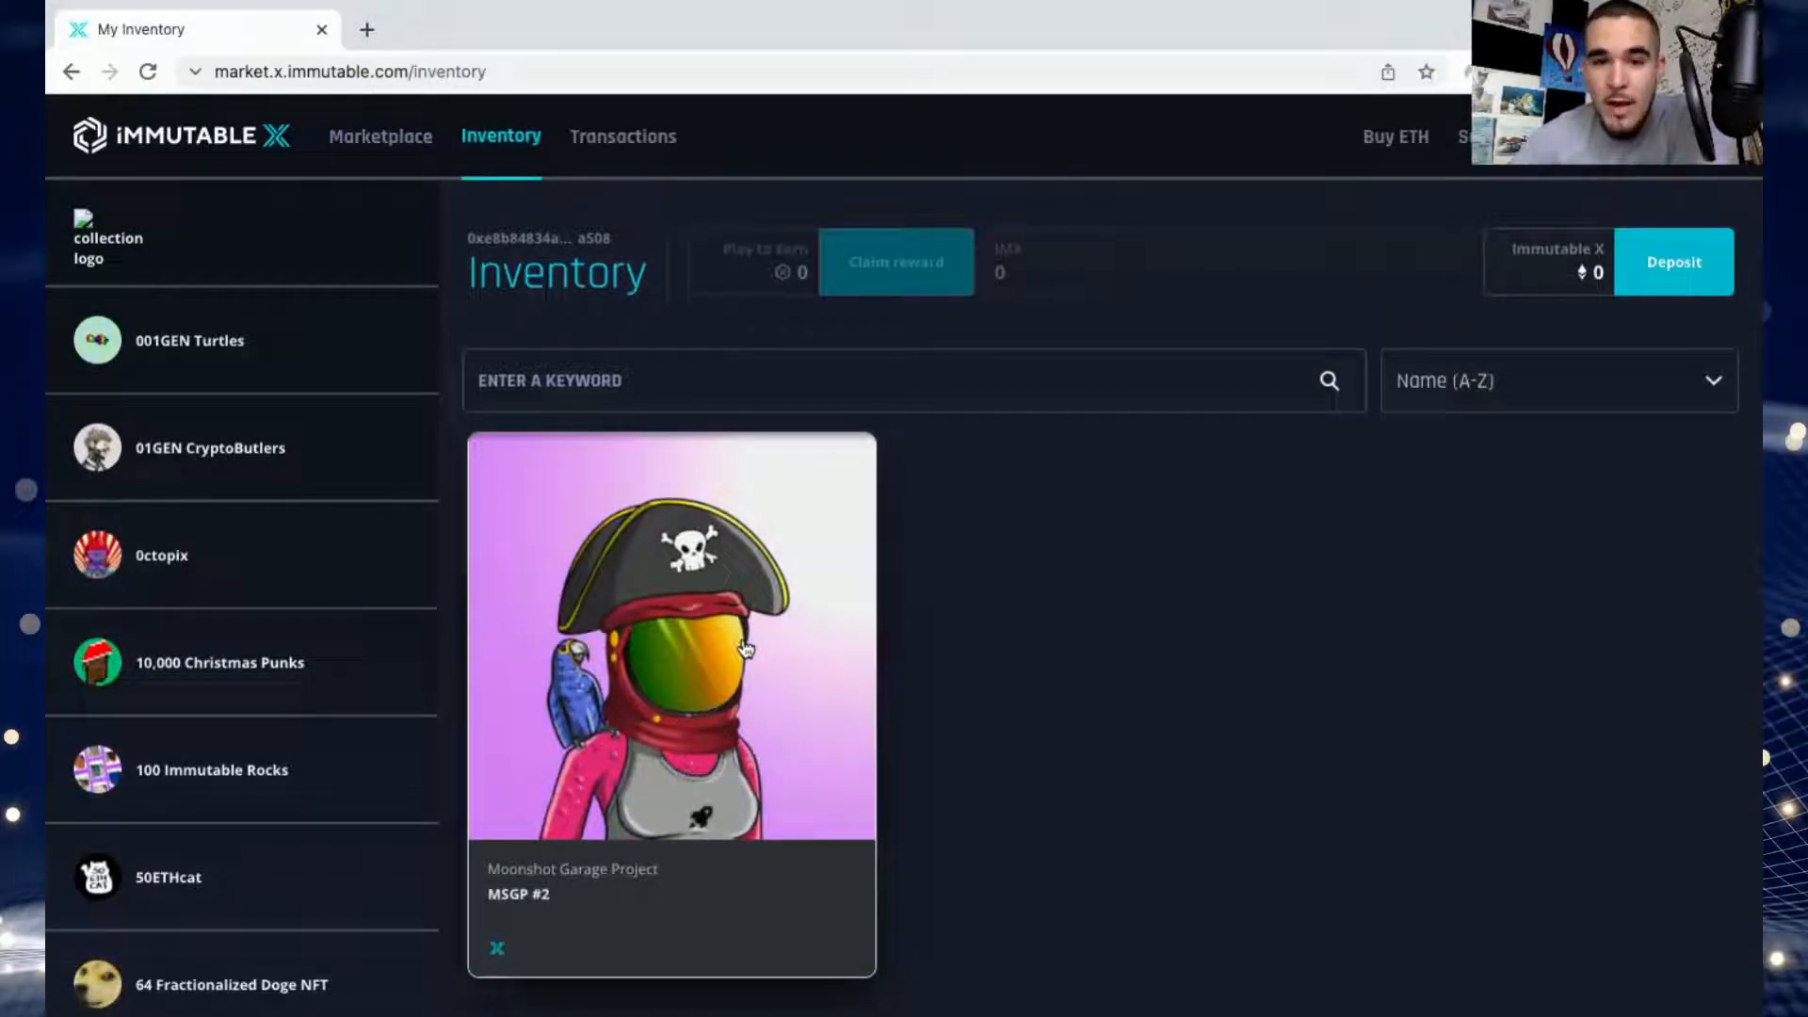
{"action": "mouse_move", "coordinate": [1092, 614]}
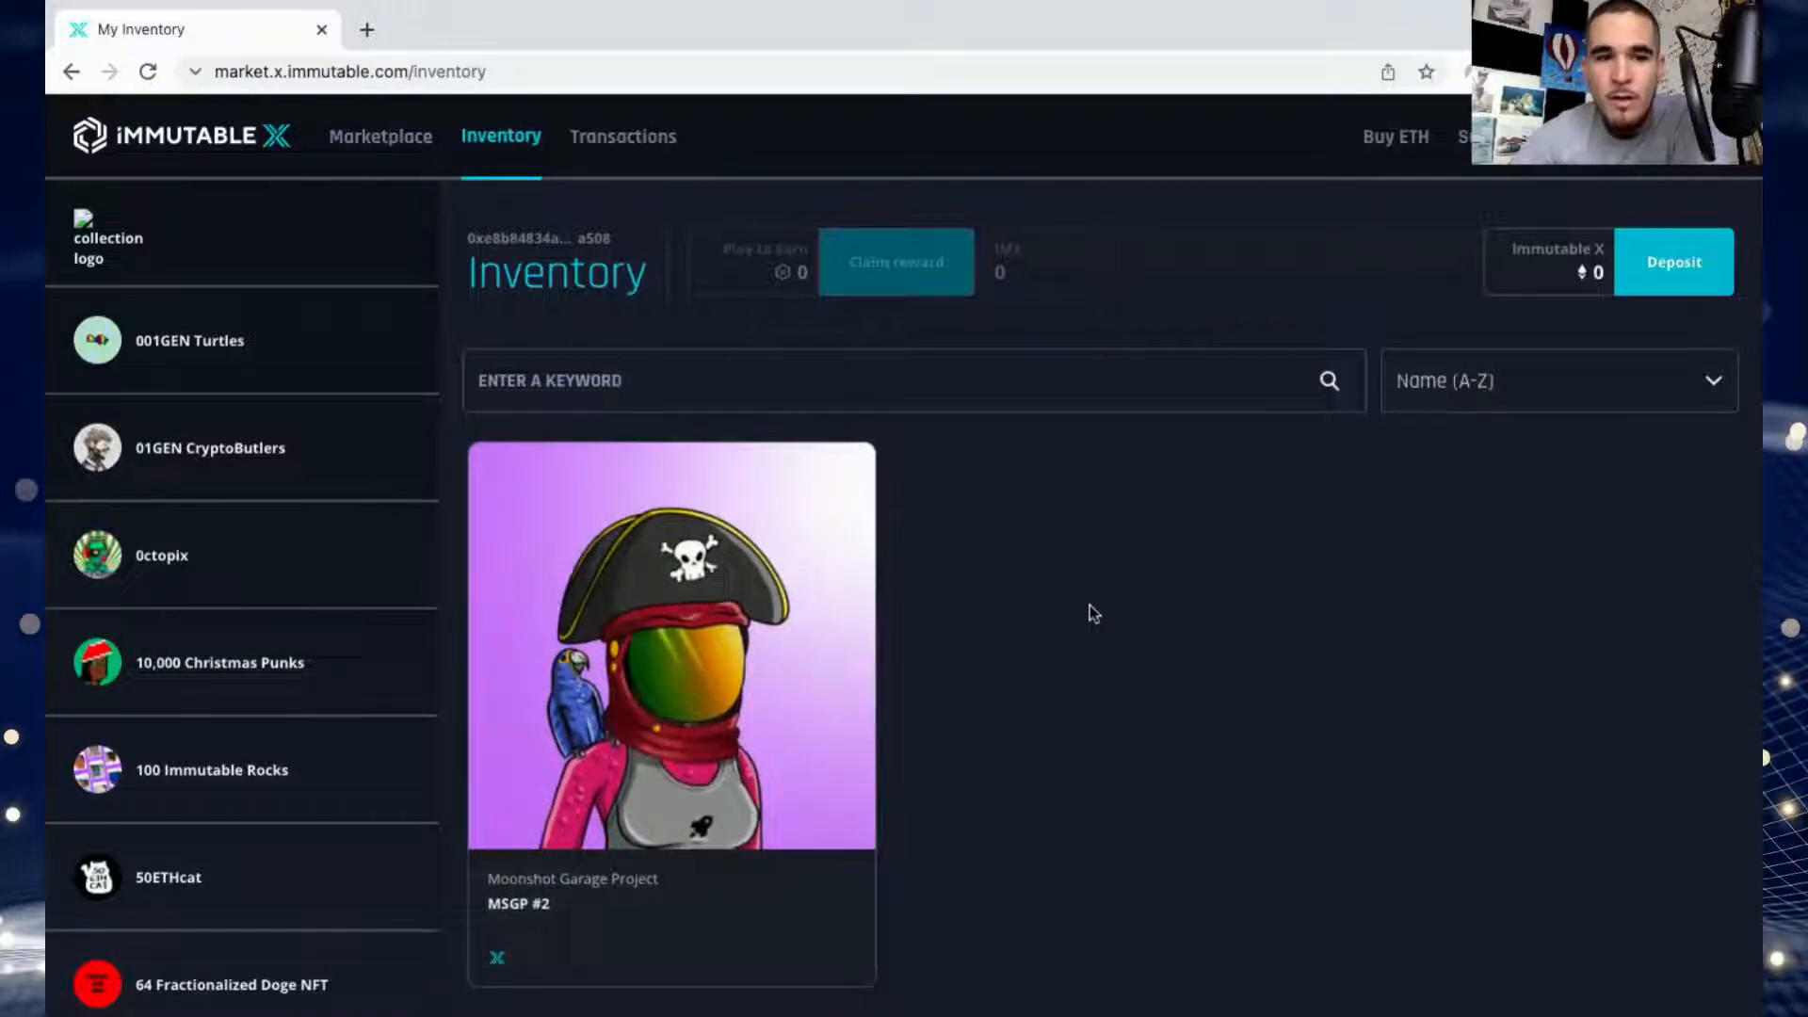
{"action": "mouse_move", "coordinate": [968, 644]}
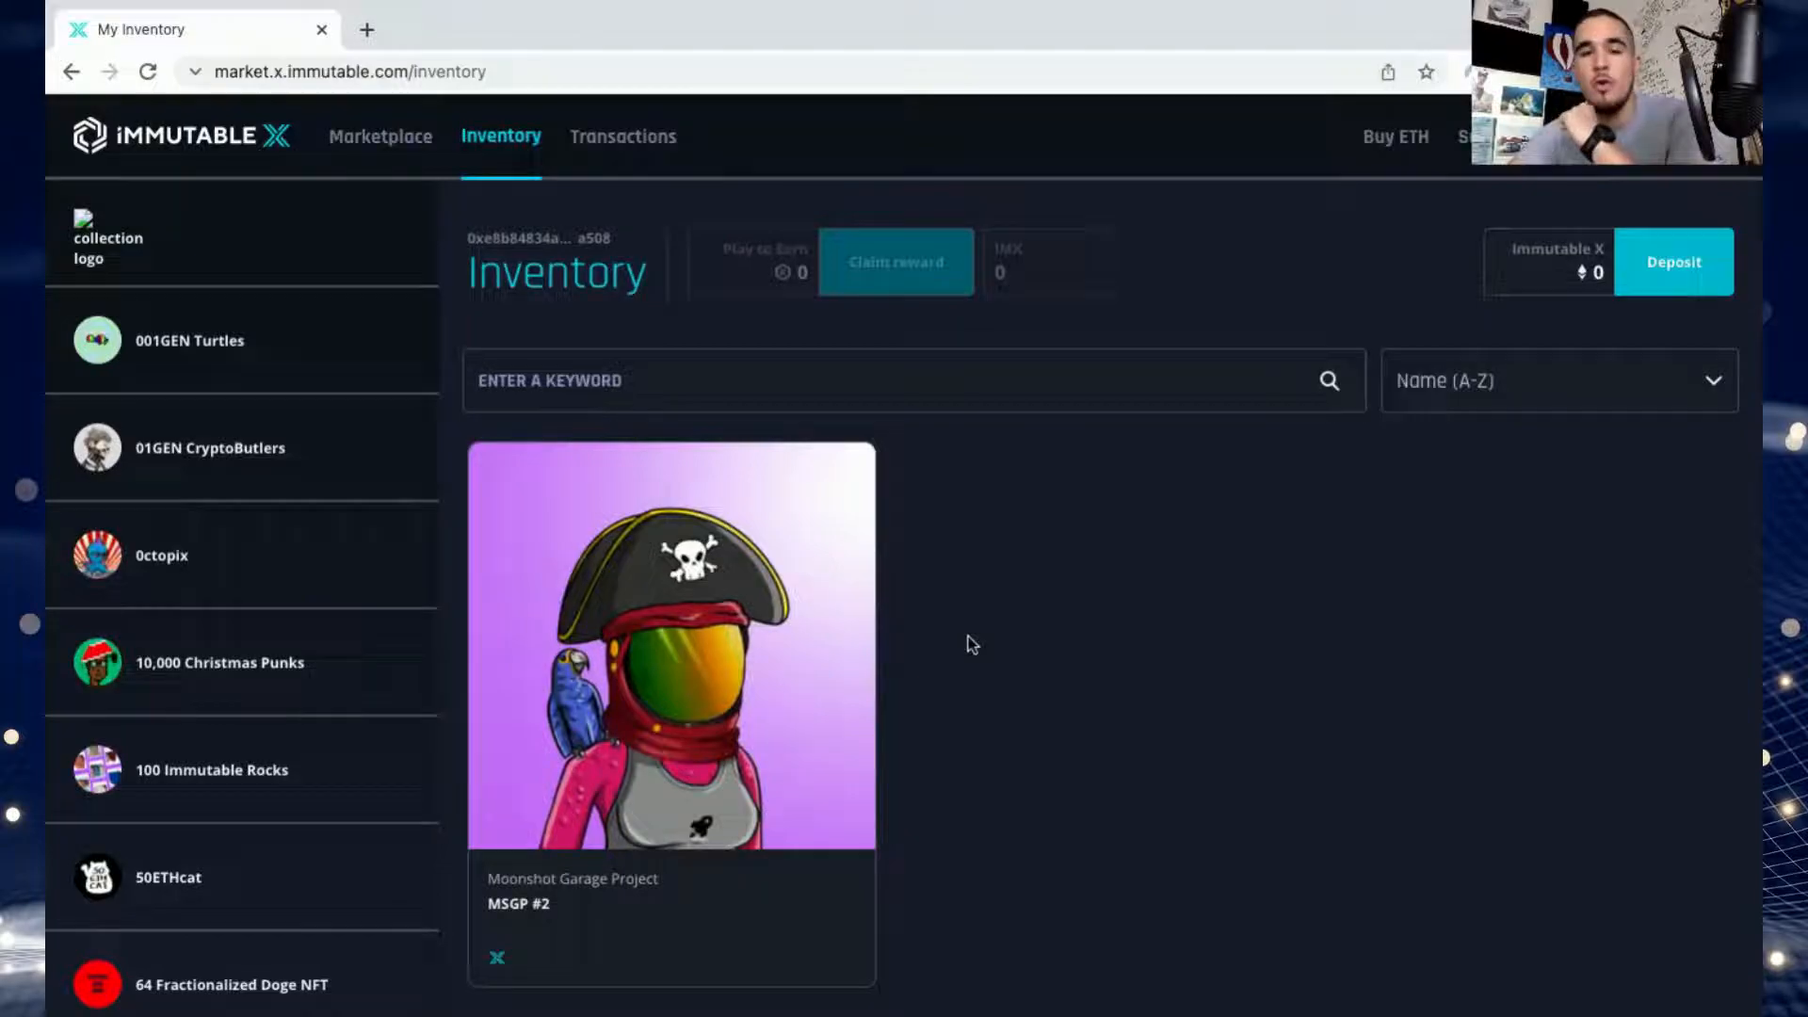
{"action": "mouse_move", "coordinate": [1006, 682]}
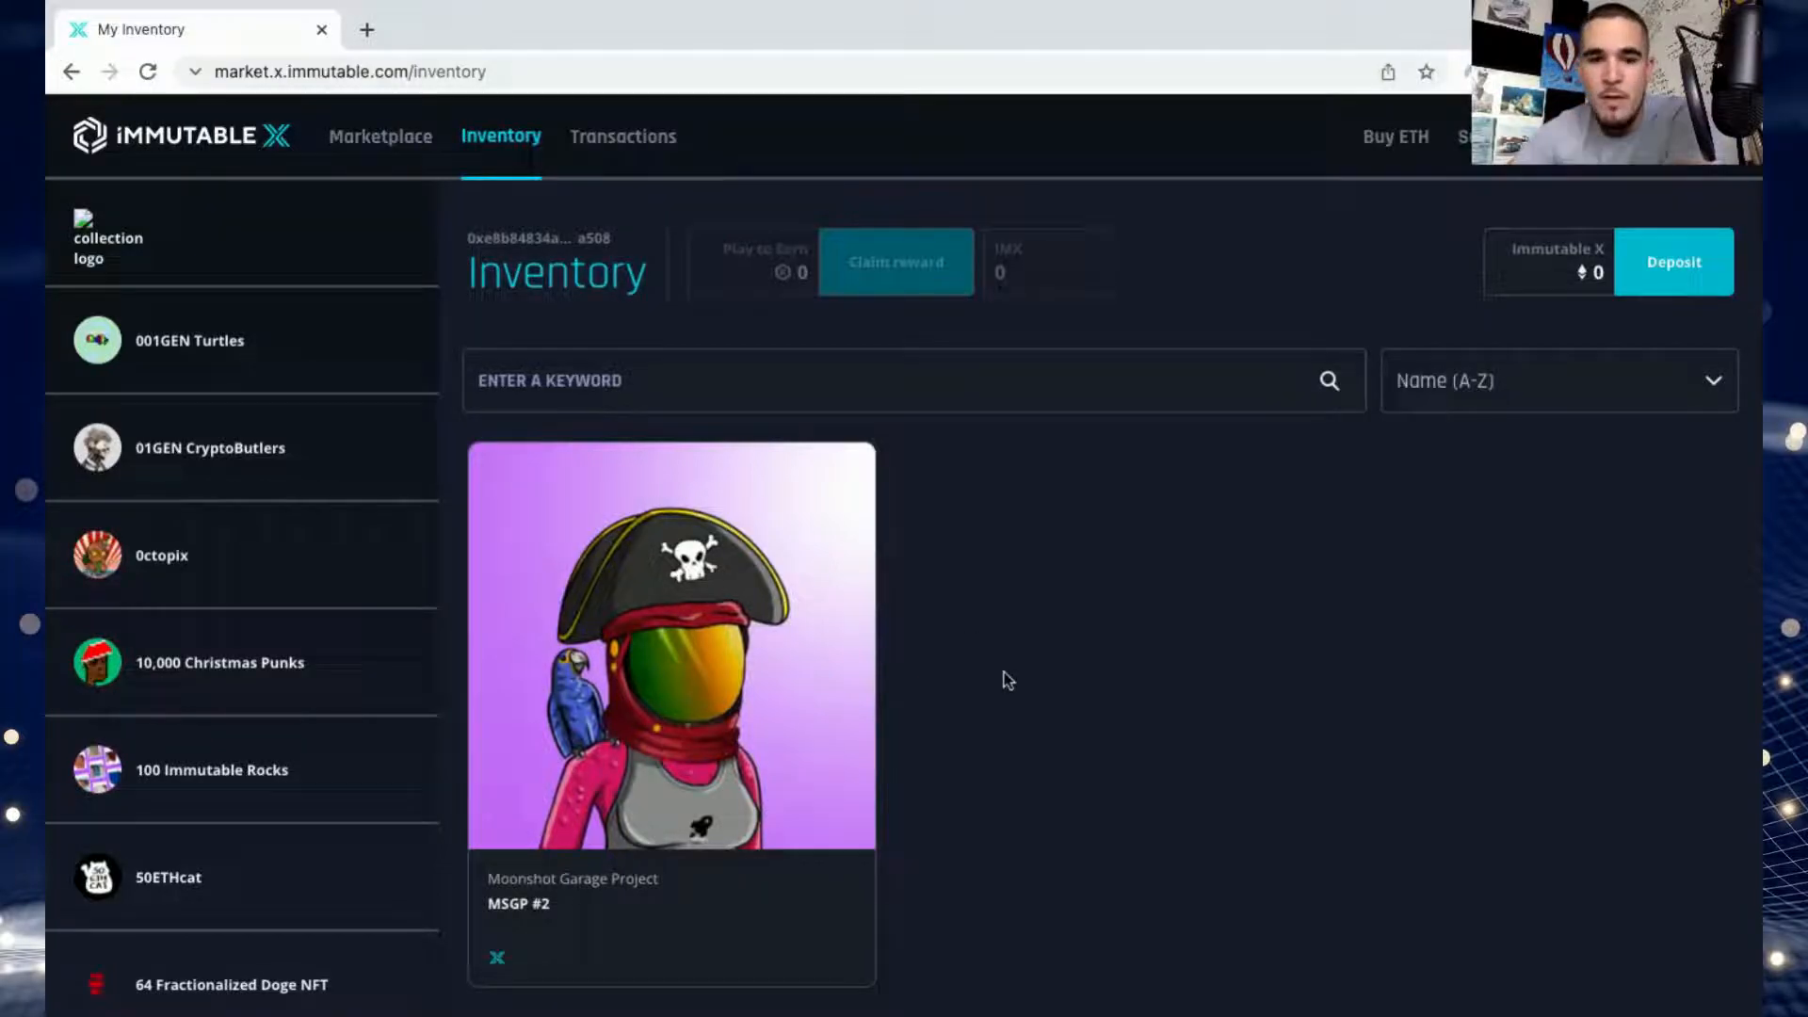
{"action": "mouse_move", "coordinate": [1311, 616]}
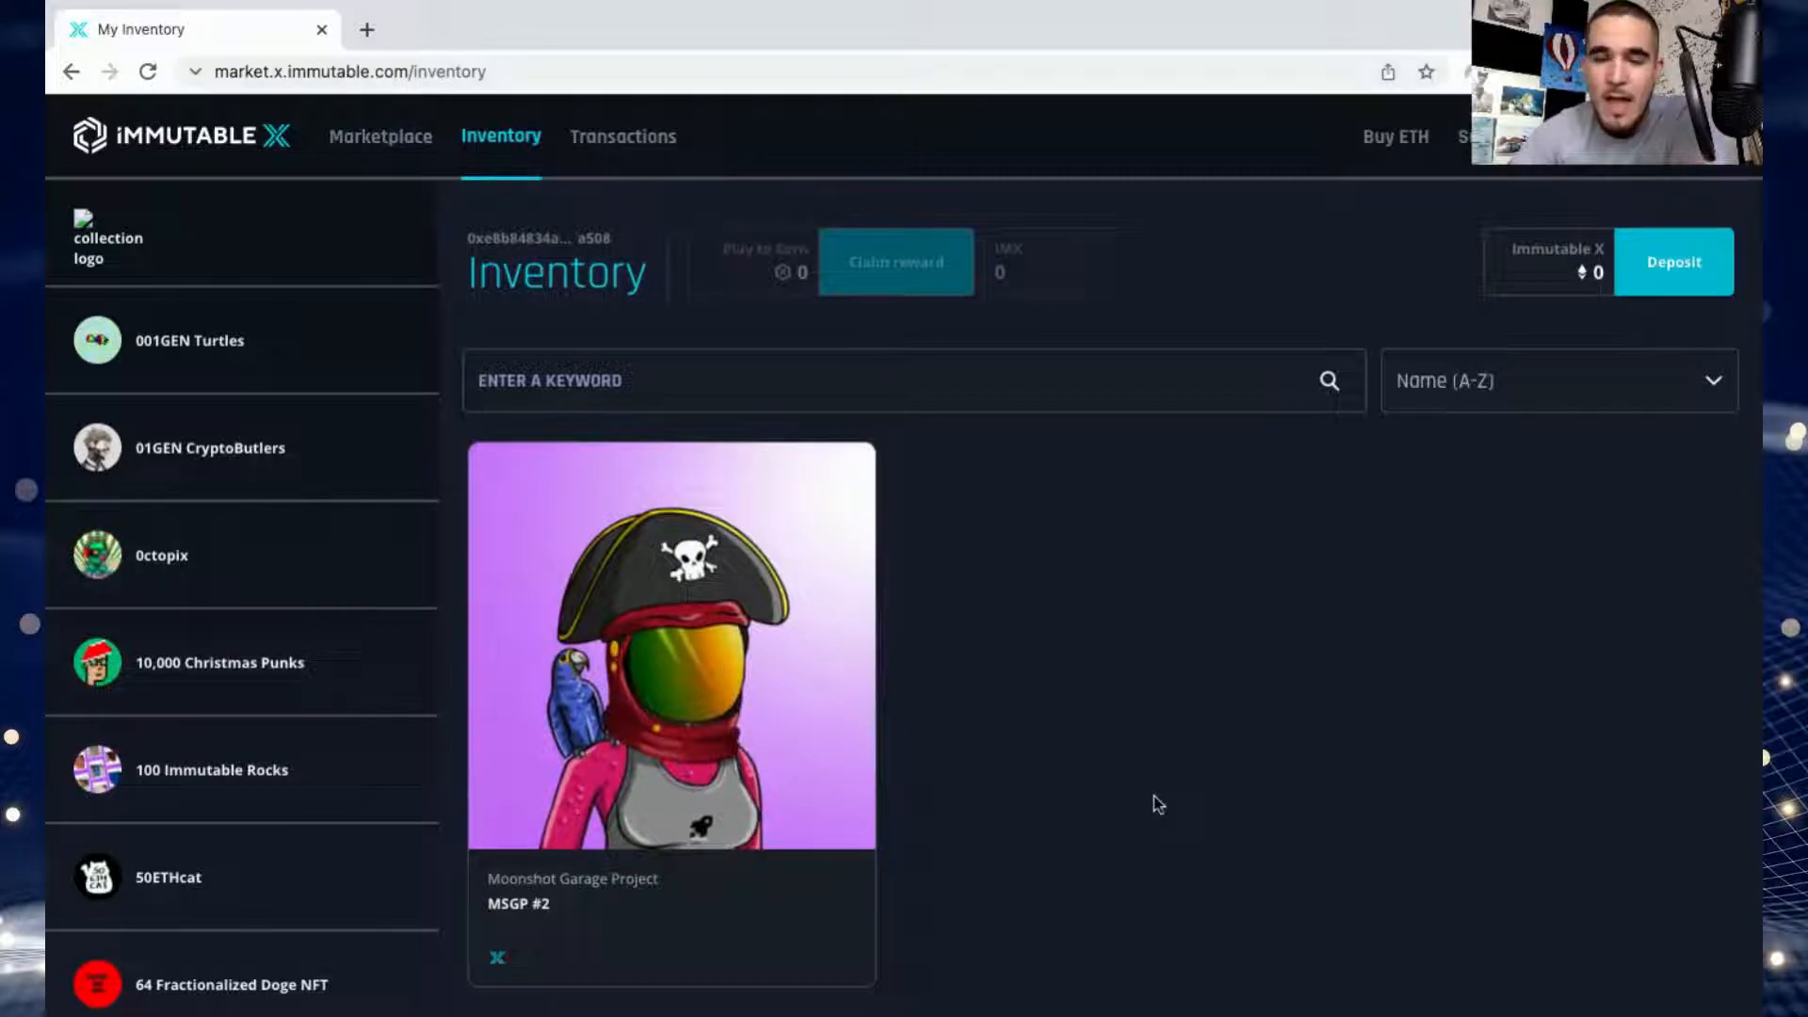
{"action": "mouse_move", "coordinate": [998, 821]}
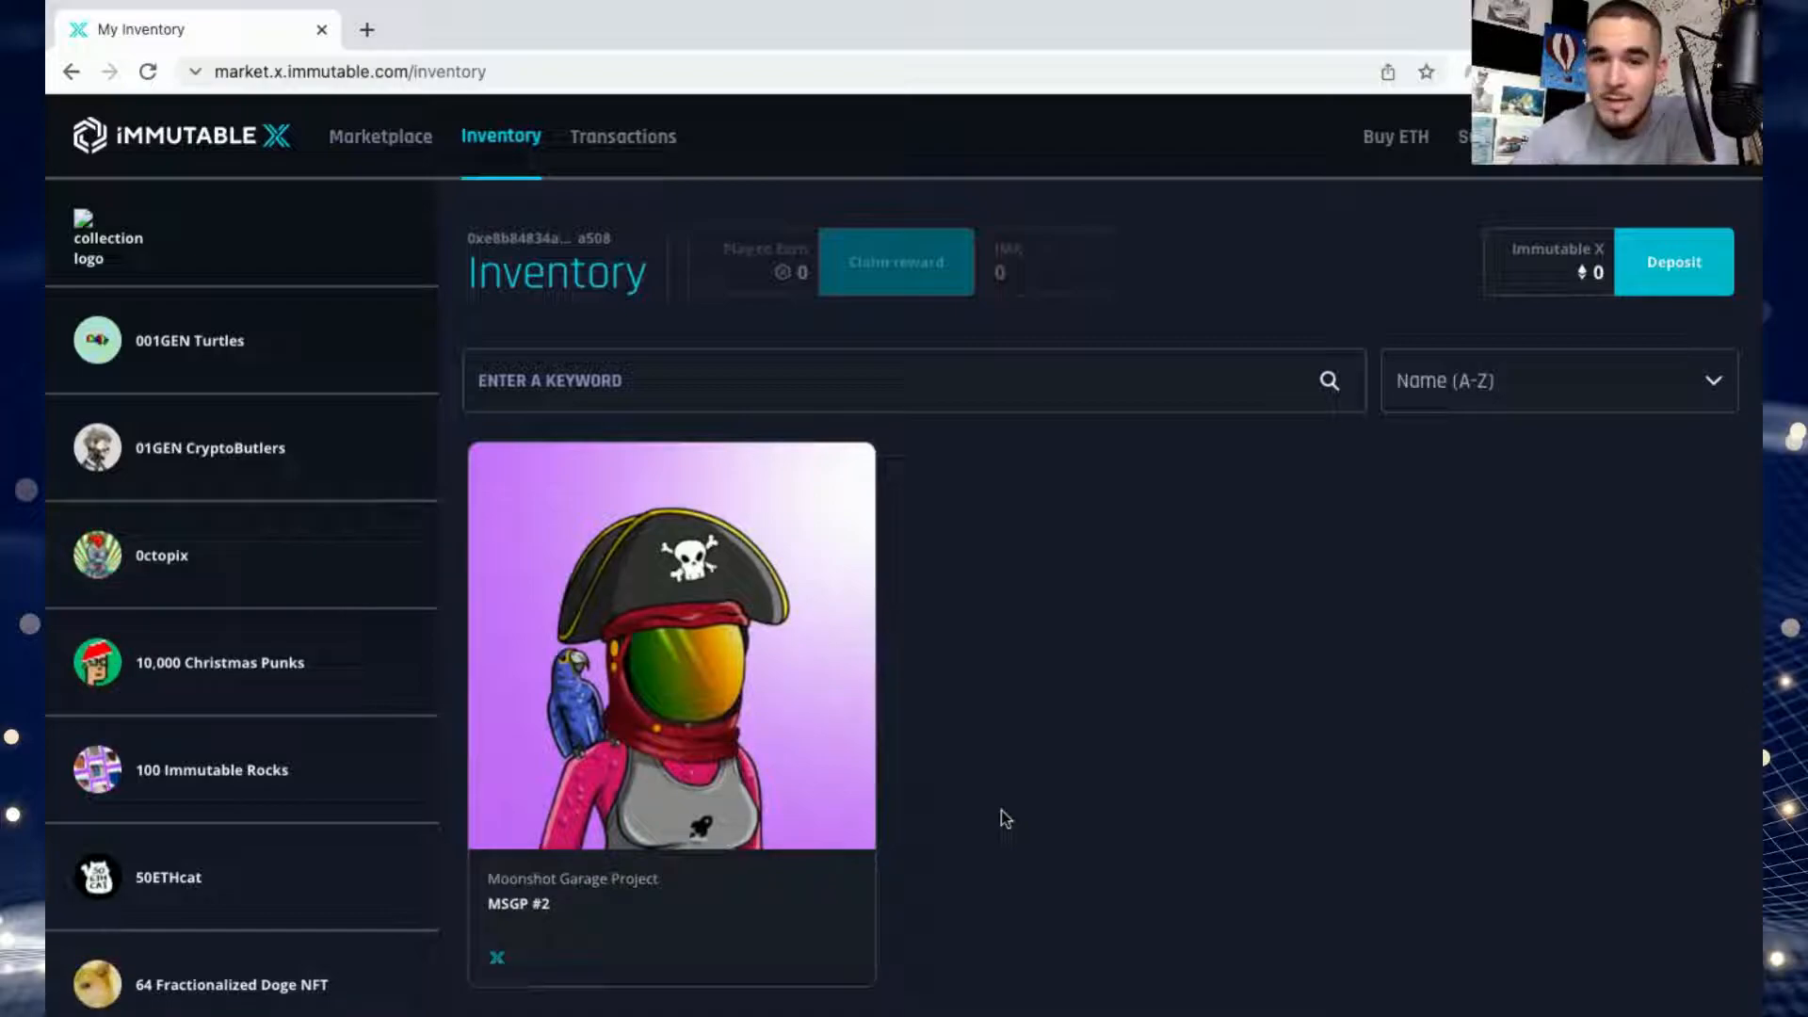
{"action": "mouse_move", "coordinate": [1072, 637]}
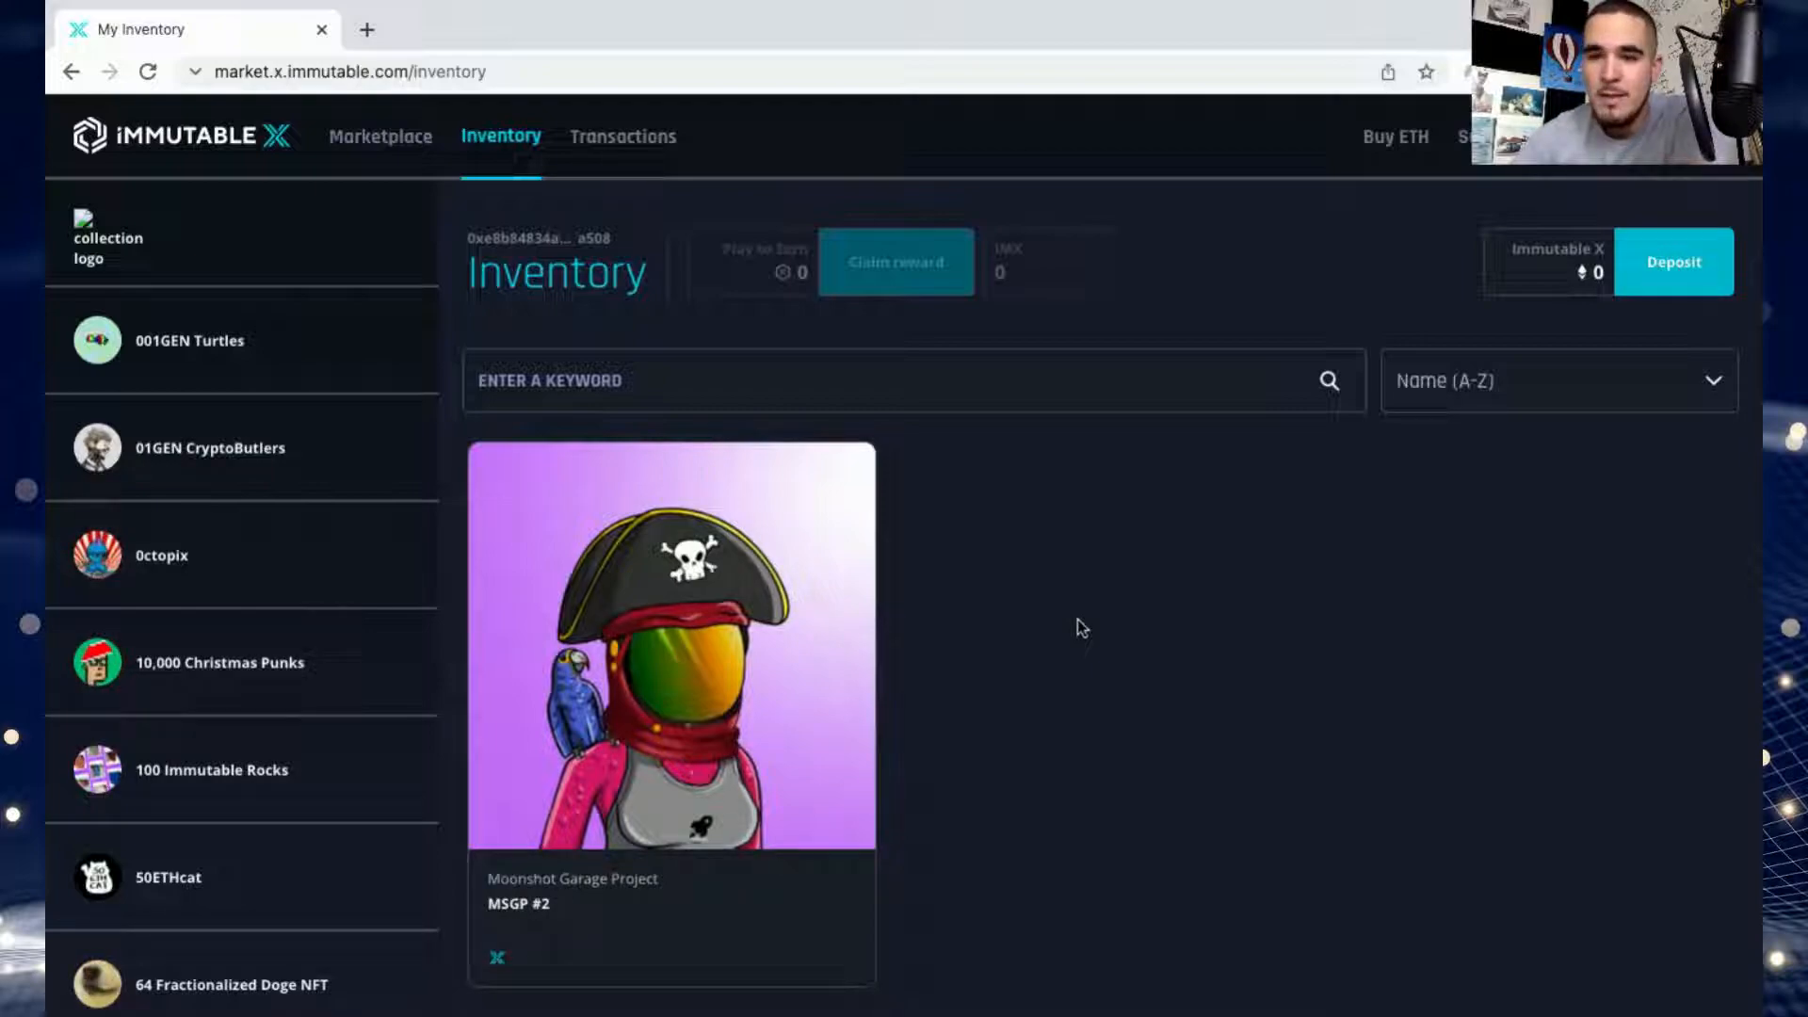
{"action": "mouse_move", "coordinate": [1109, 670]}
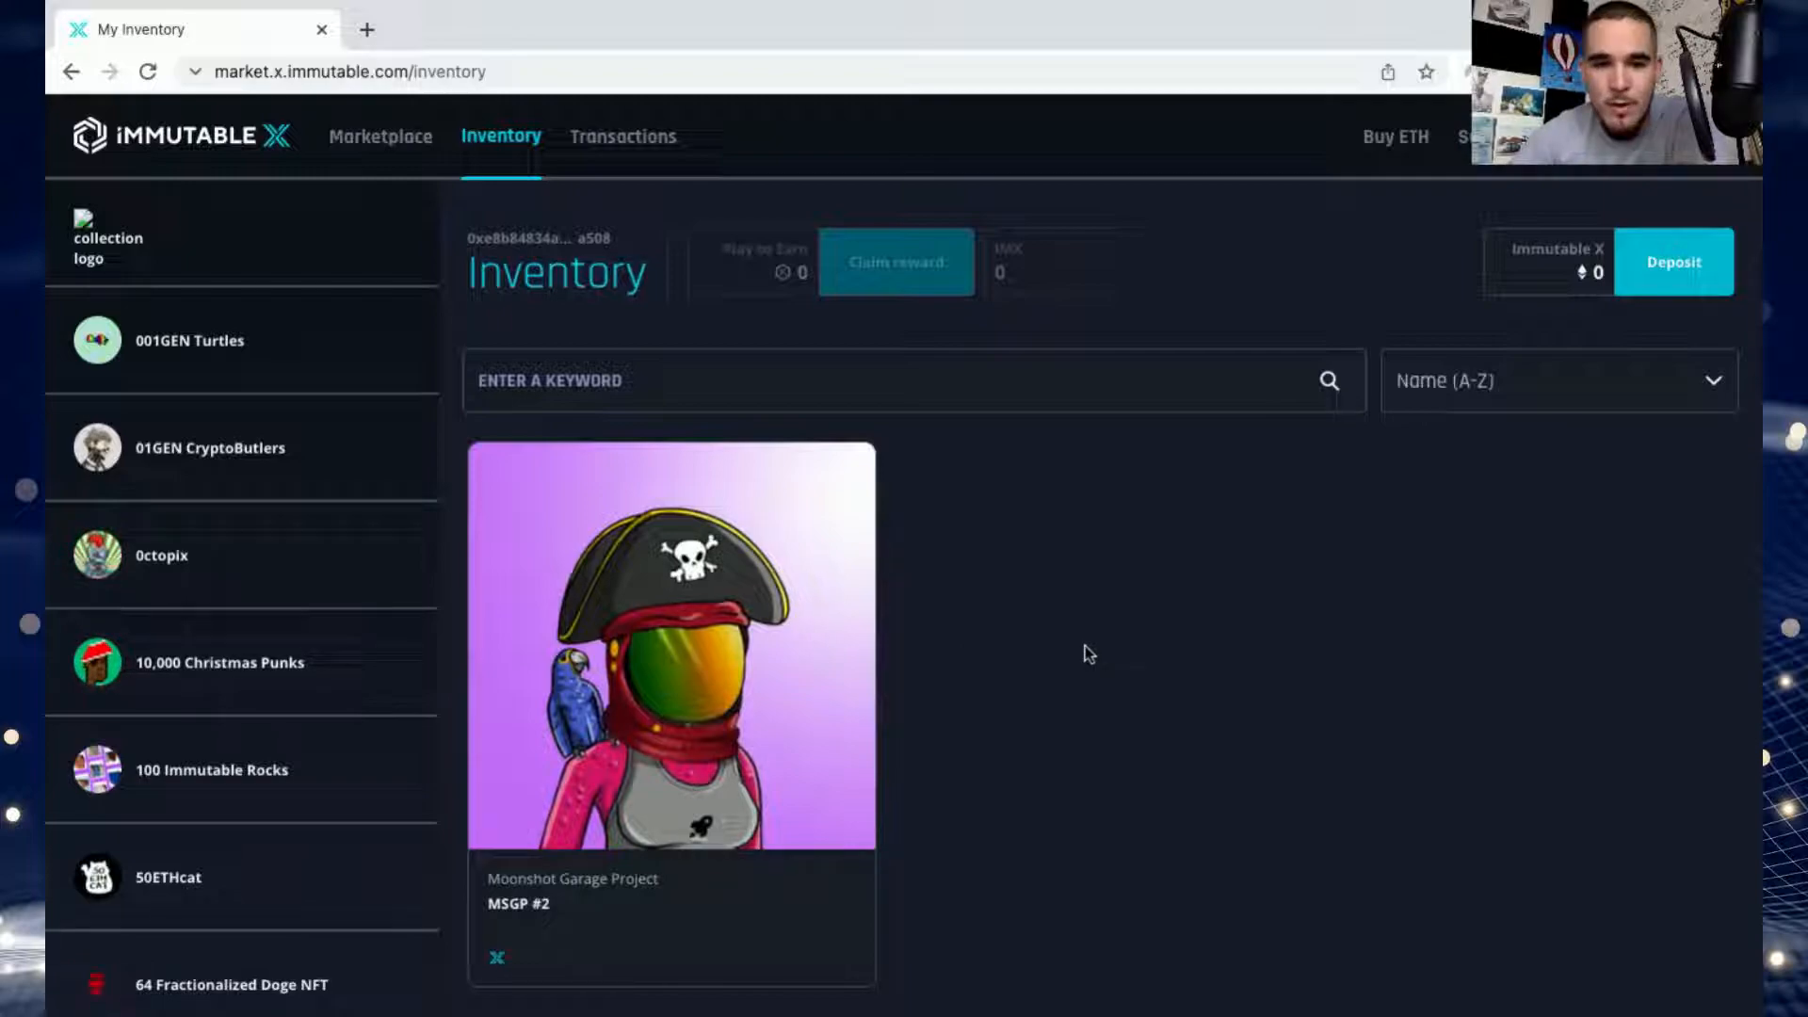
{"action": "mouse_move", "coordinate": [750, 486]}
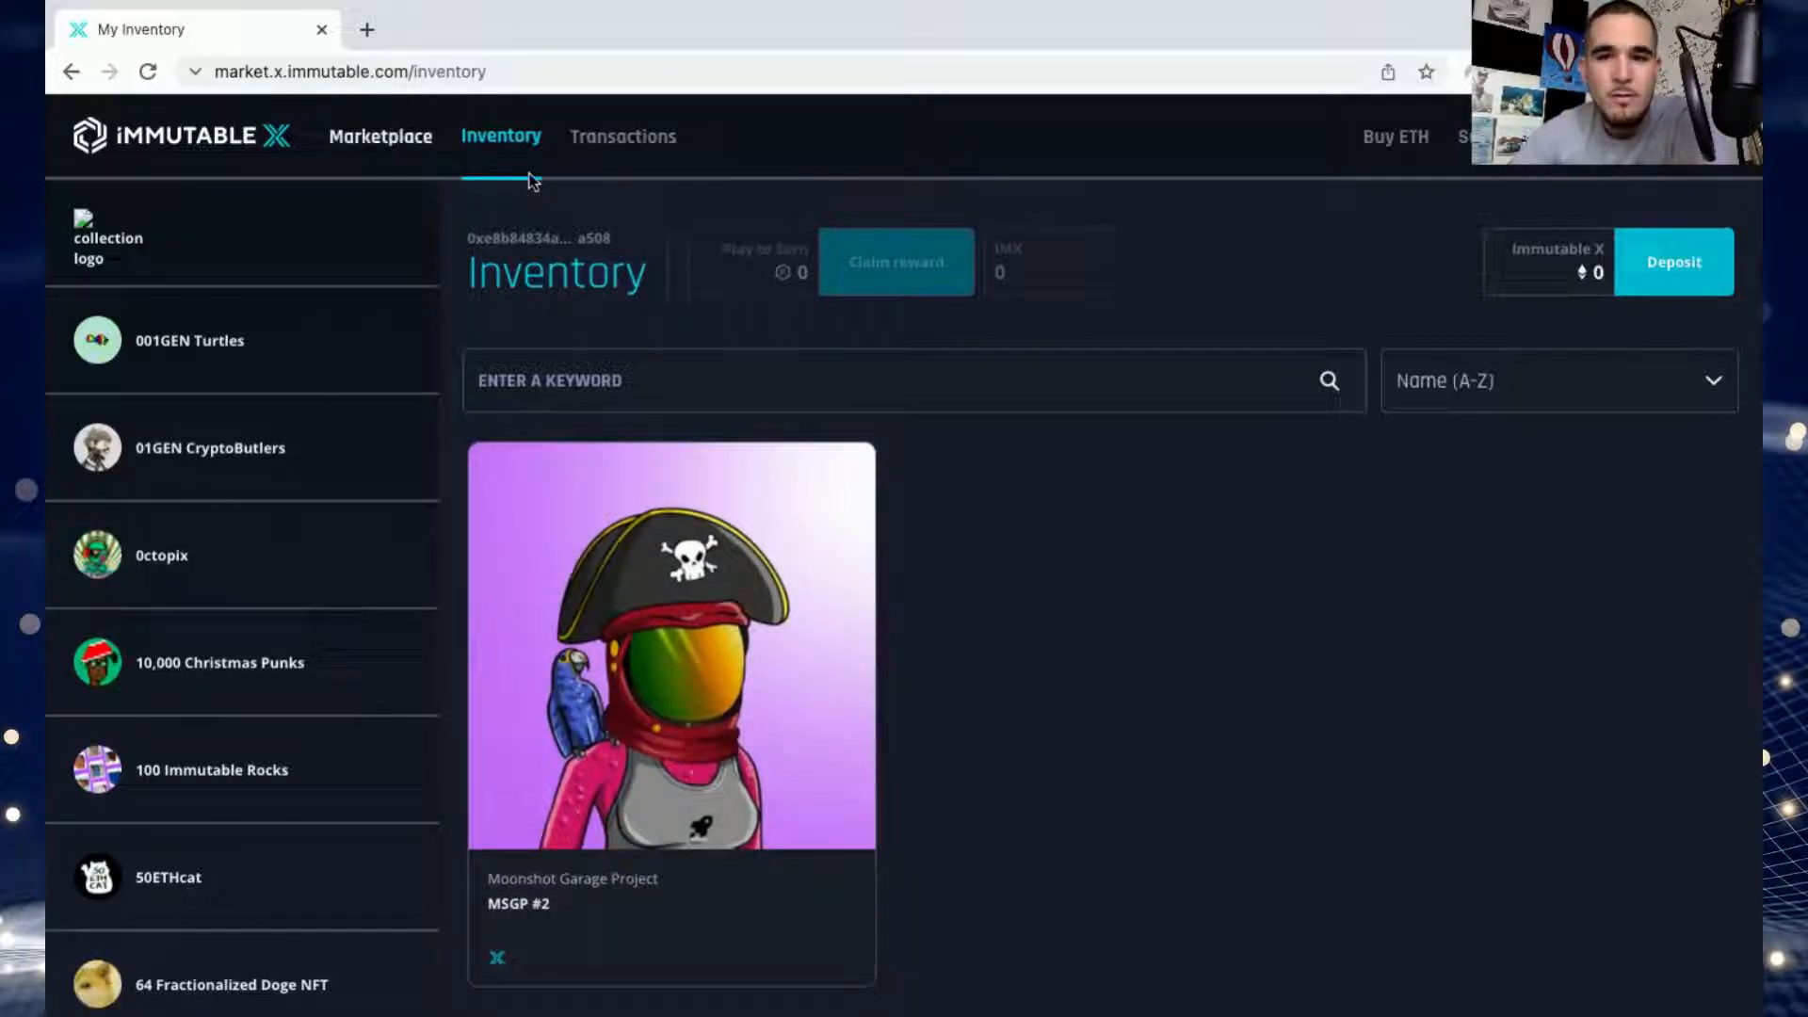
Filter the Gods Unchained marketplace listings to those priced in OMI.
{"action": "left_click", "coordinate": [380, 136]}
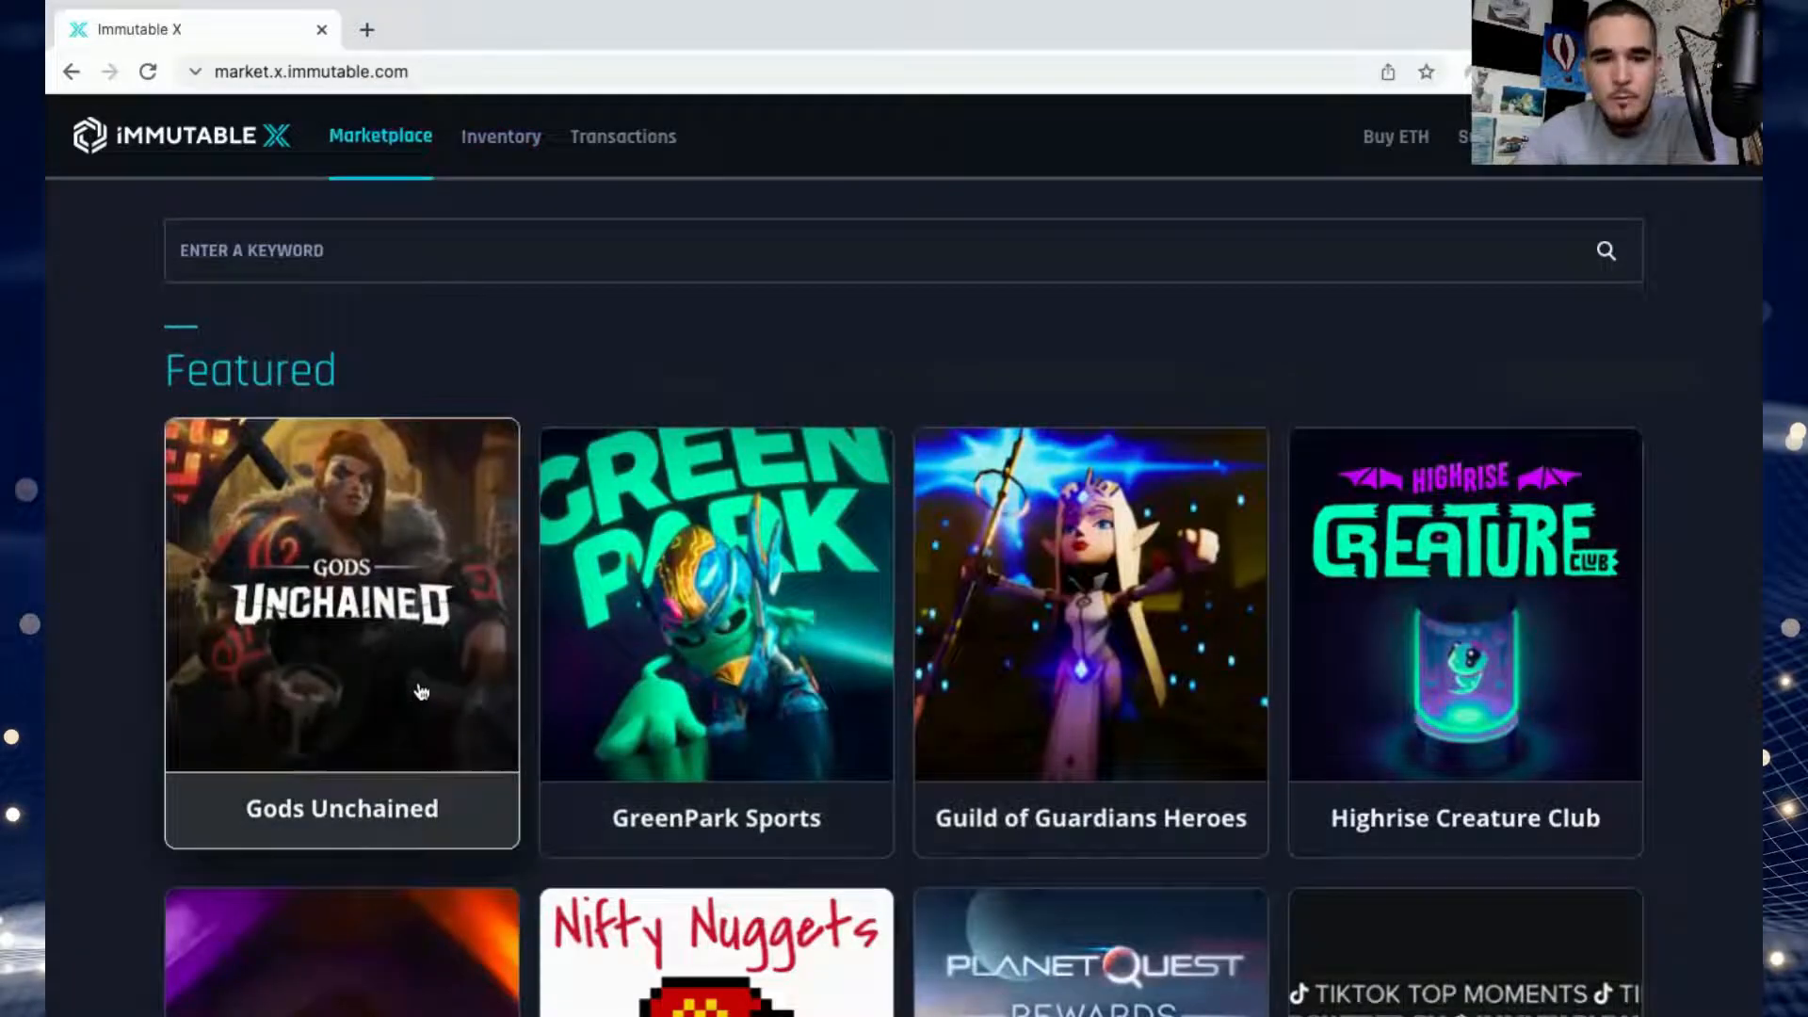
{"action": "left_click", "coordinate": [343, 593]}
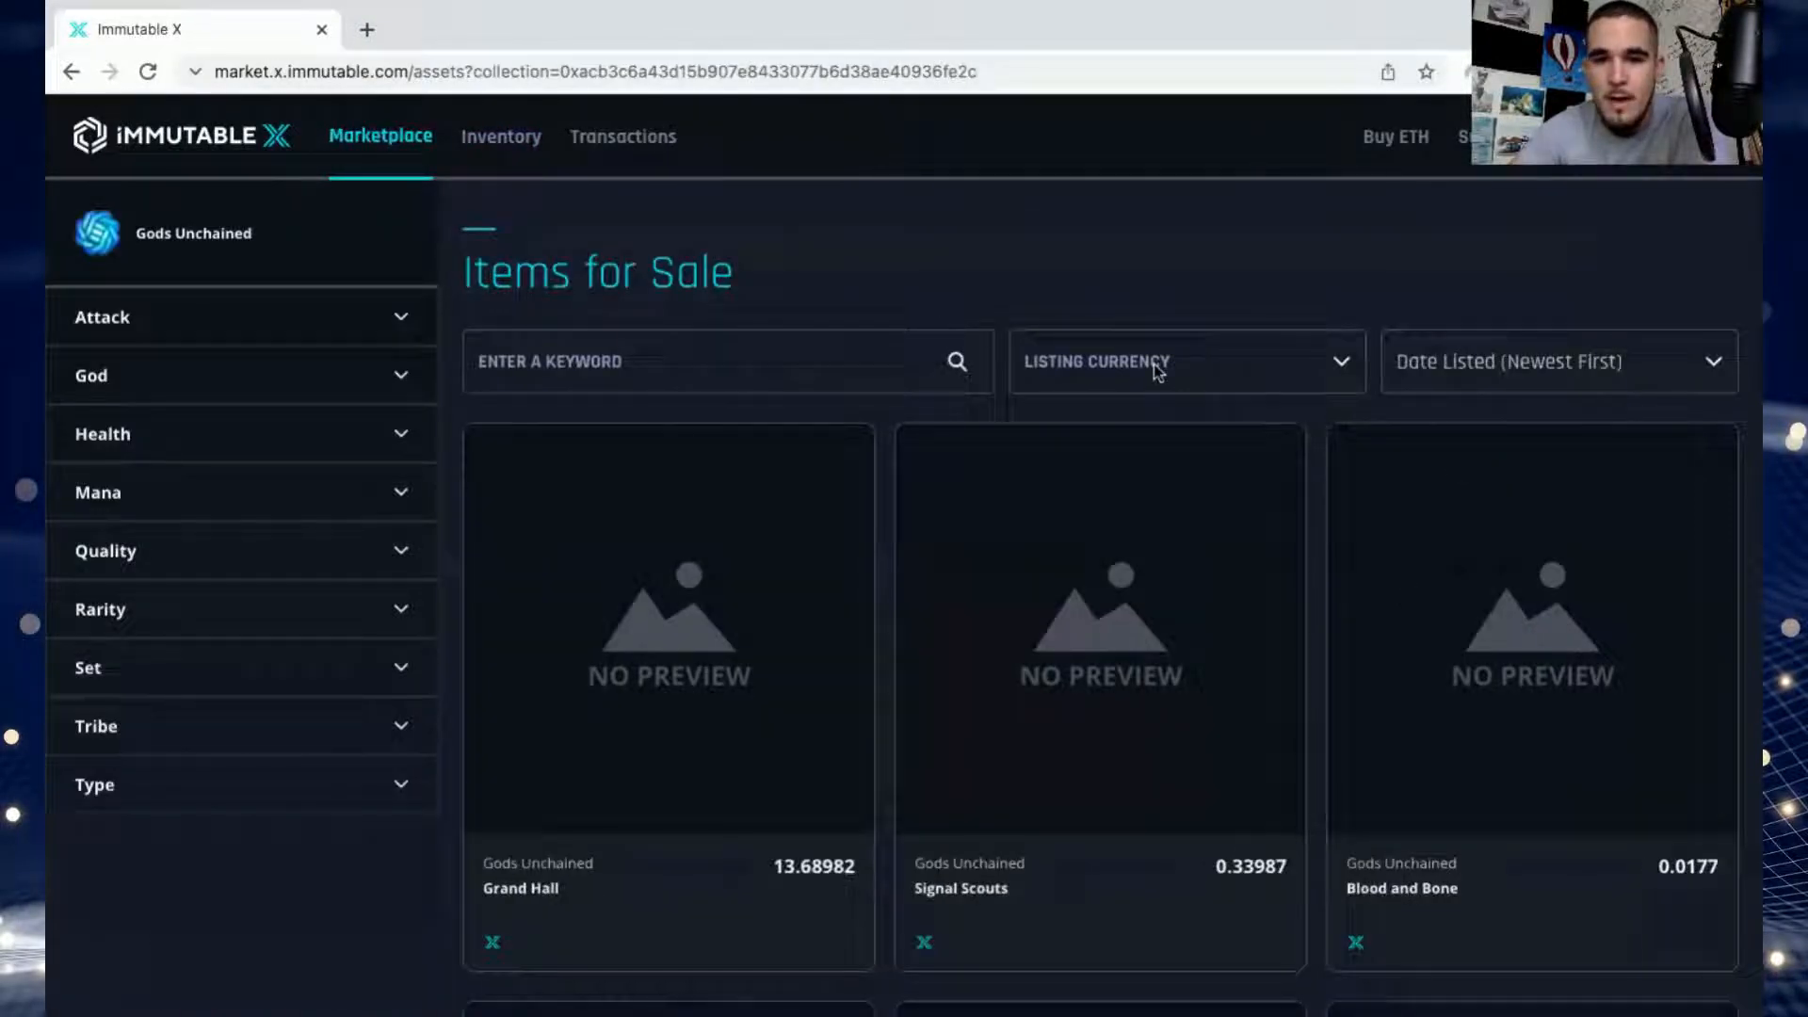
{"action": "left_click", "coordinate": [1187, 361]}
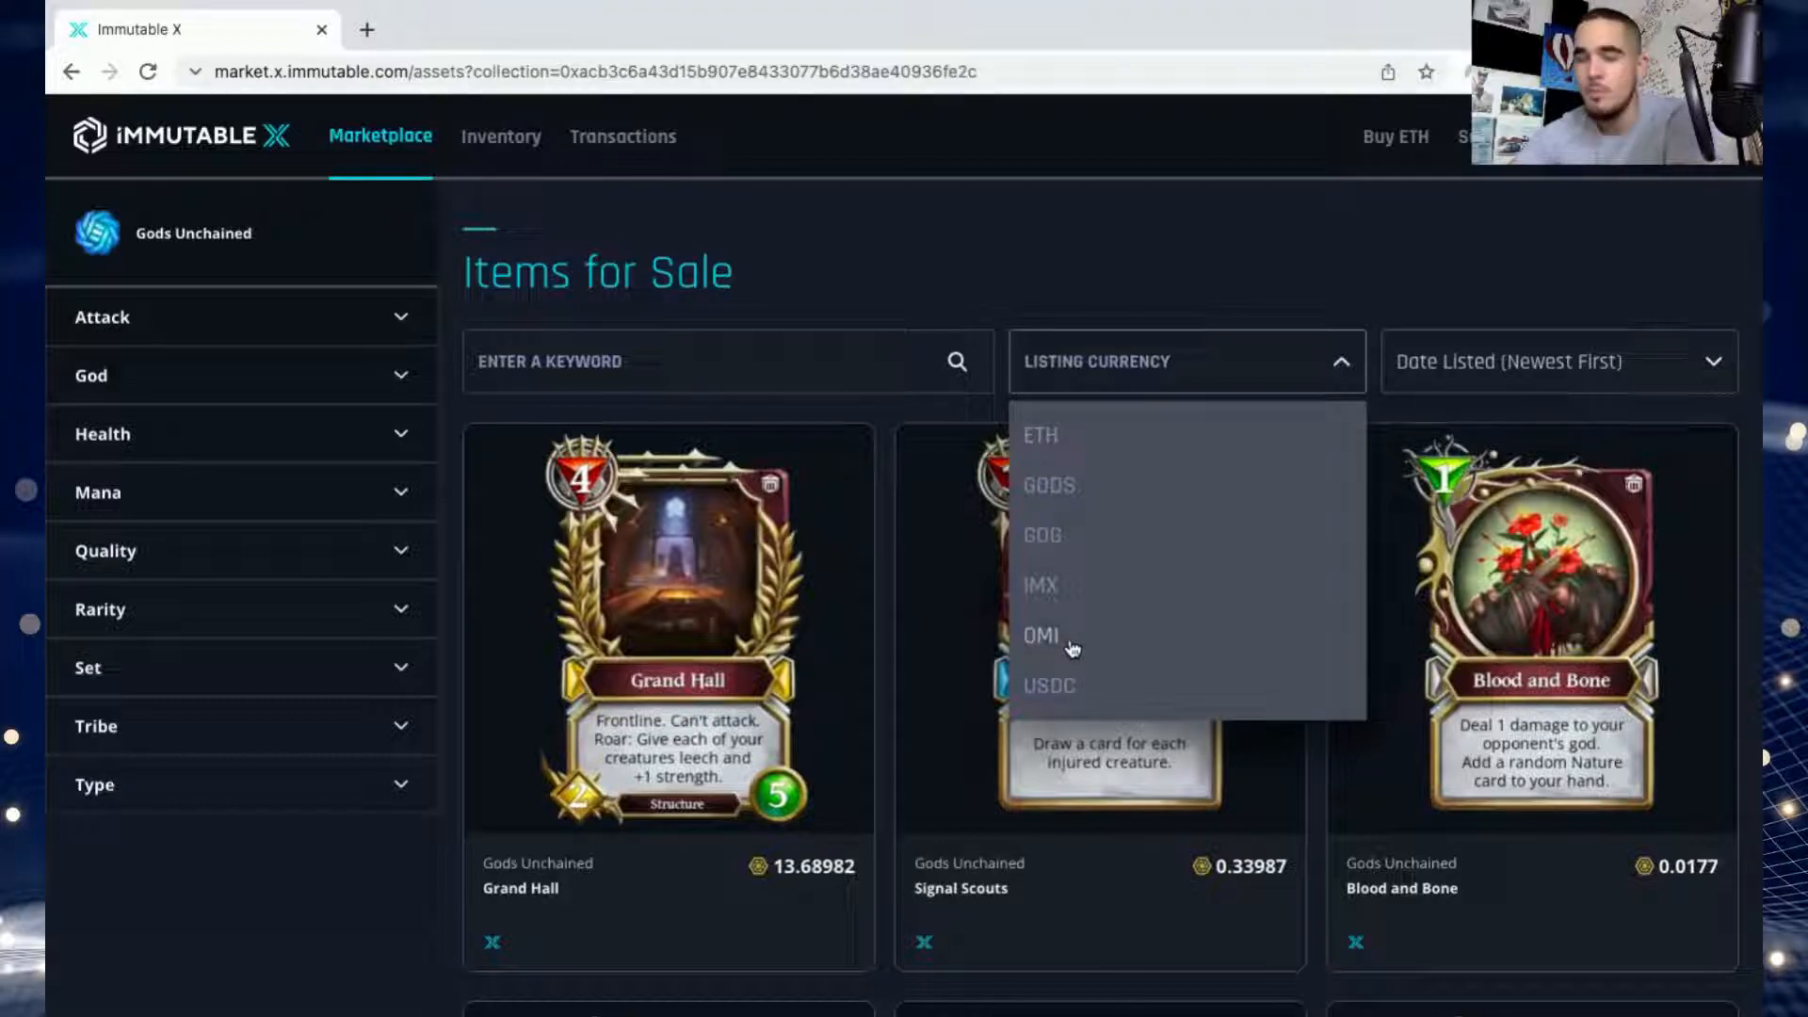
{"action": "left_click", "coordinate": [1041, 637]}
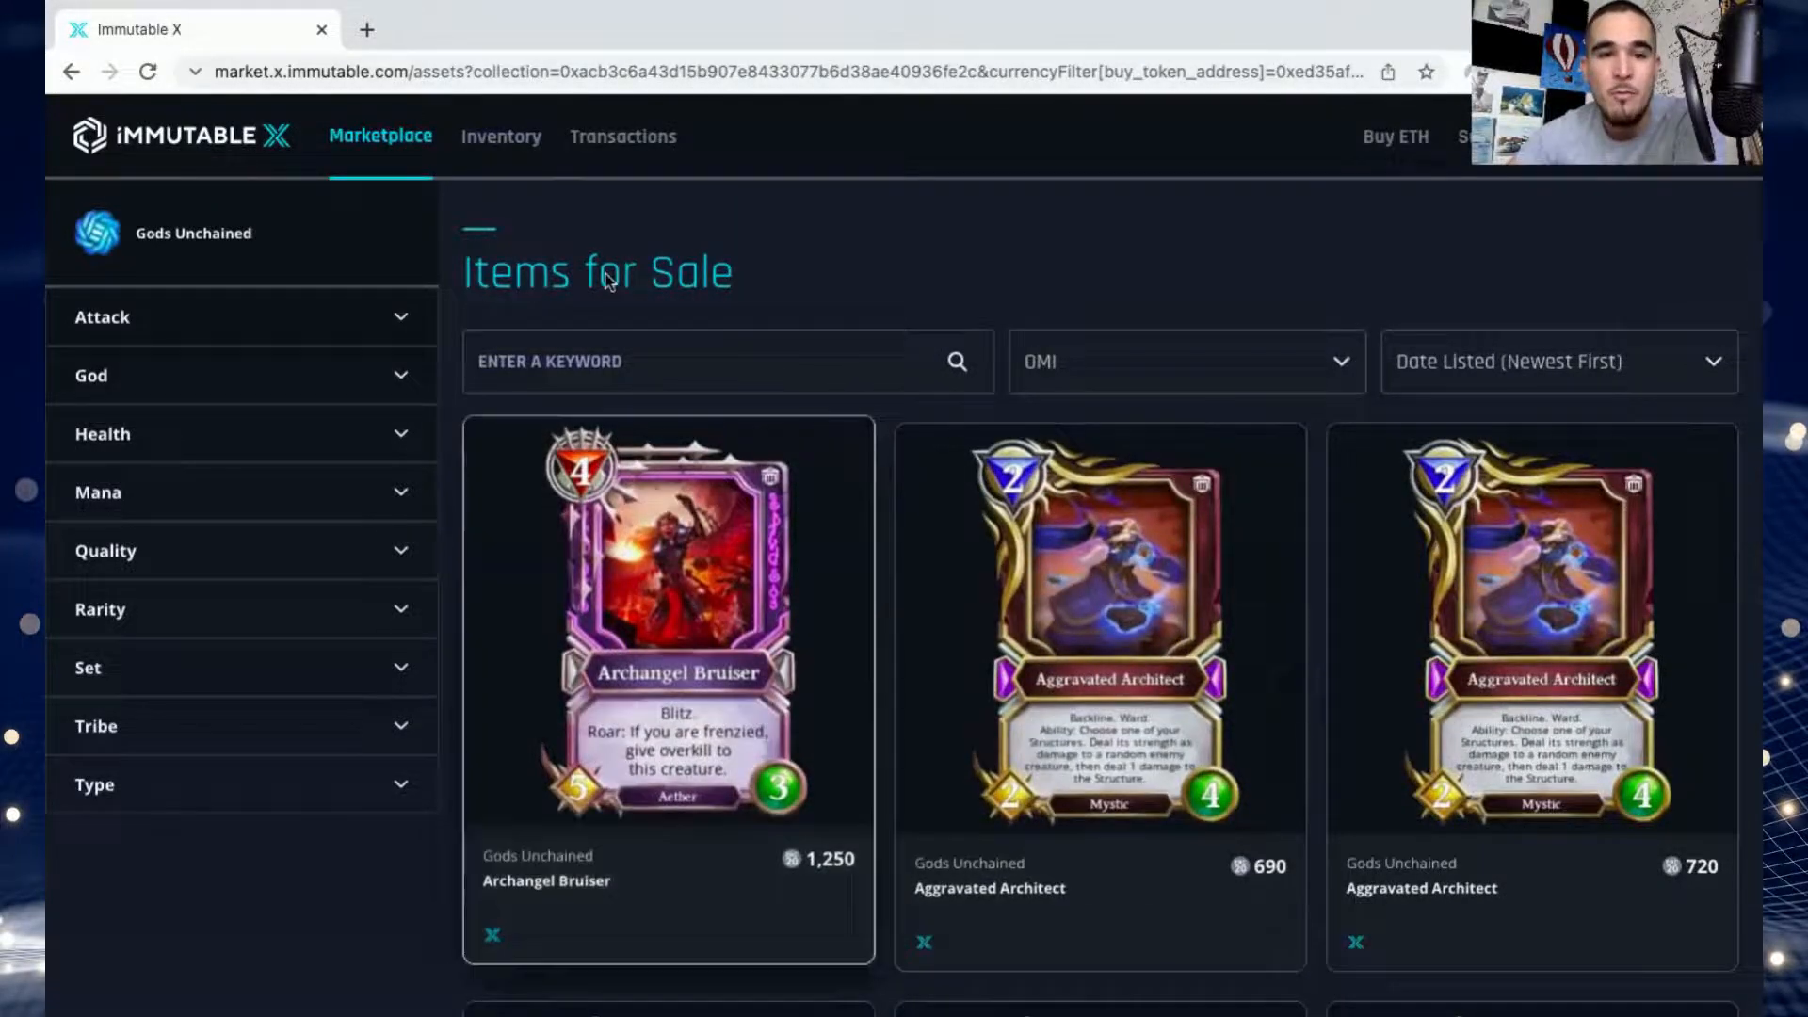
From your inventory, start a sell listing for MSGP #2 and show its currency options.
{"action": "left_click", "coordinate": [501, 135]}
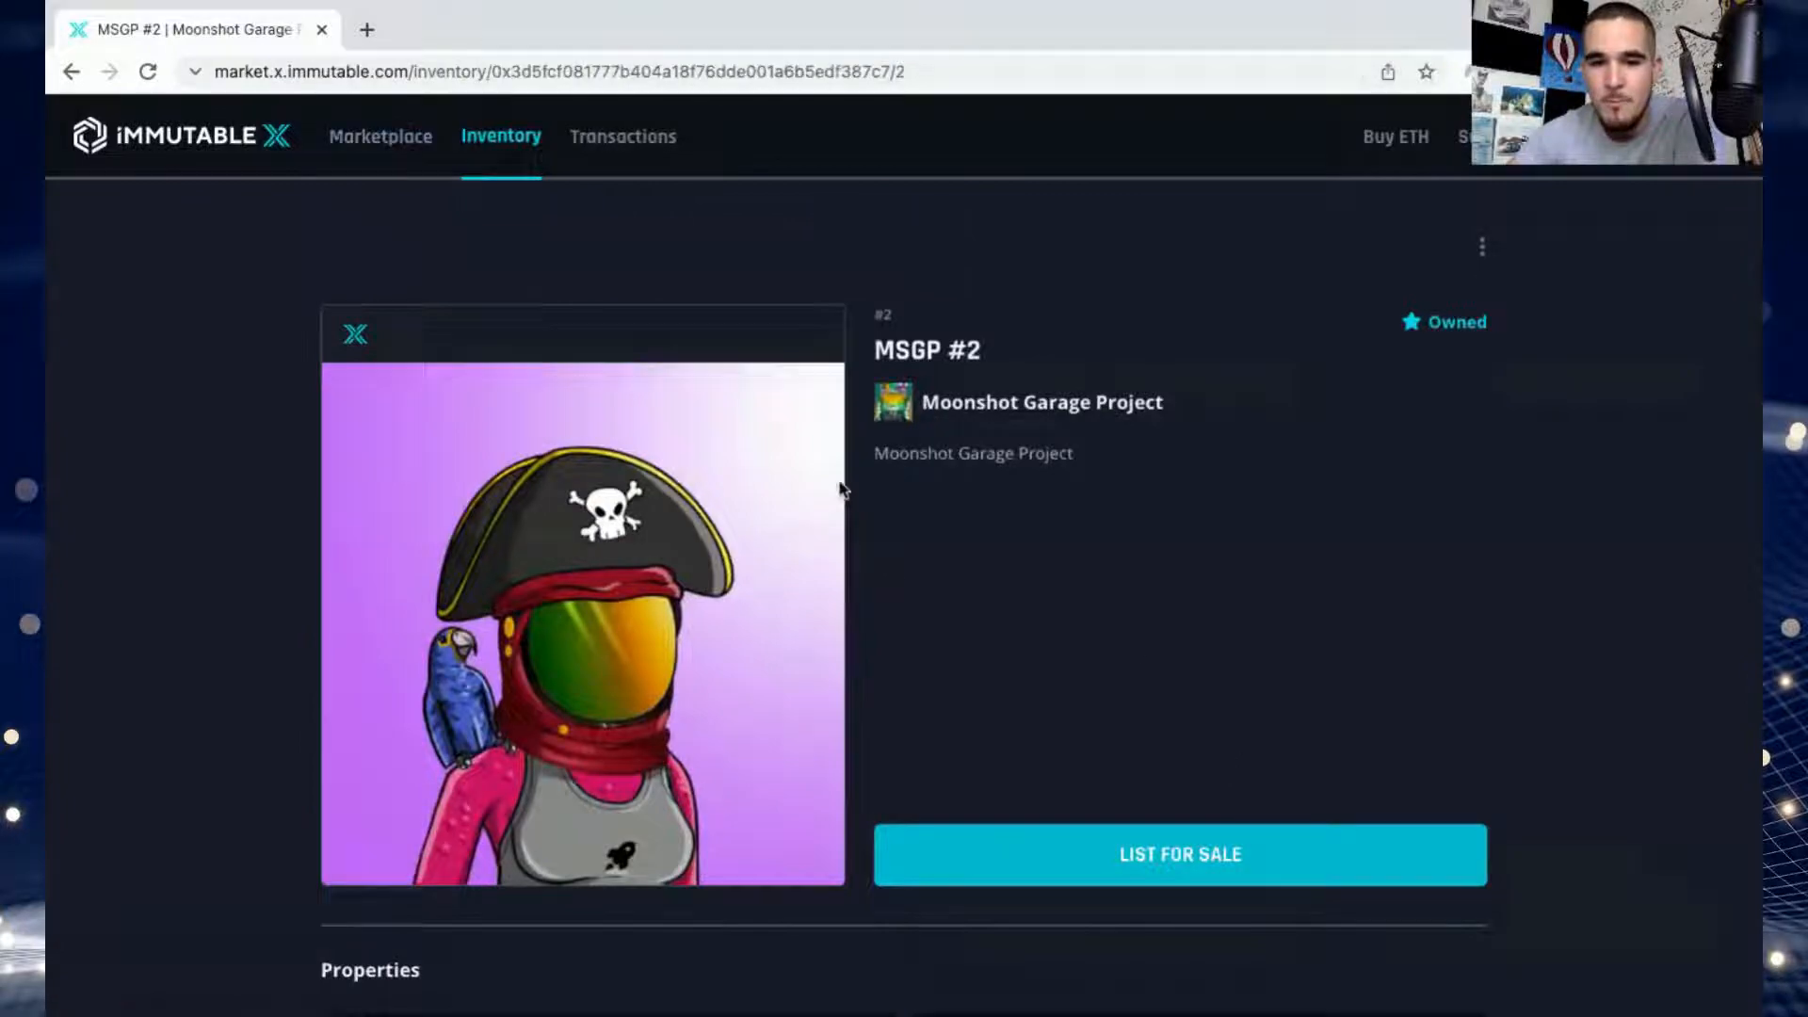
{"action": "mouse_move", "coordinate": [1318, 565]}
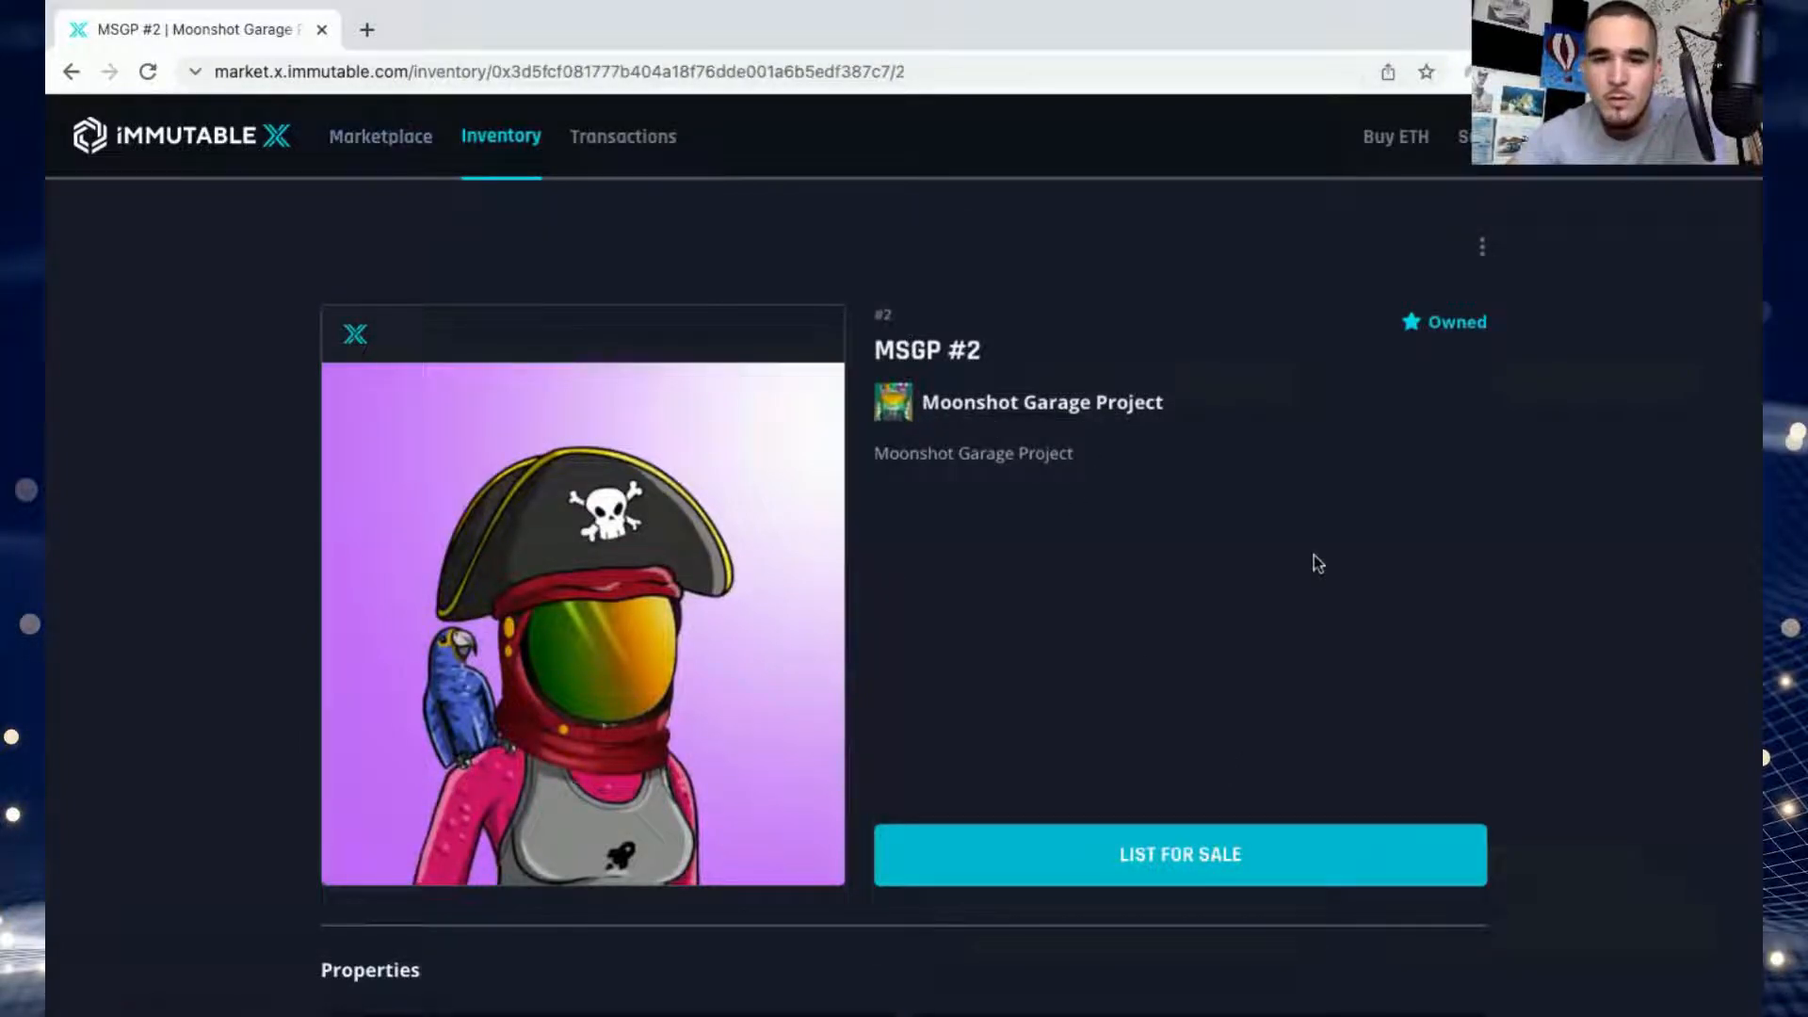
{"action": "scroll", "scroll_direction": "down", "scroll_amount": 3}
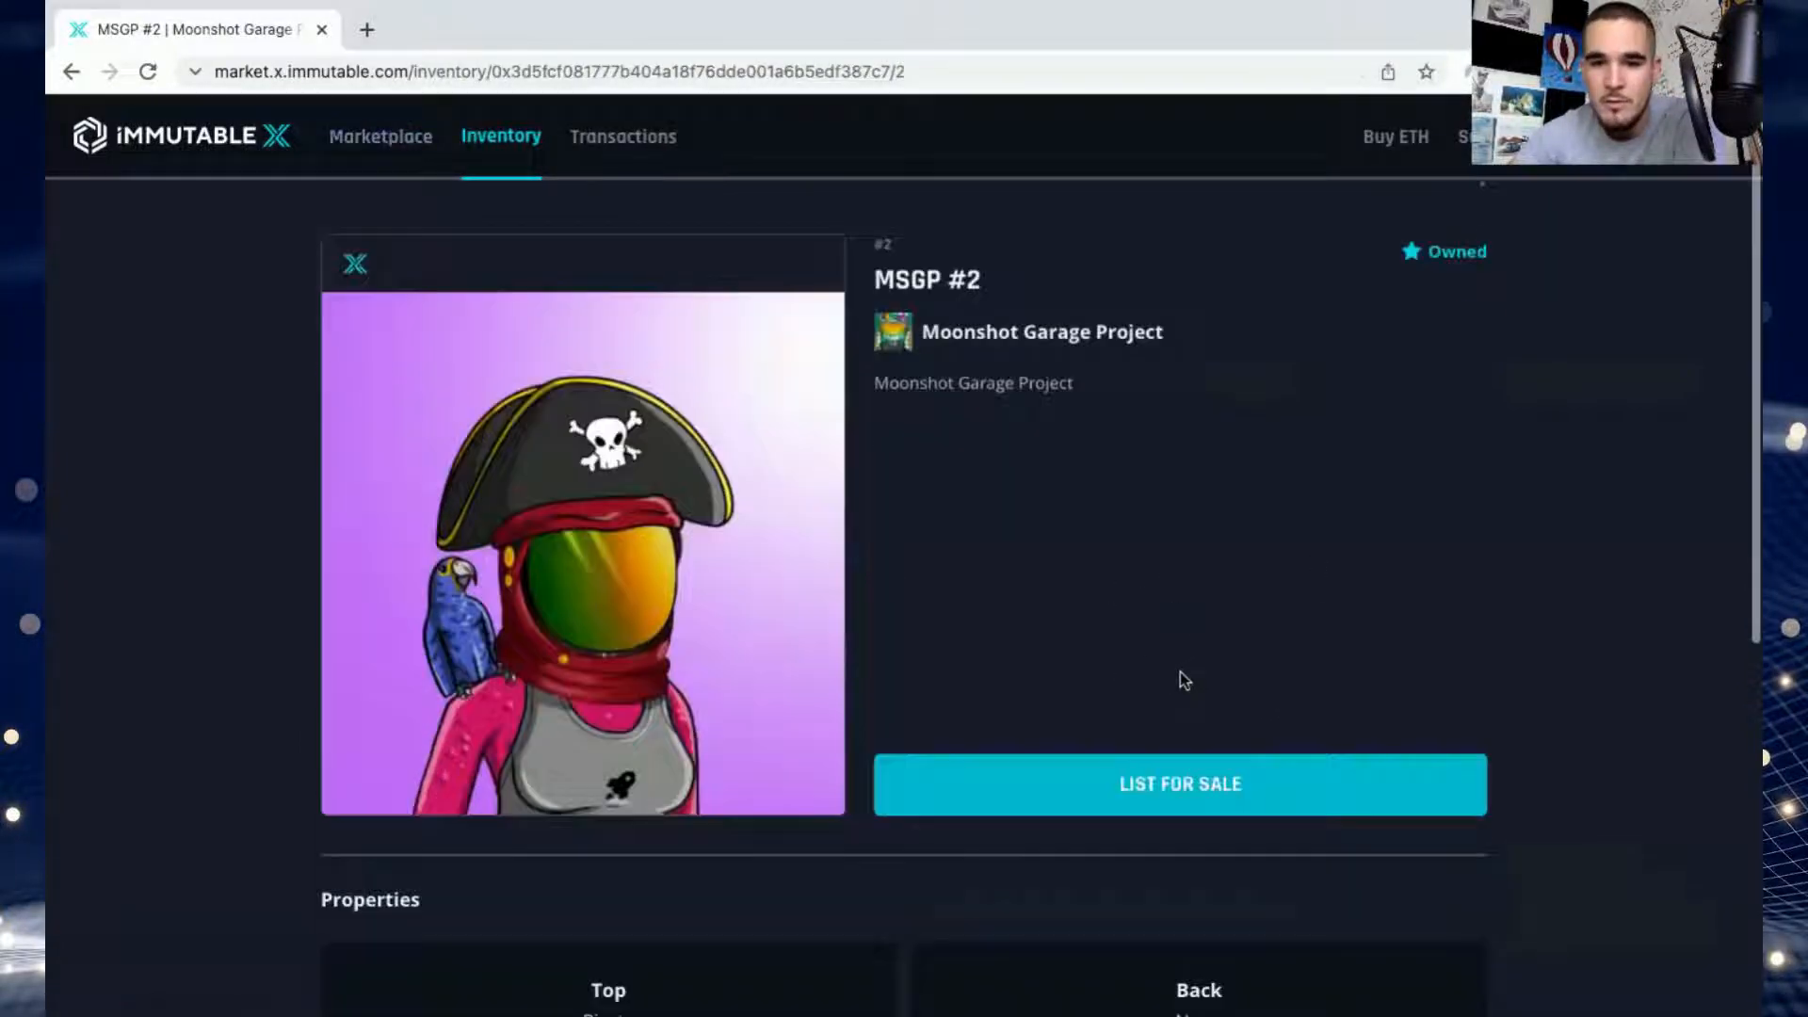
{"action": "left_click", "coordinate": [1179, 784]}
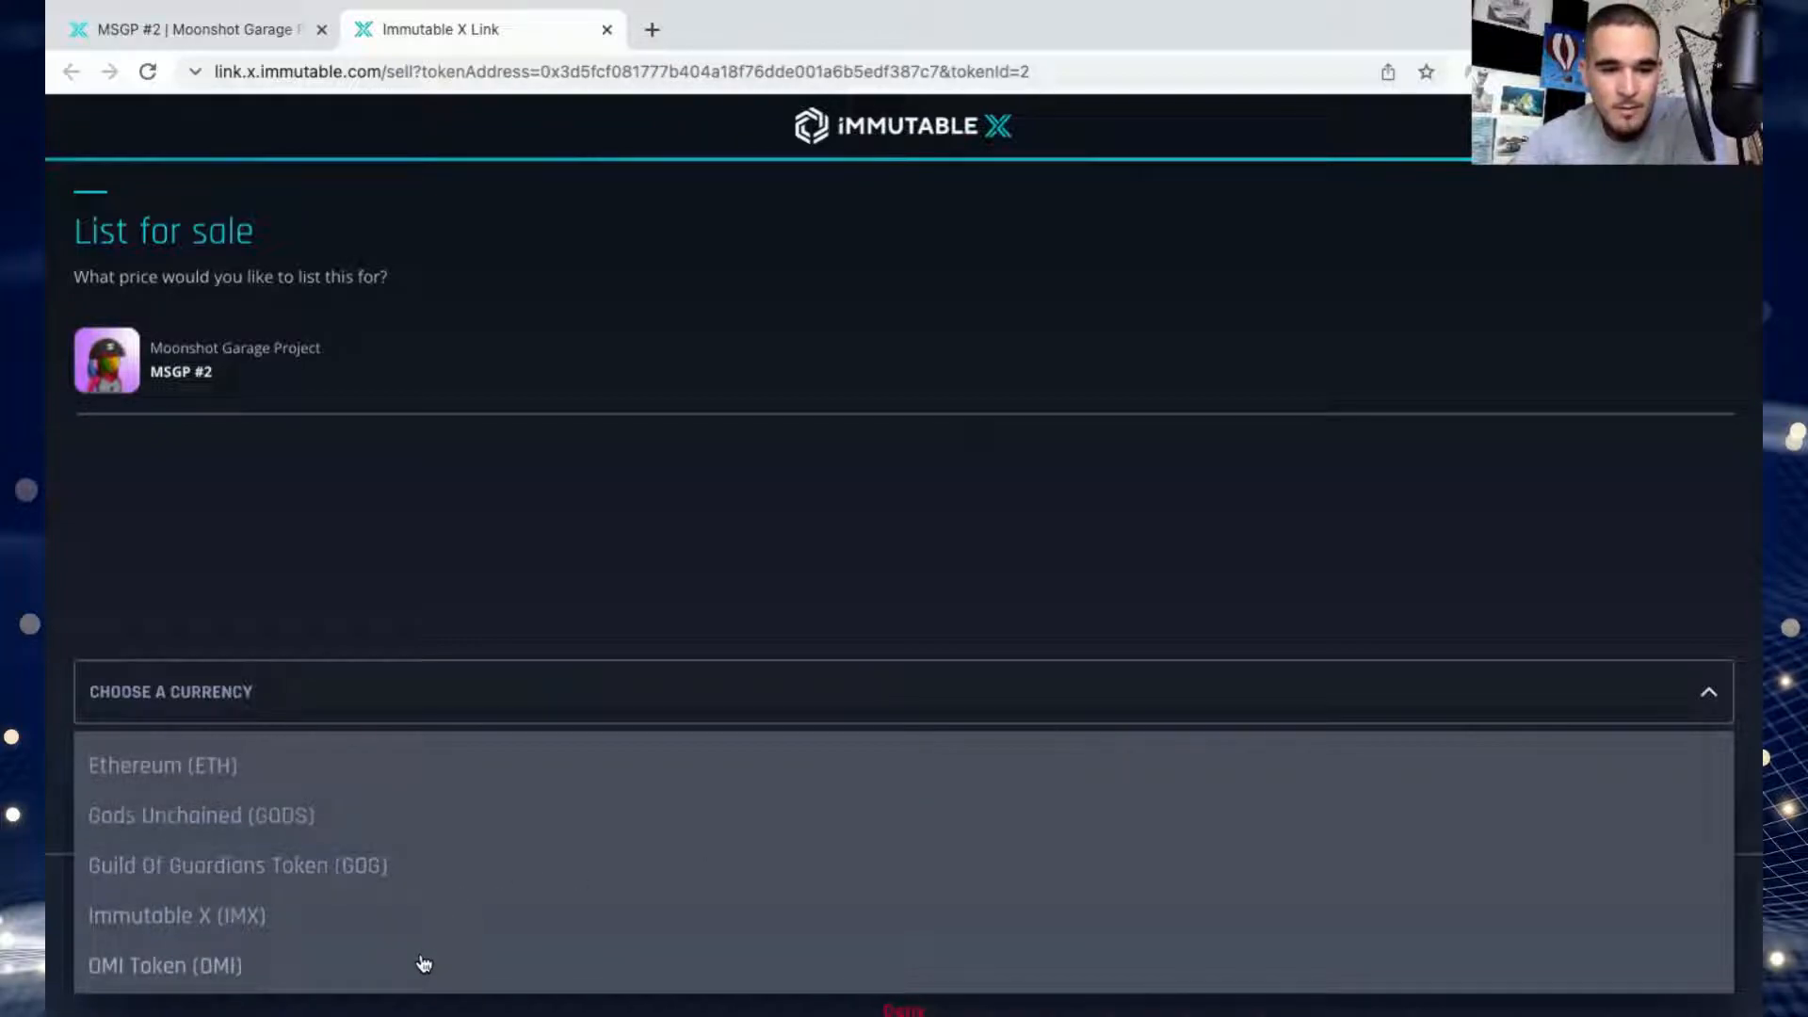
Choose OMI Token as the currency and enter a price of 999000.
{"action": "left_click", "coordinate": [161, 966]}
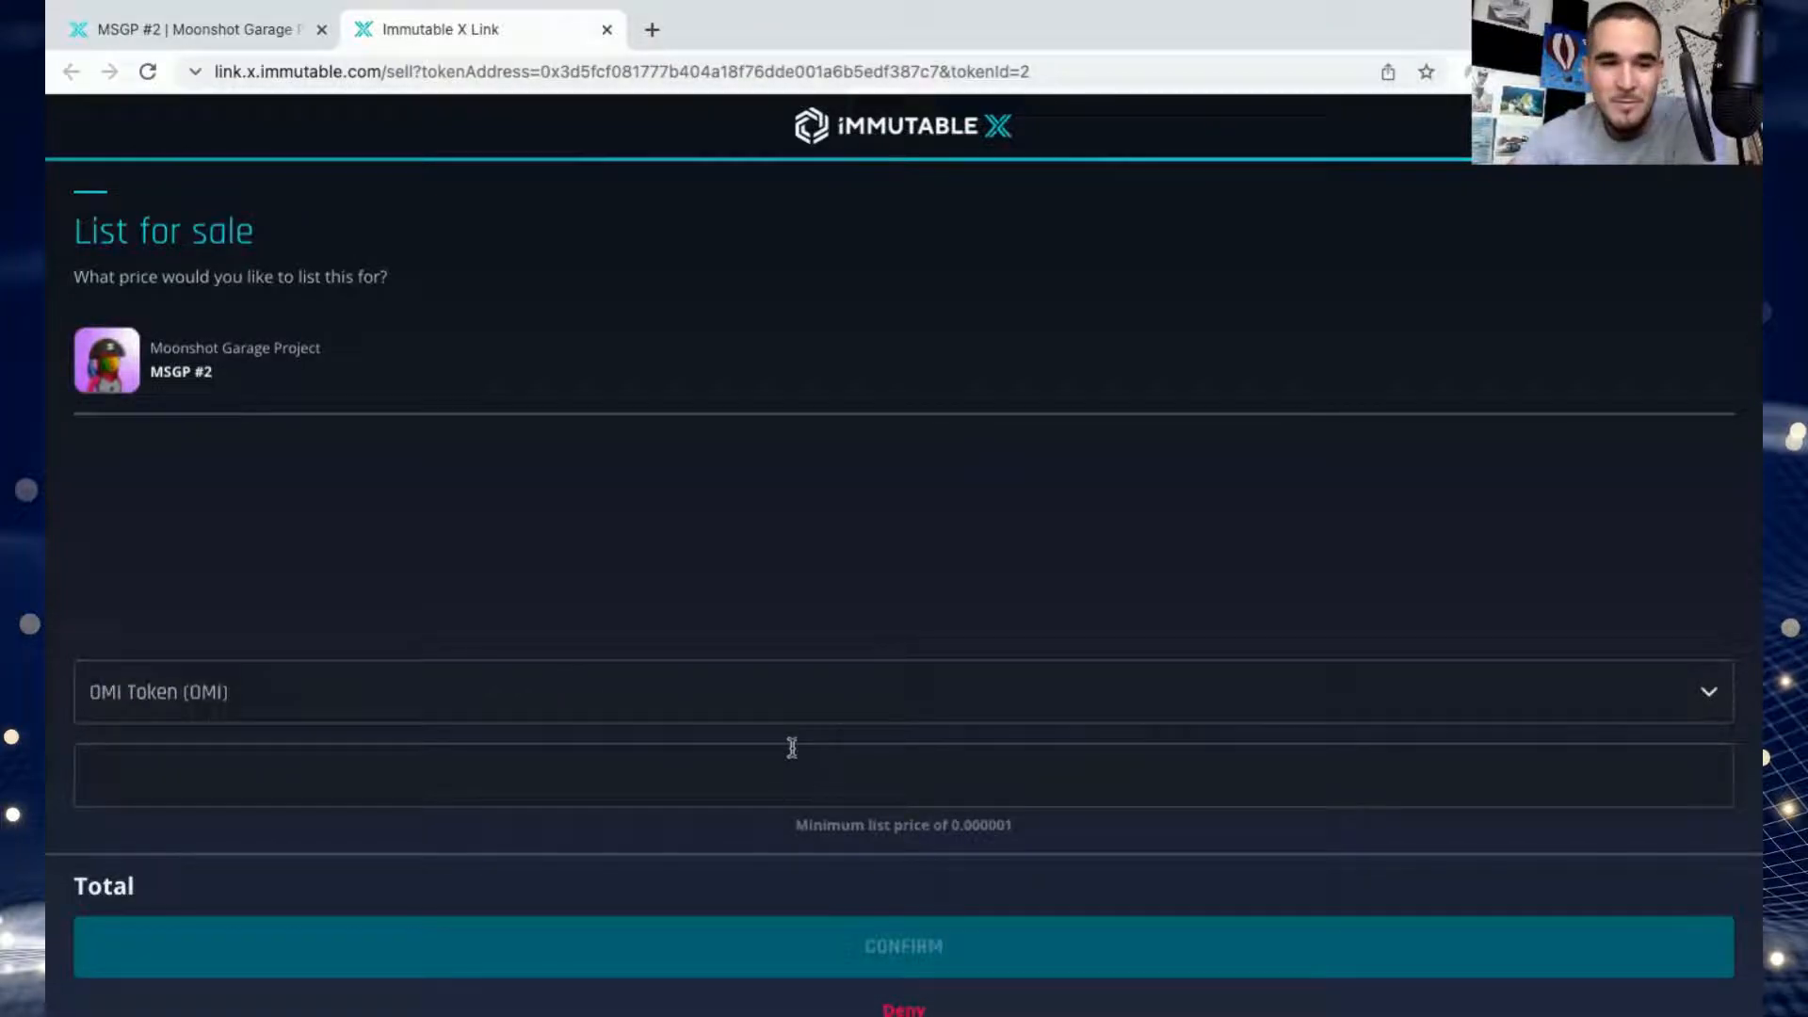
{"action": "left_click", "coordinate": [902, 780]}
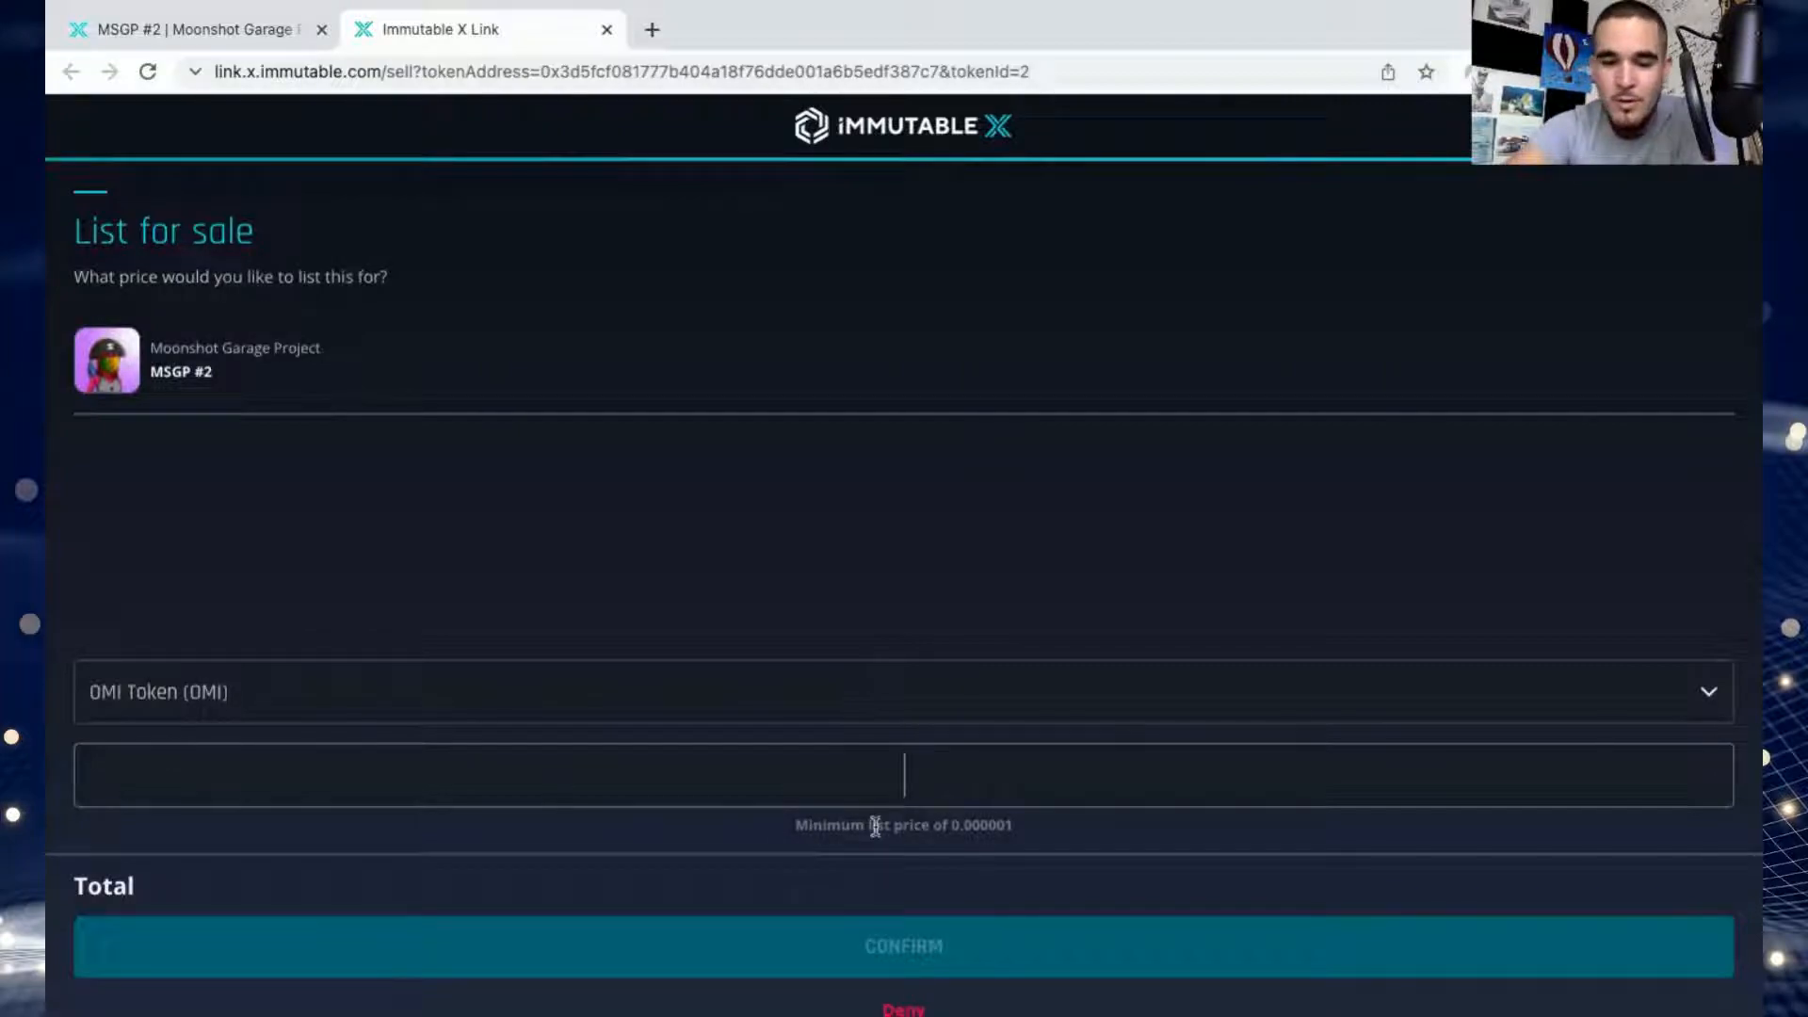
{"action": "type", "text": "9"}
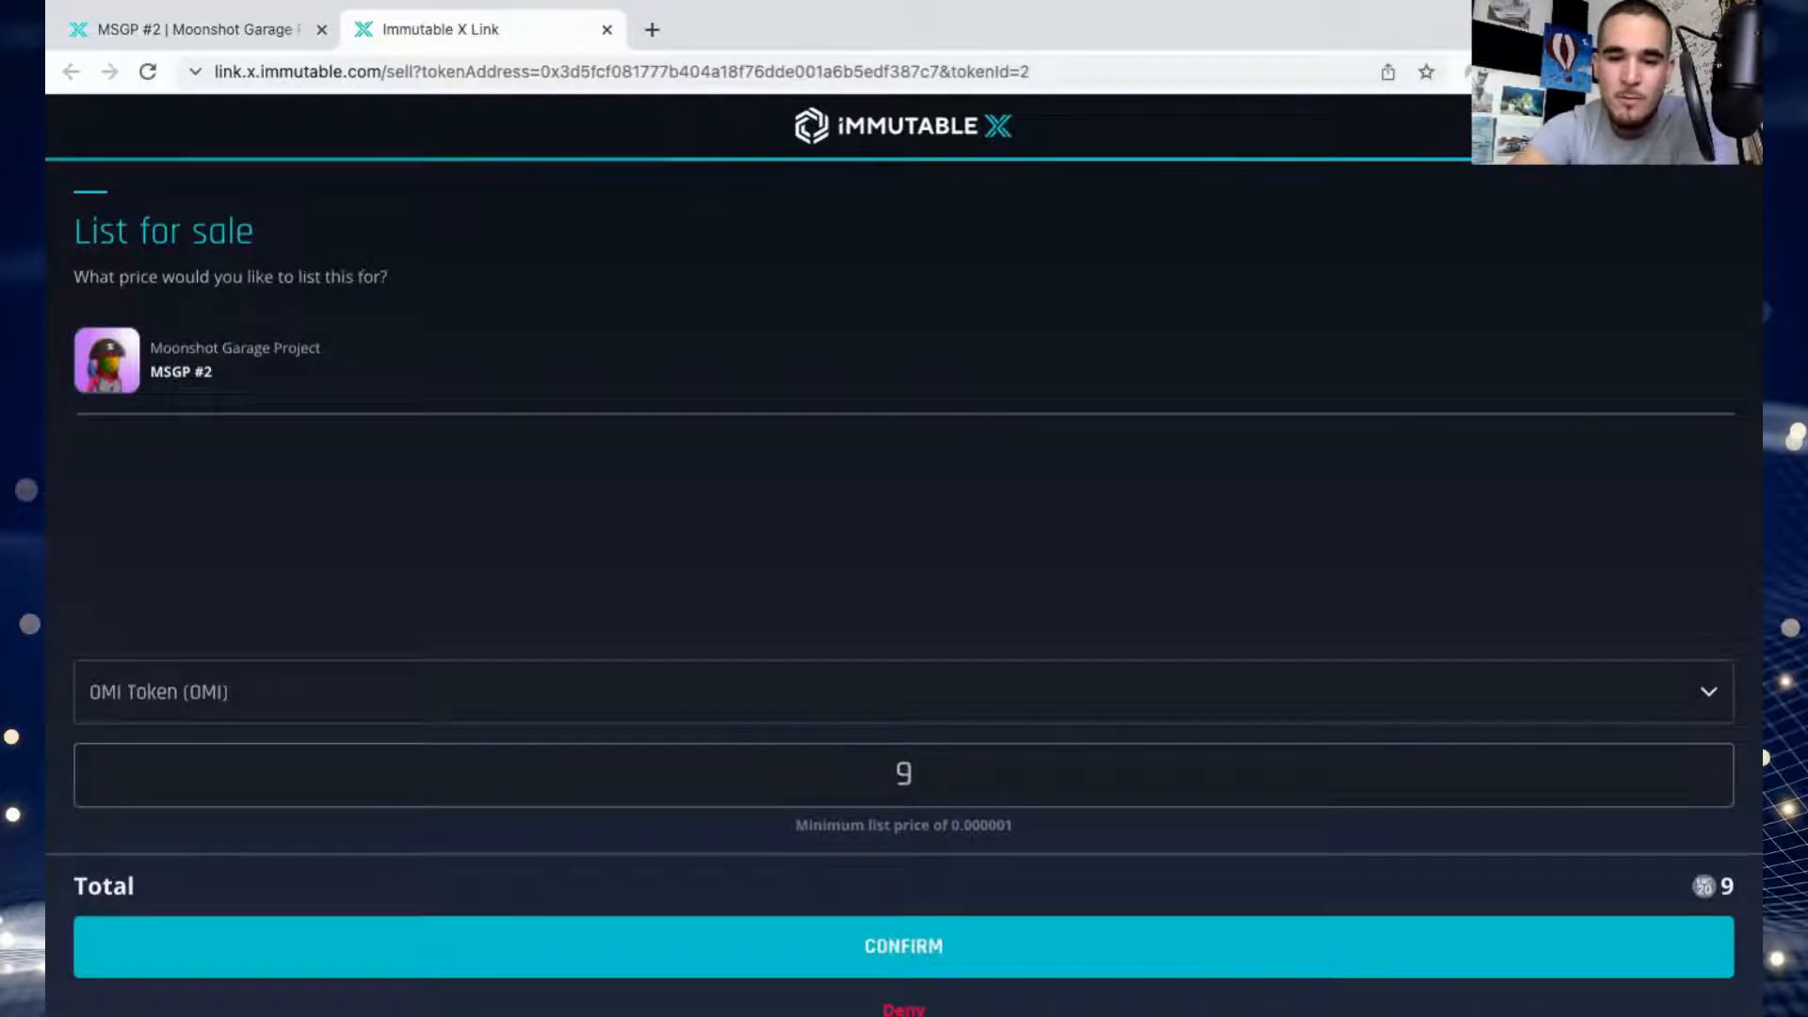
{"action": "type", "text": "99000"}
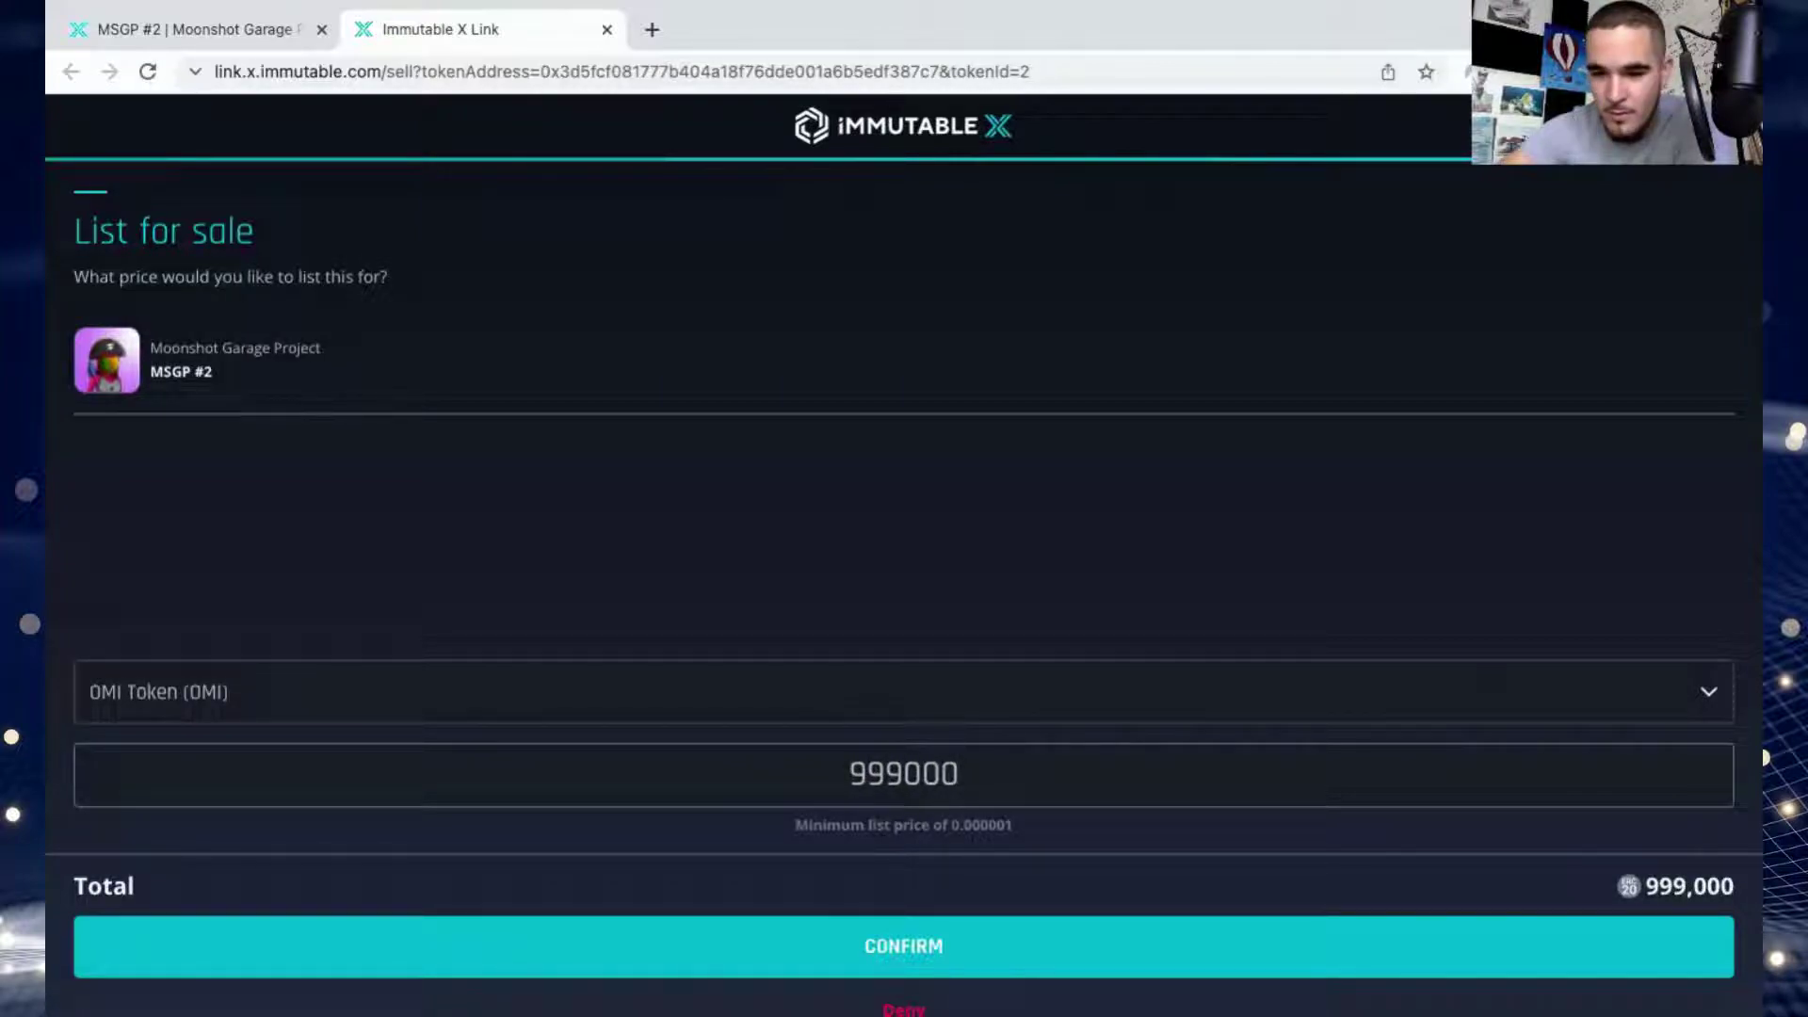
{"action": "mouse_move", "coordinate": [1145, 846]}
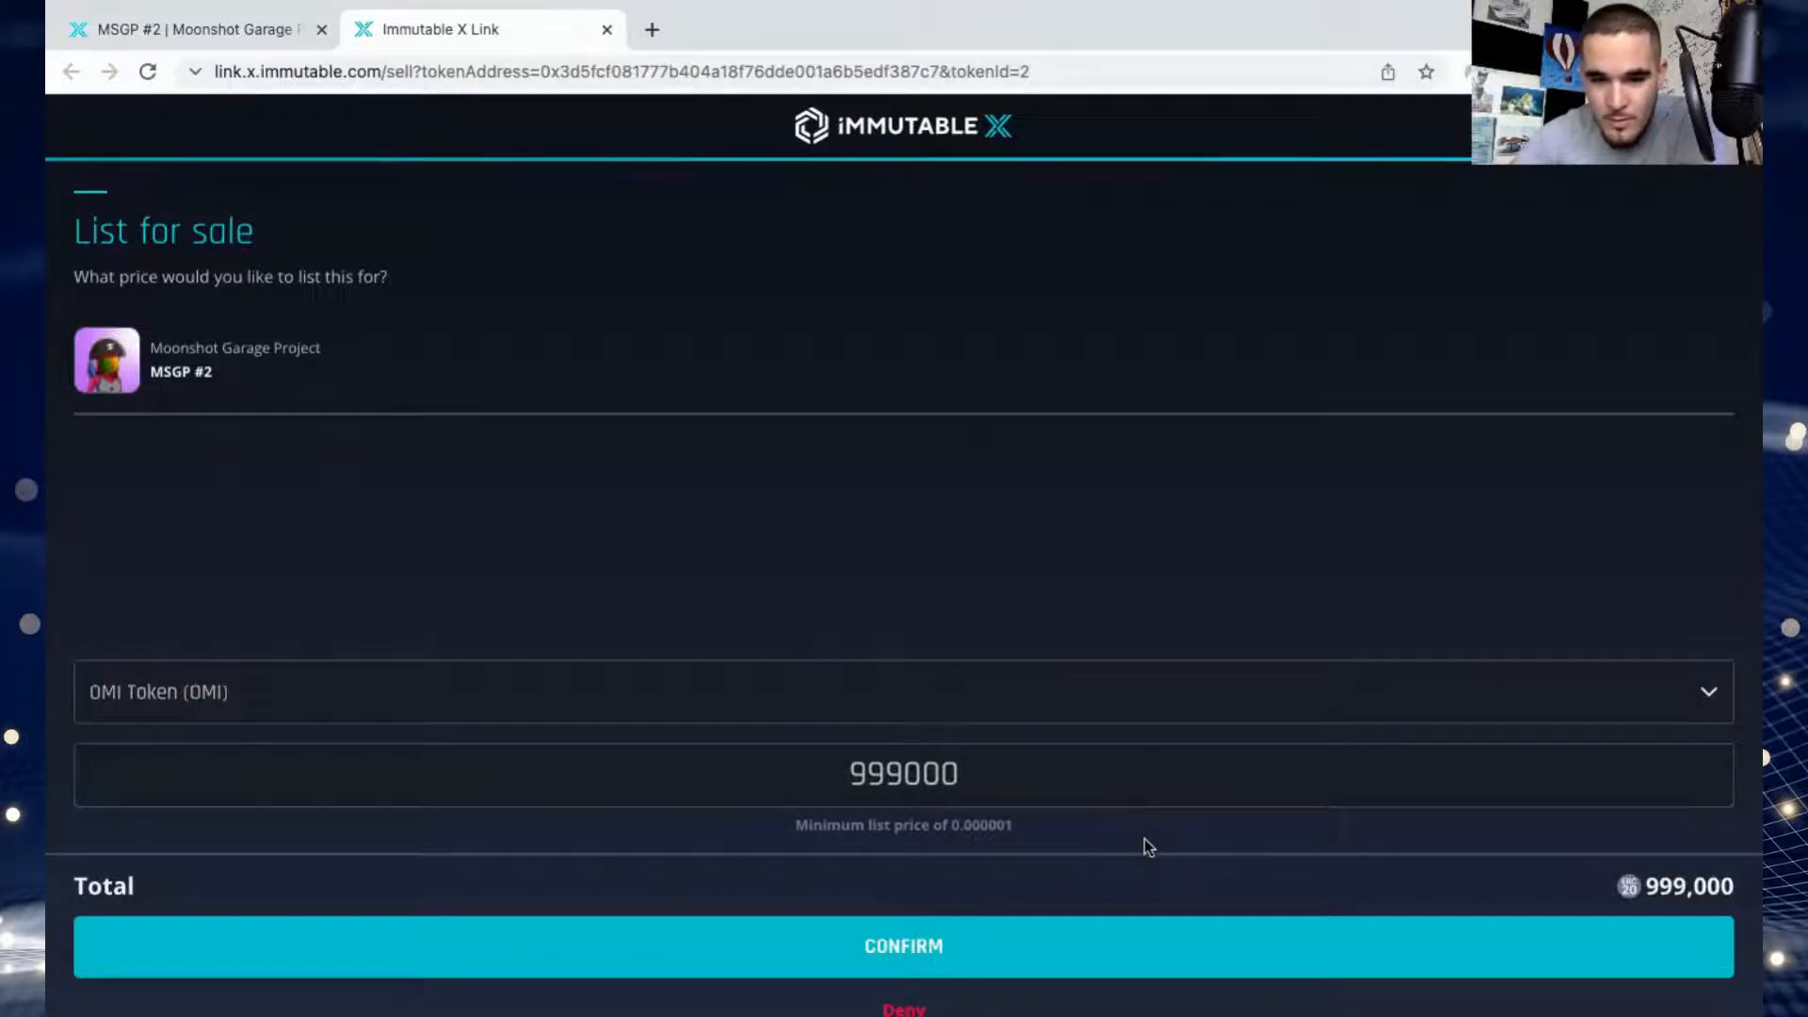
{"action": "mouse_move", "coordinate": [1499, 895]}
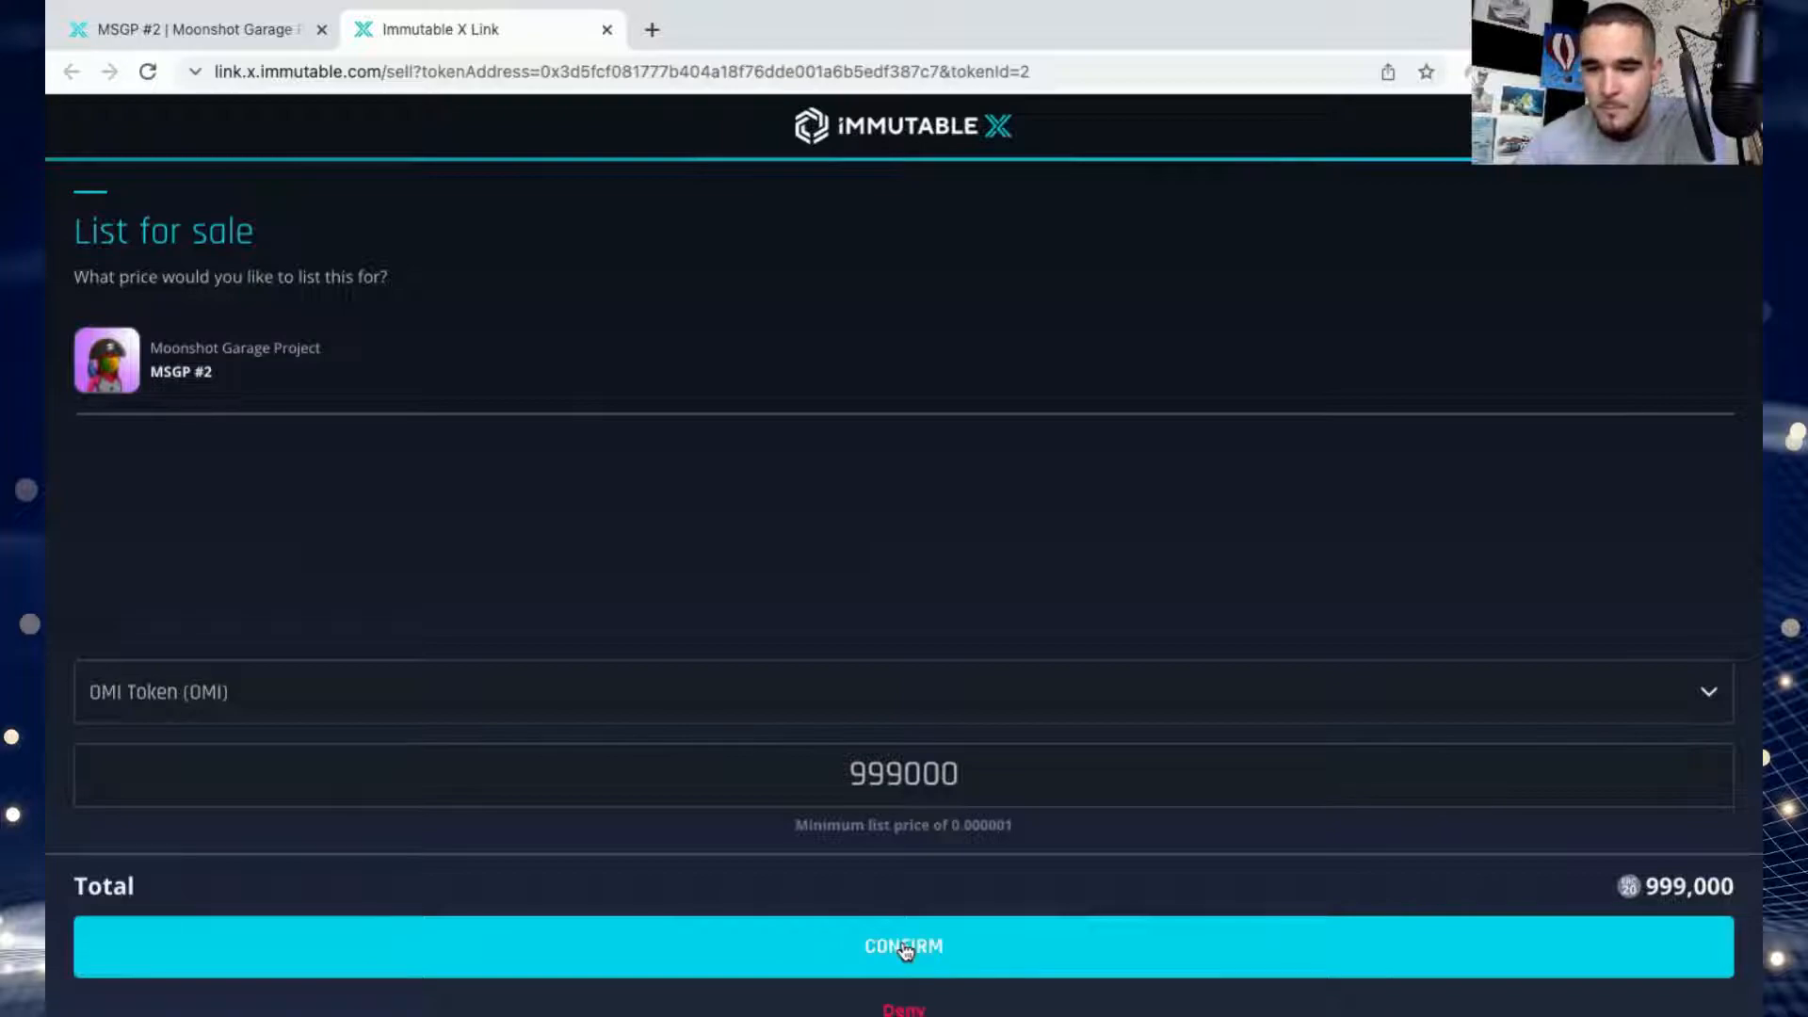
Confirm the 999000 OMI listing and return to the MSGP #2 item page.
{"action": "left_click", "coordinate": [902, 946]}
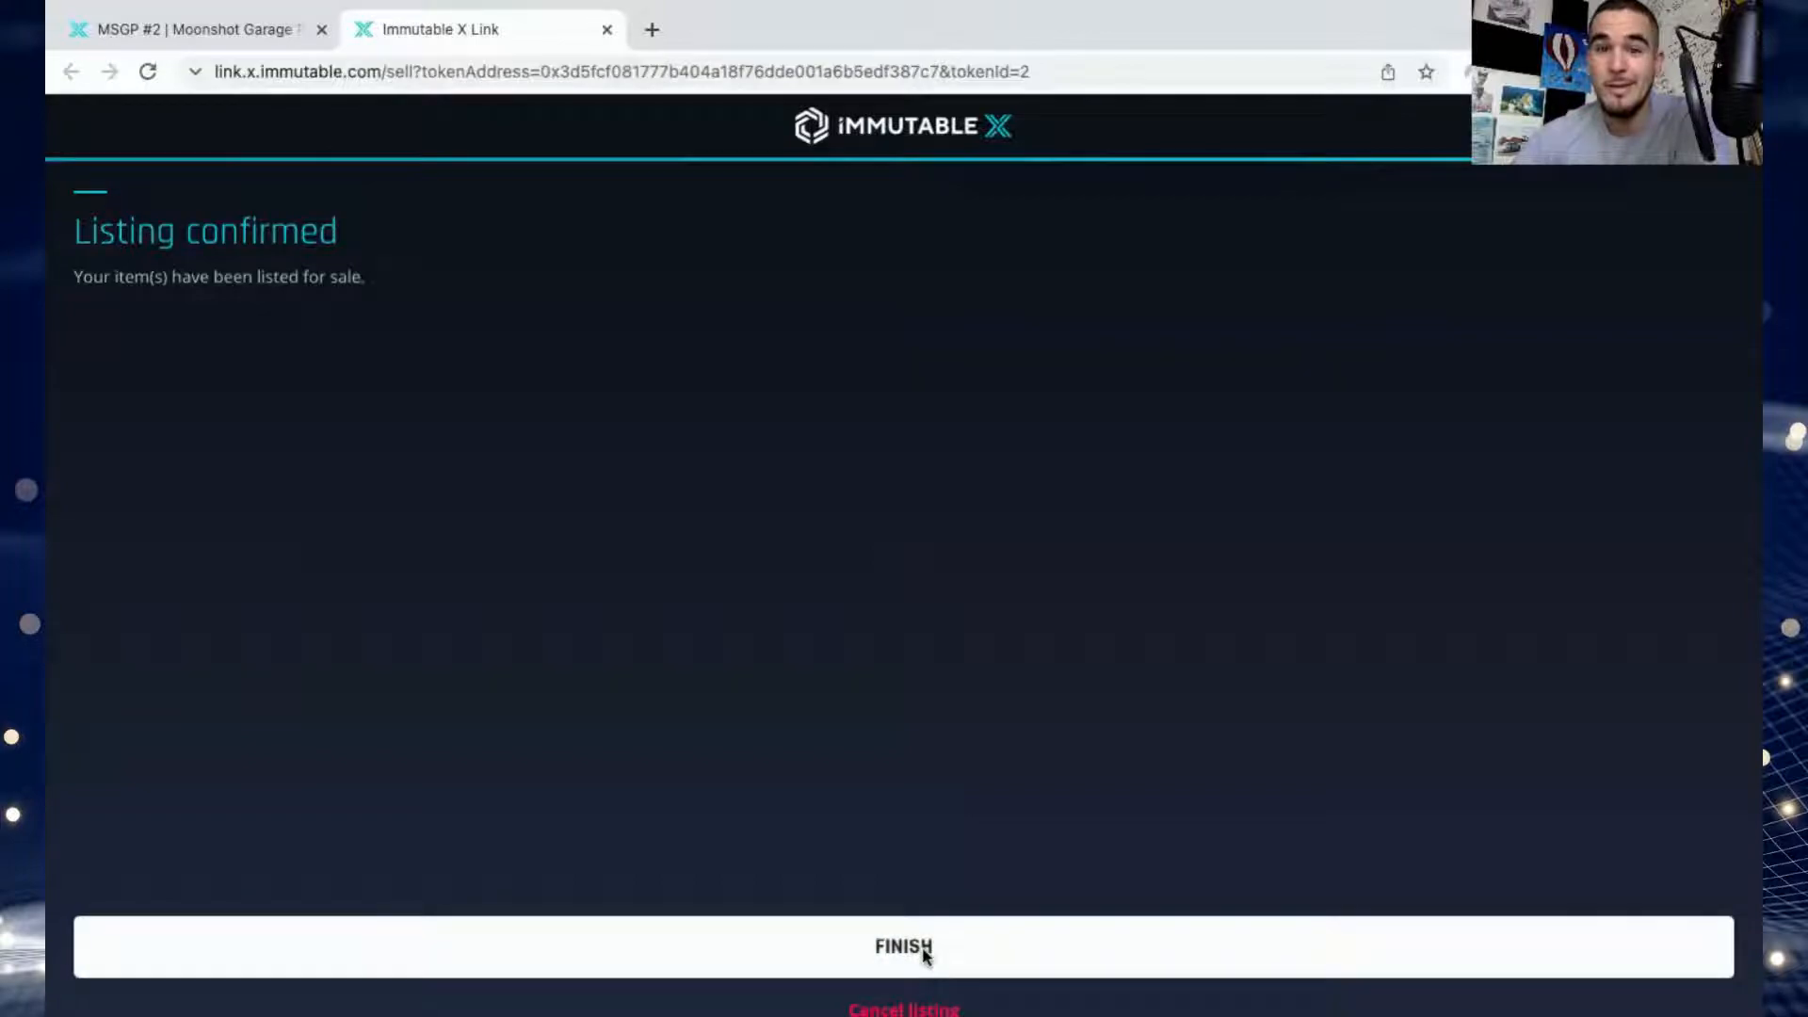
{"action": "left_click", "coordinate": [904, 948]}
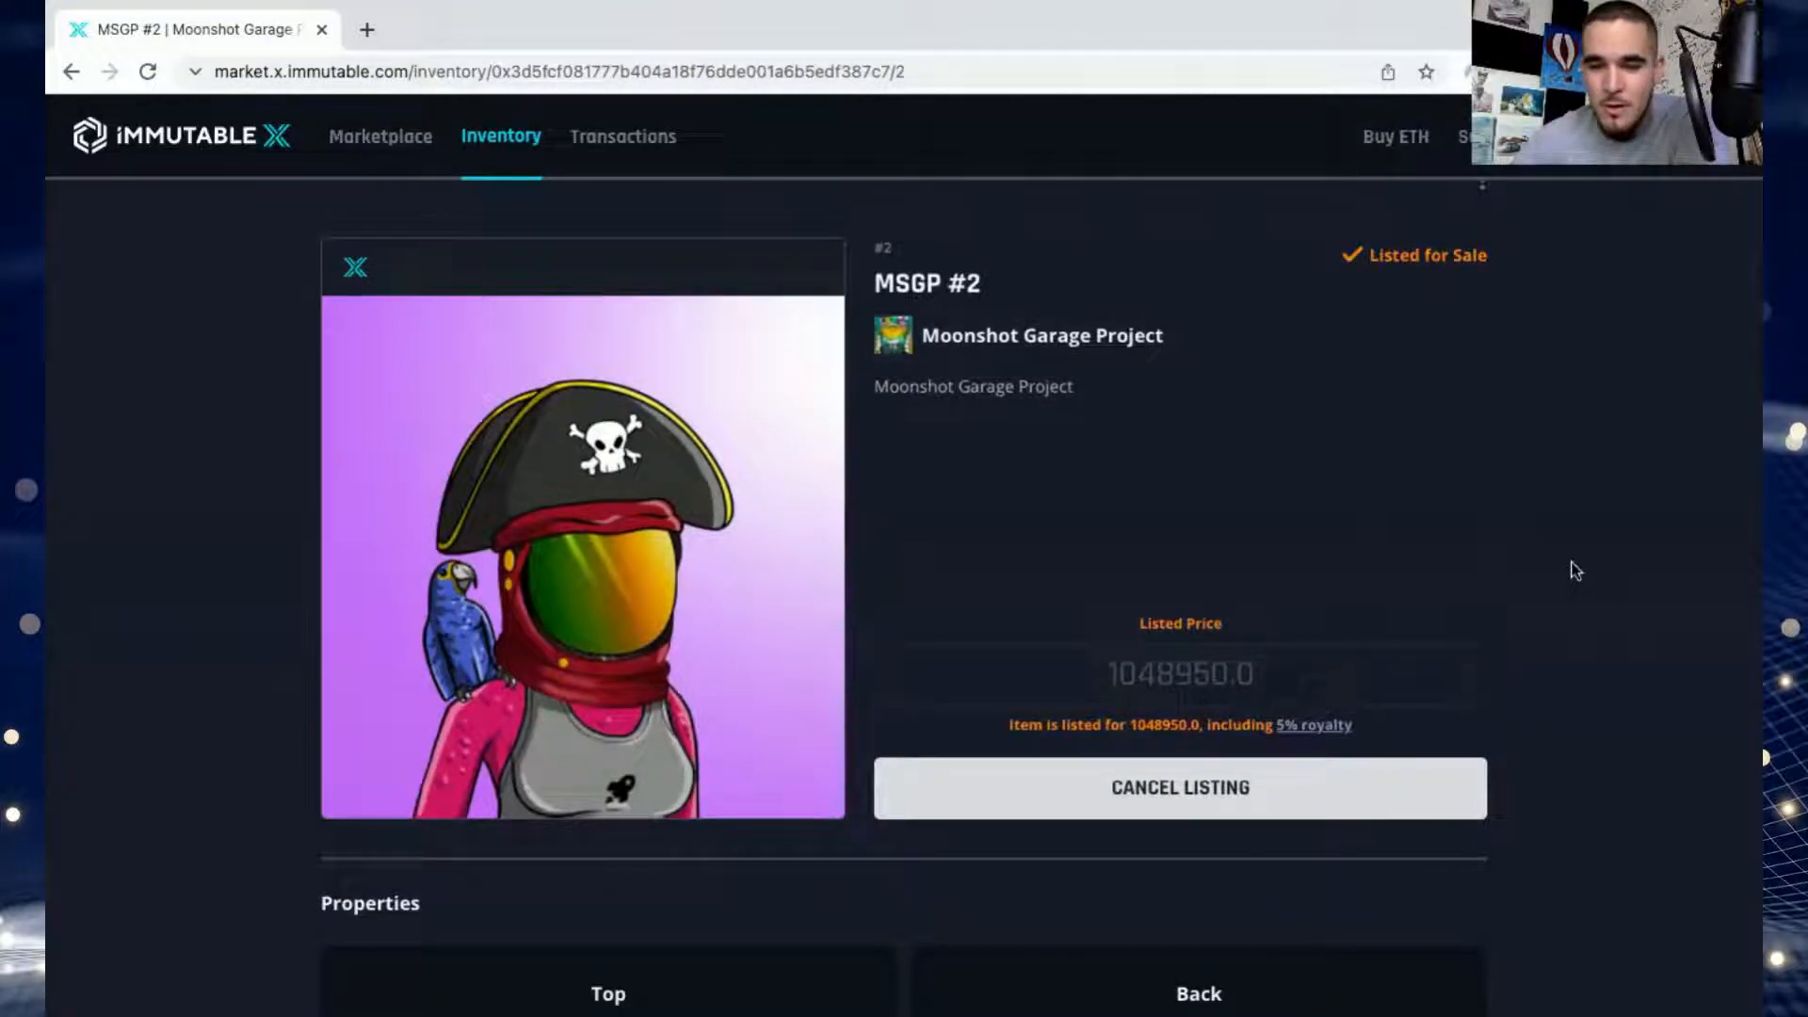
{"action": "mouse_move", "coordinate": [1081, 691]}
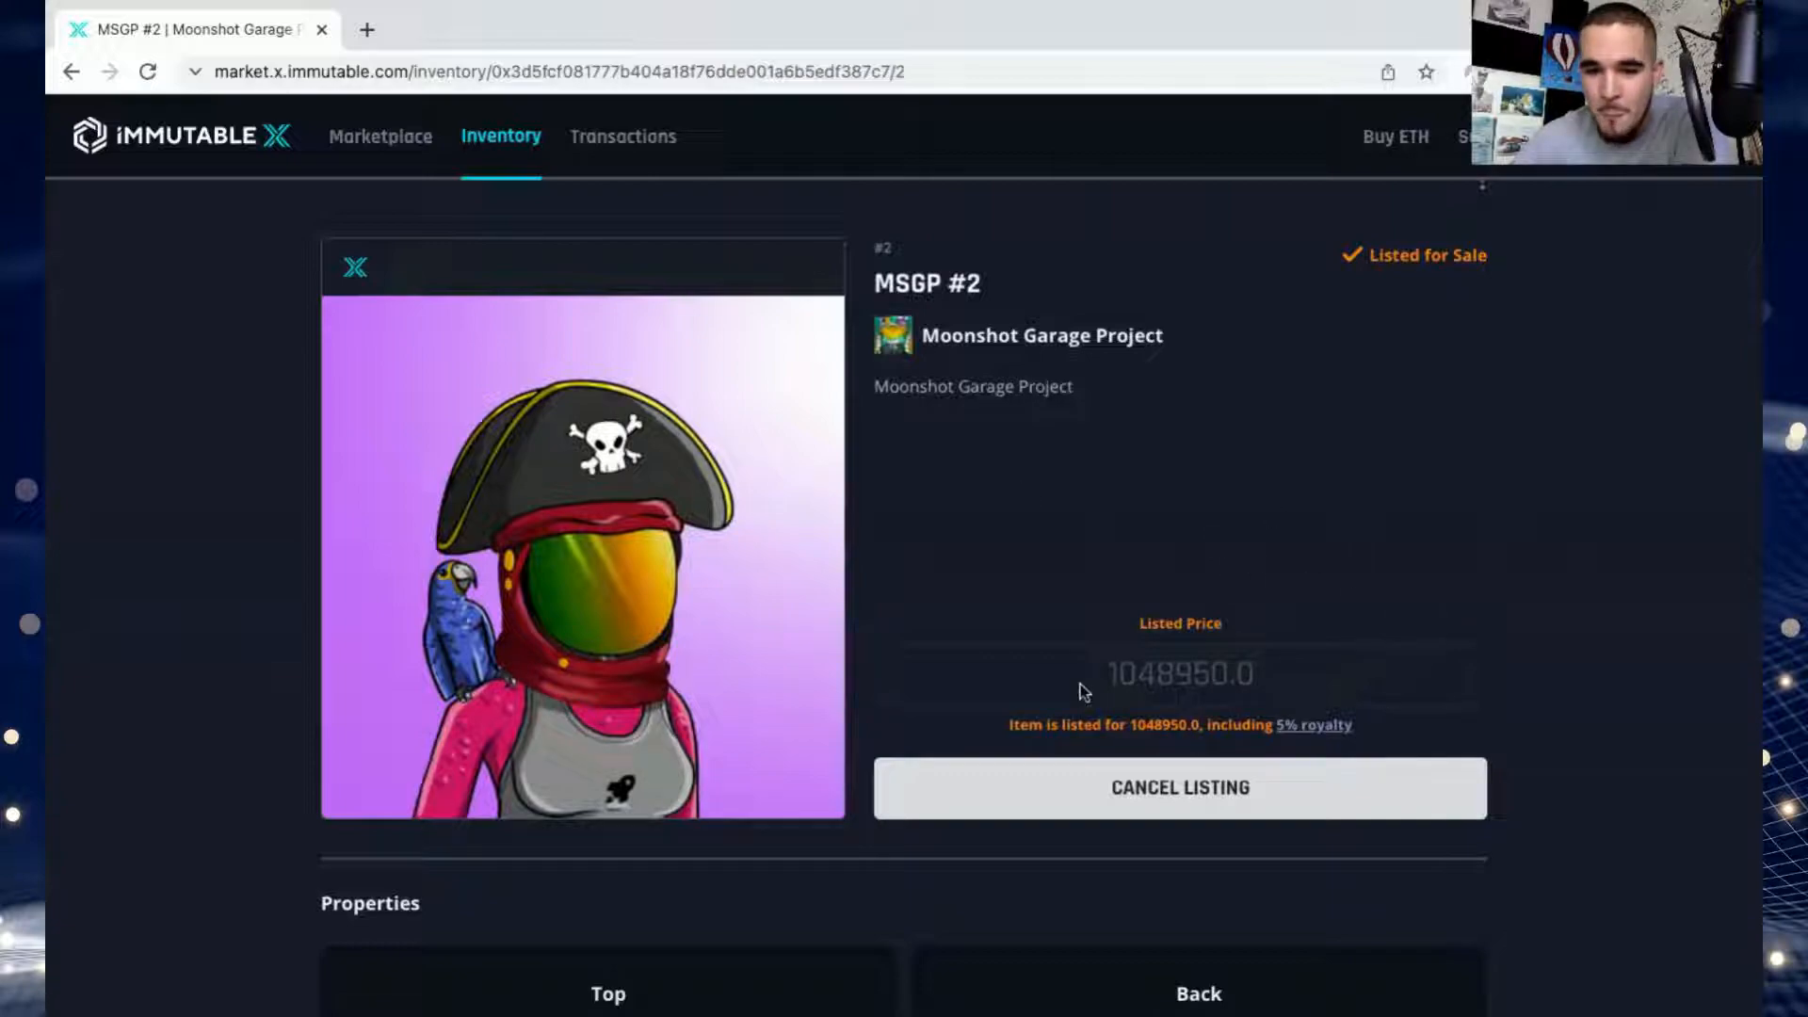
{"action": "mouse_move", "coordinate": [1109, 689]}
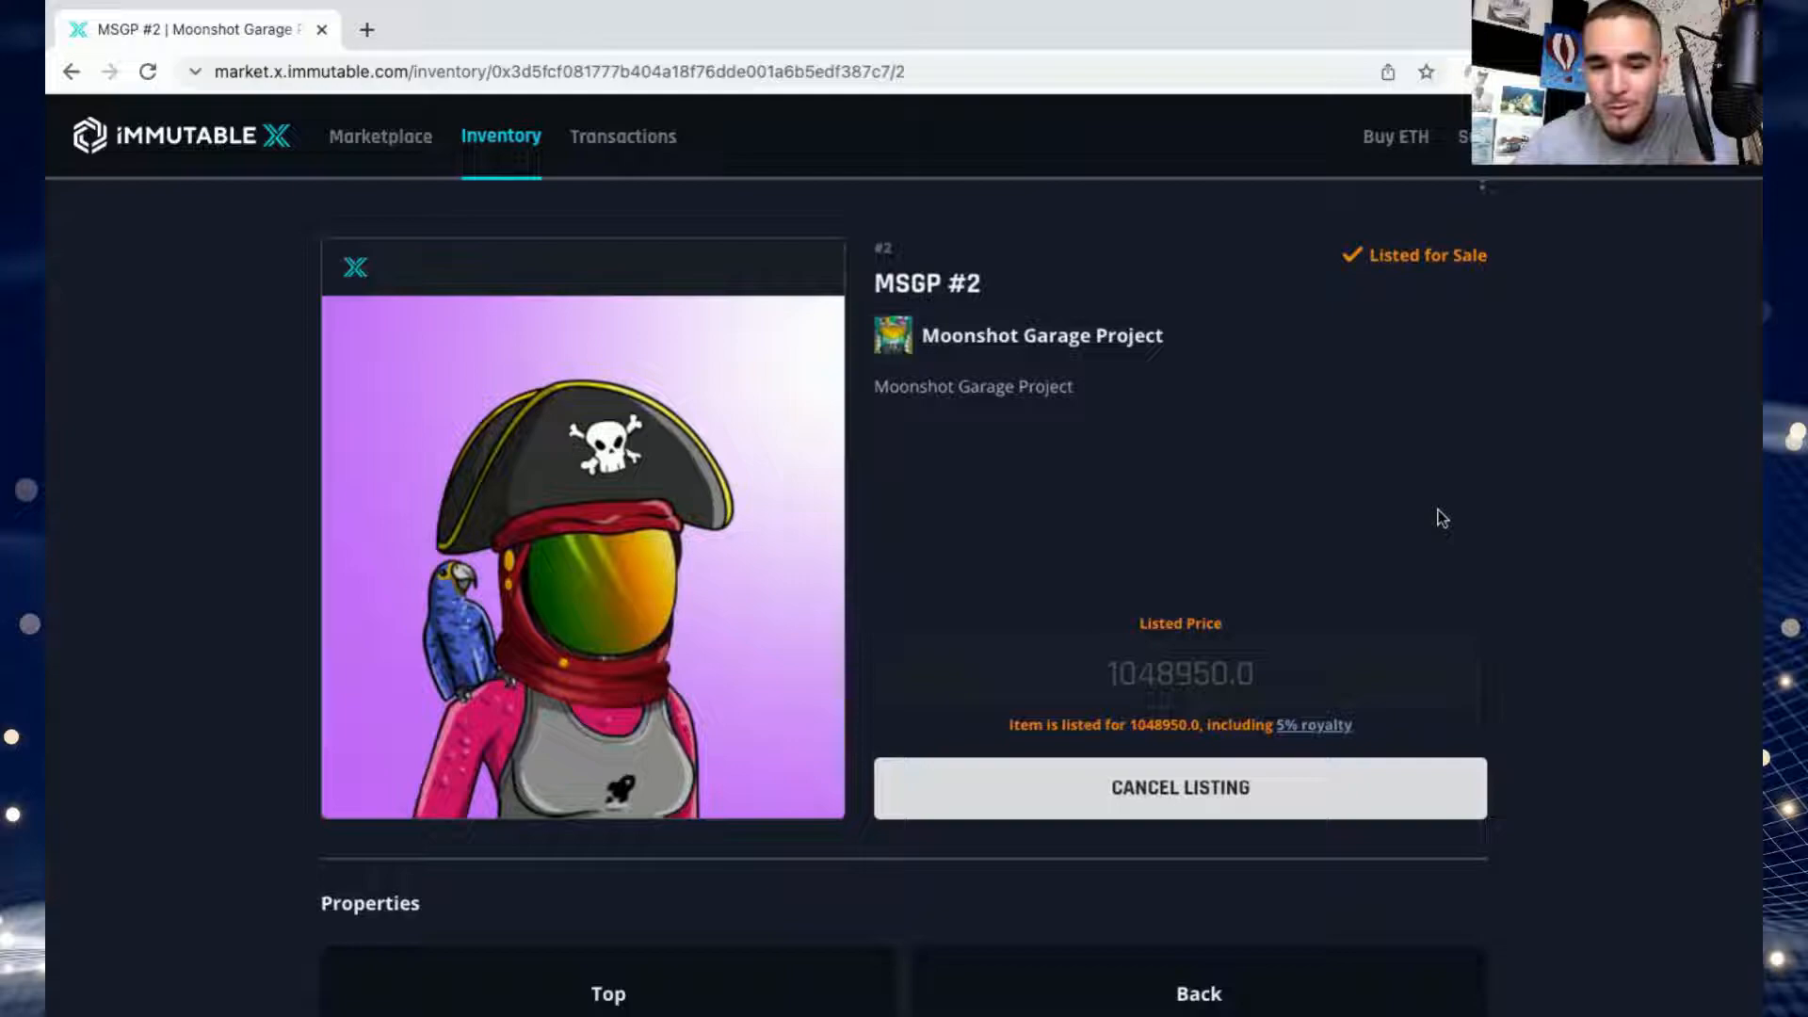
{"action": "scroll", "scroll_direction": "down", "scroll_amount": 3}
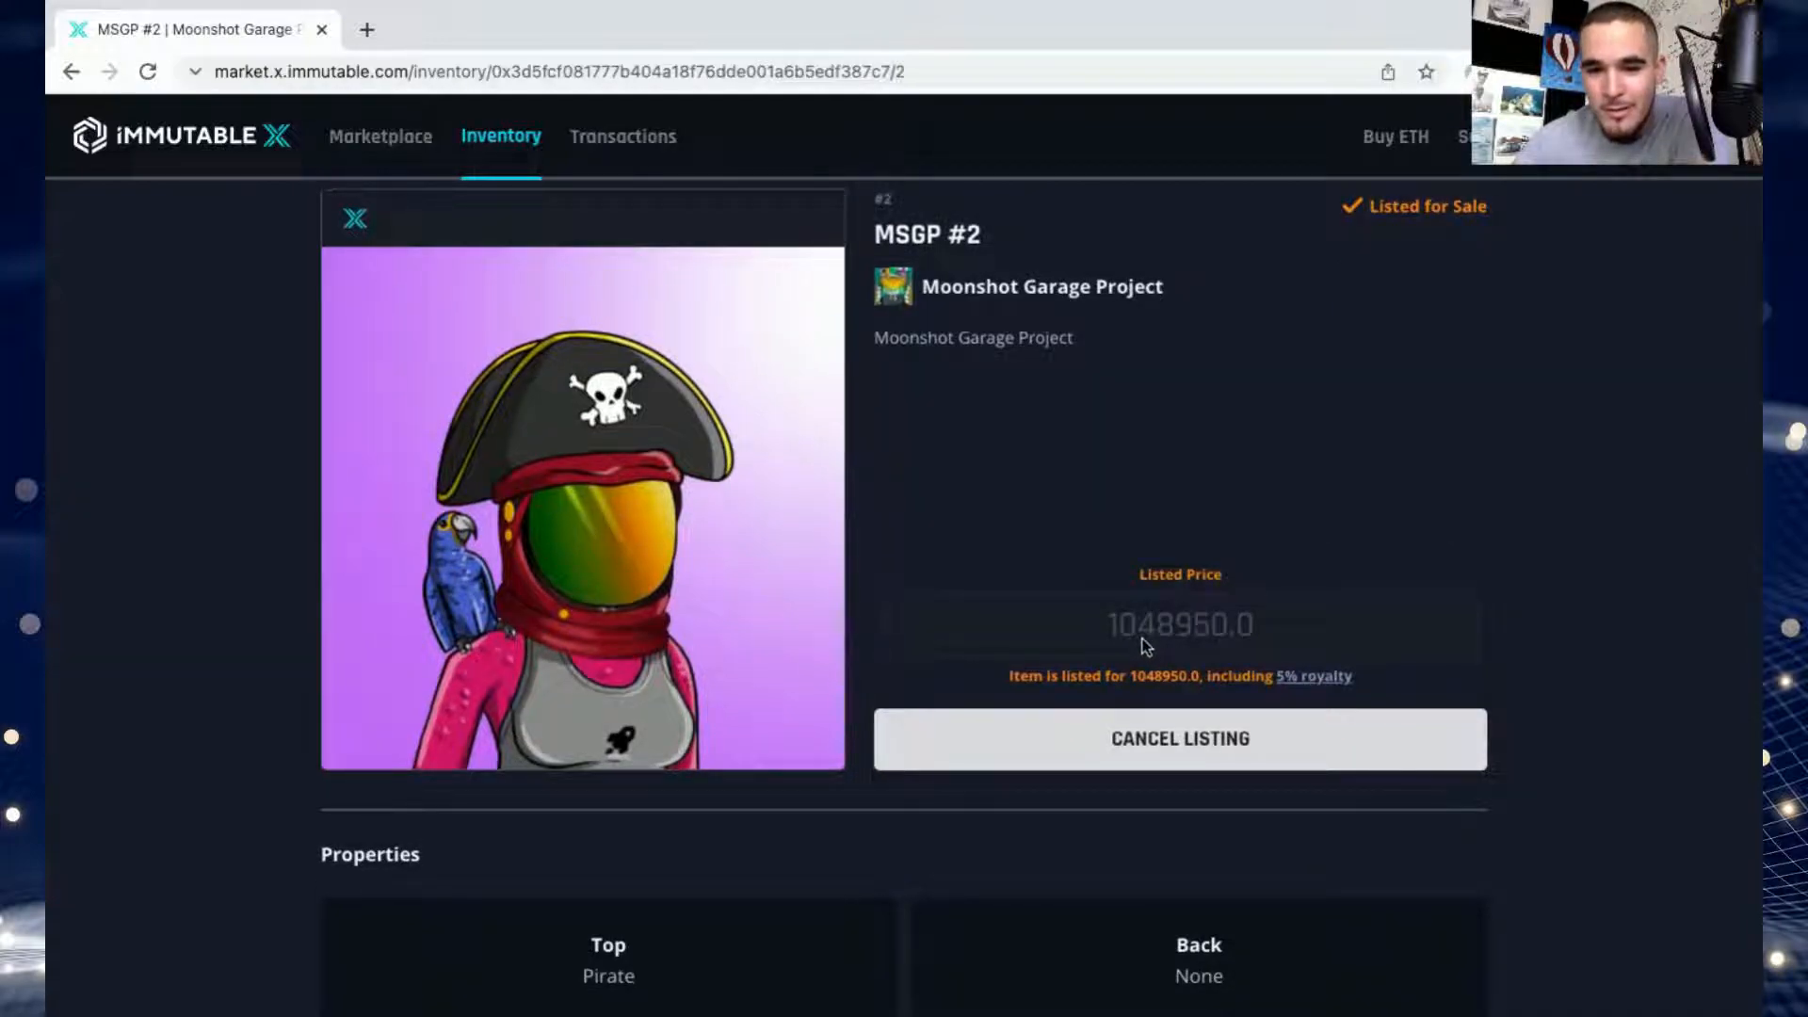
{"action": "mouse_move", "coordinate": [1217, 644]}
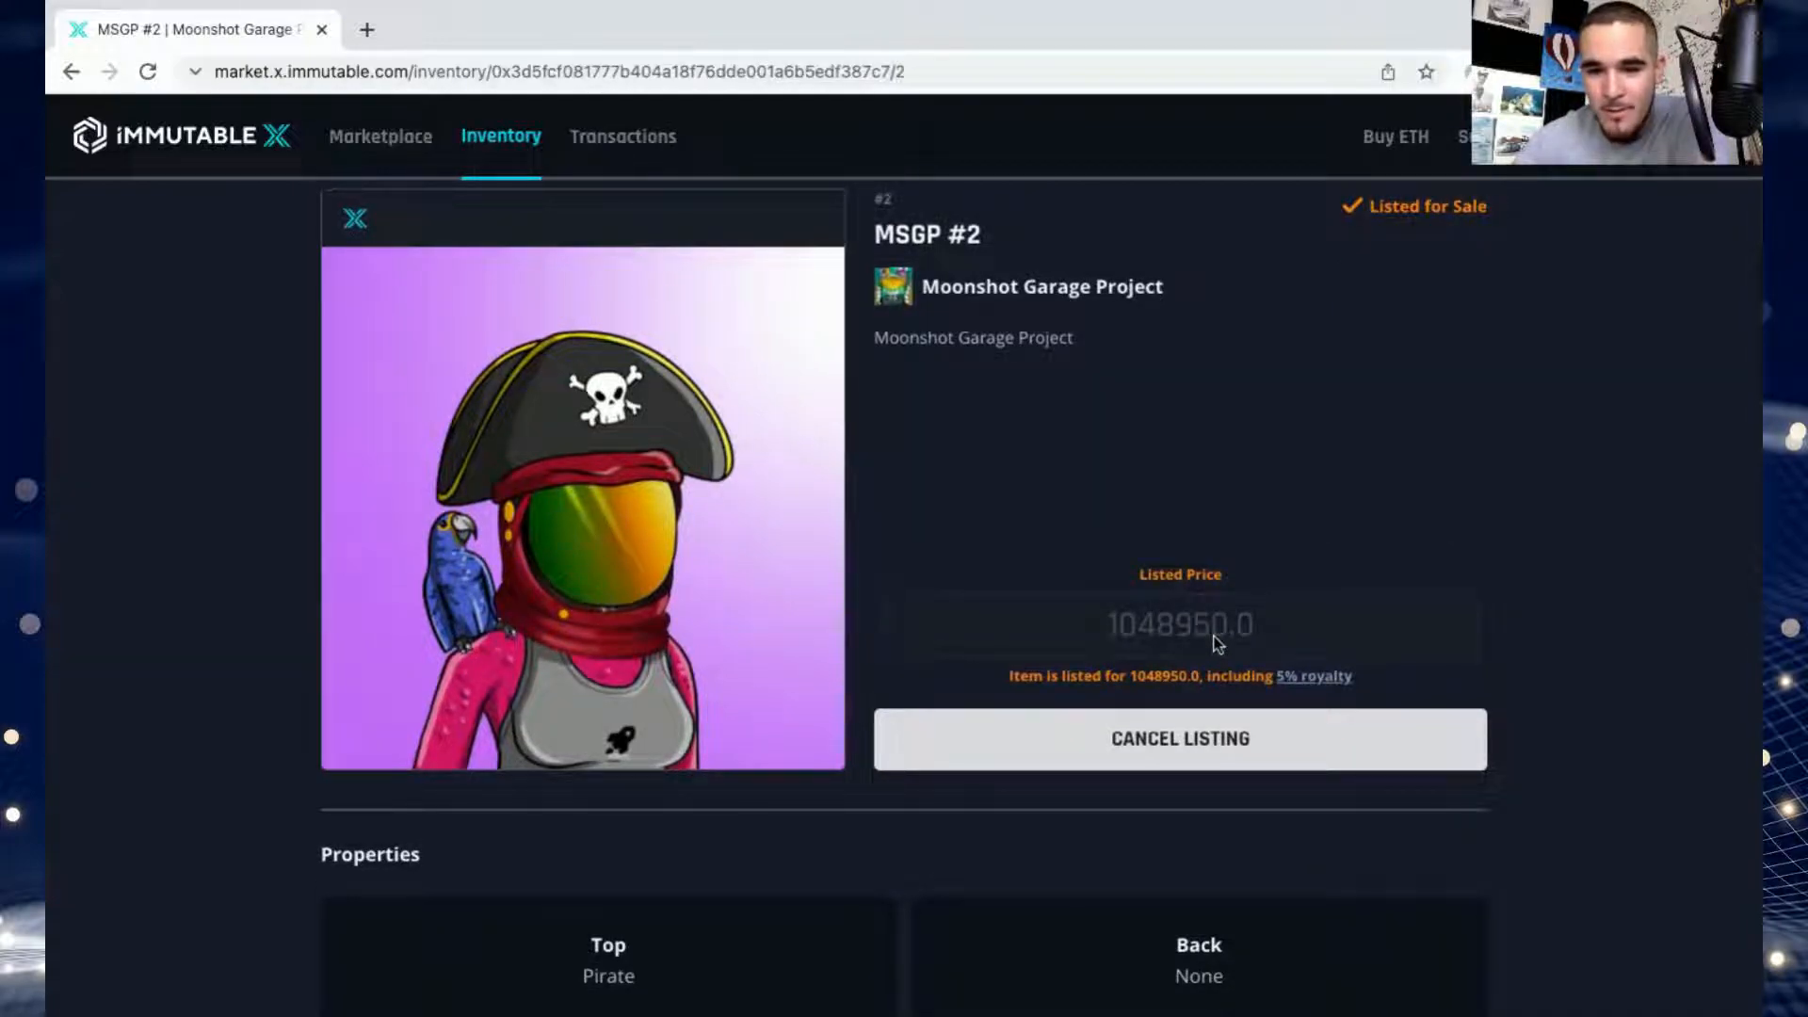
{"action": "mouse_move", "coordinate": [1147, 642]}
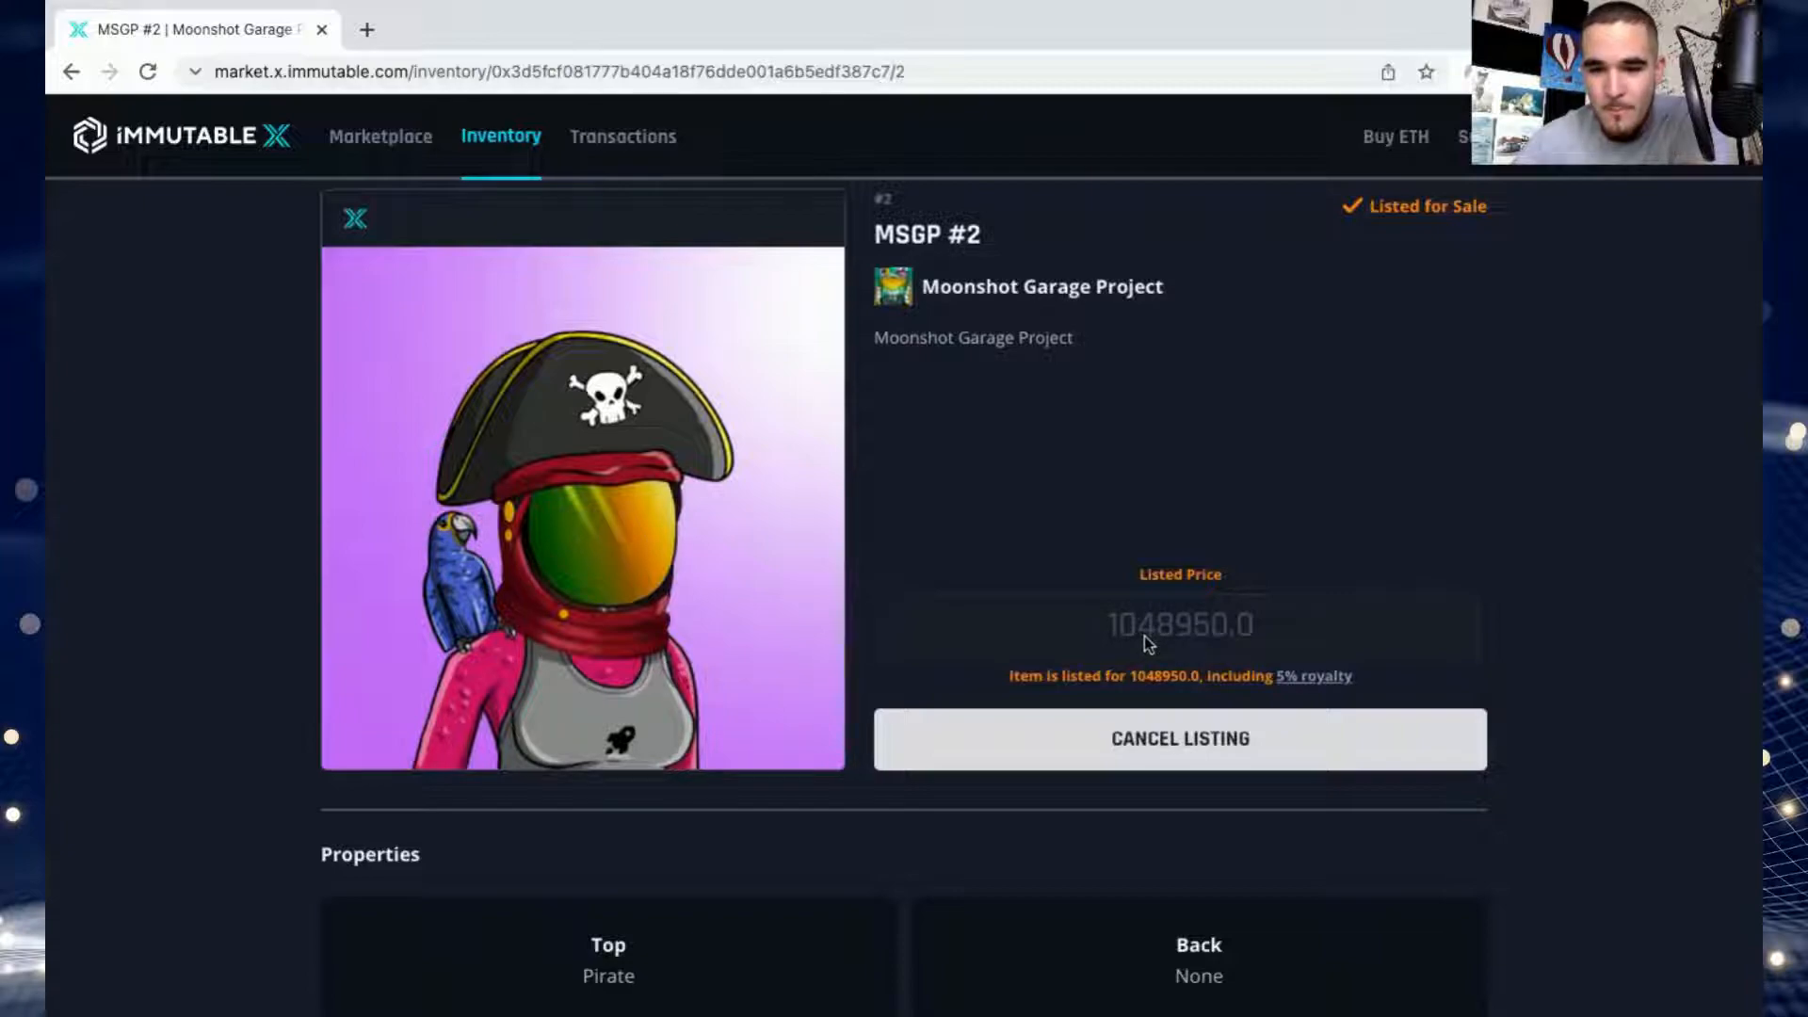
{"action": "mouse_move", "coordinate": [1477, 480]}
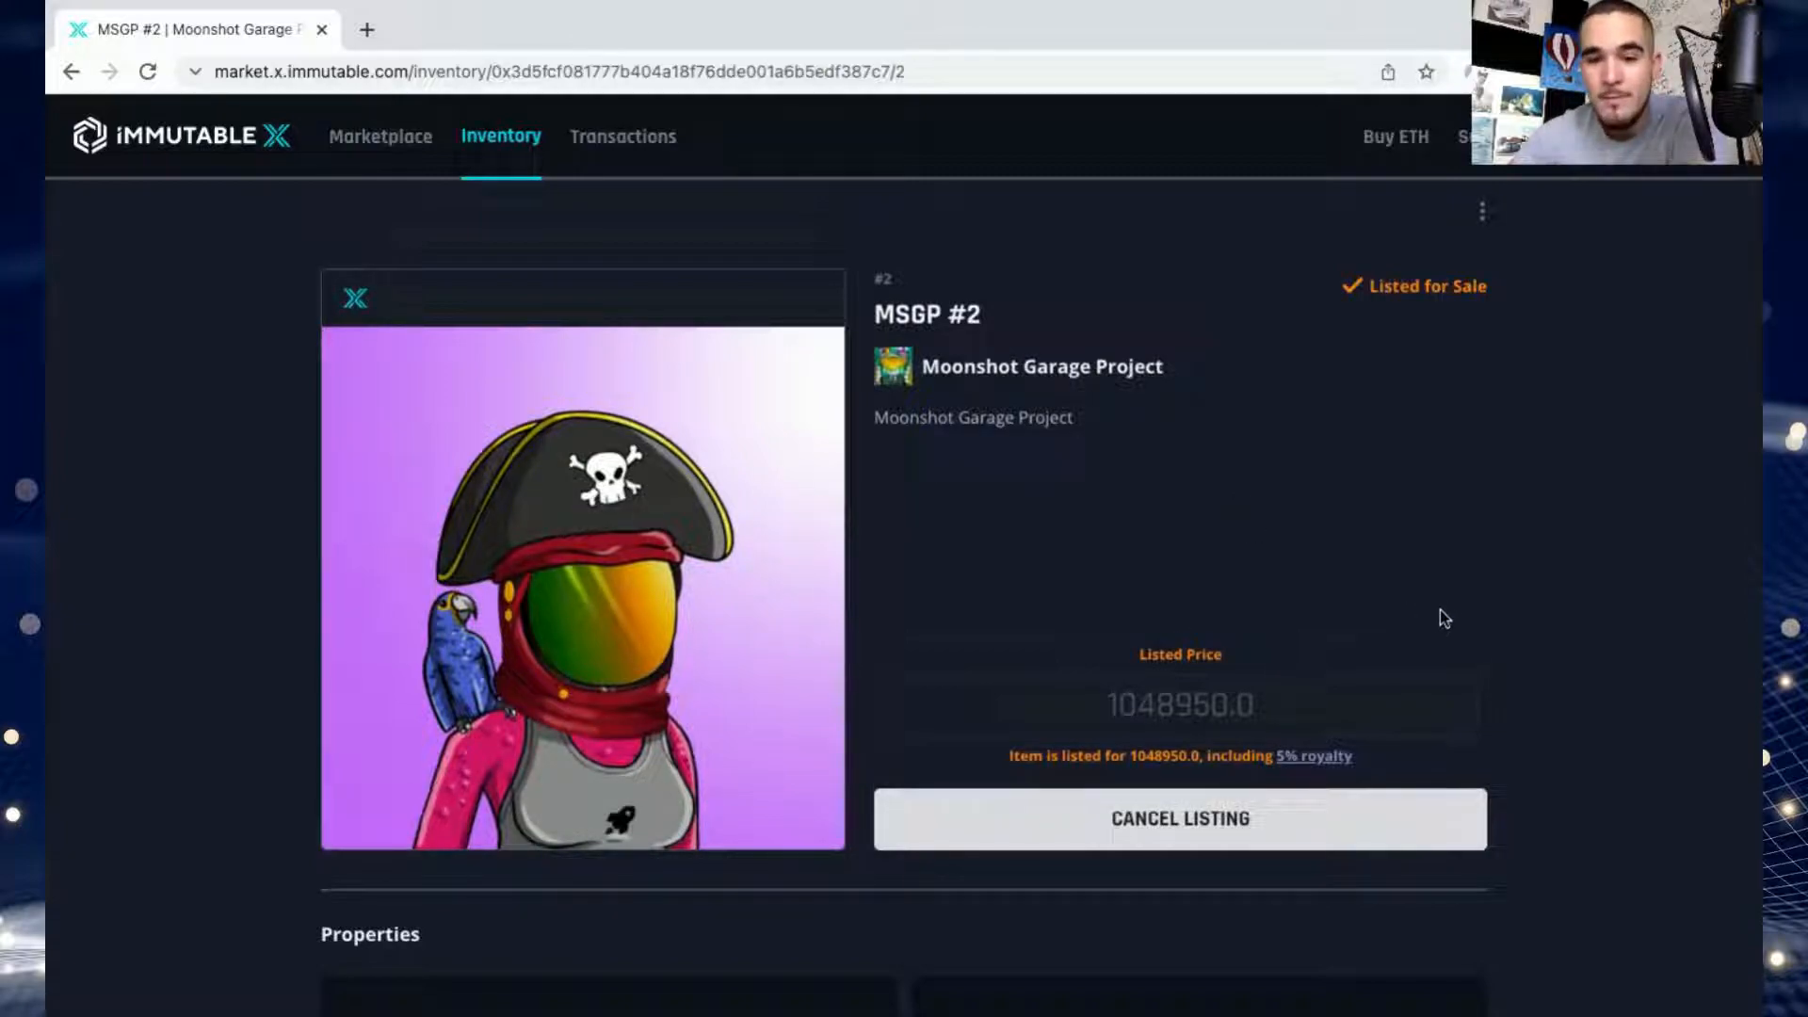
{"action": "mouse_move", "coordinate": [1460, 589]}
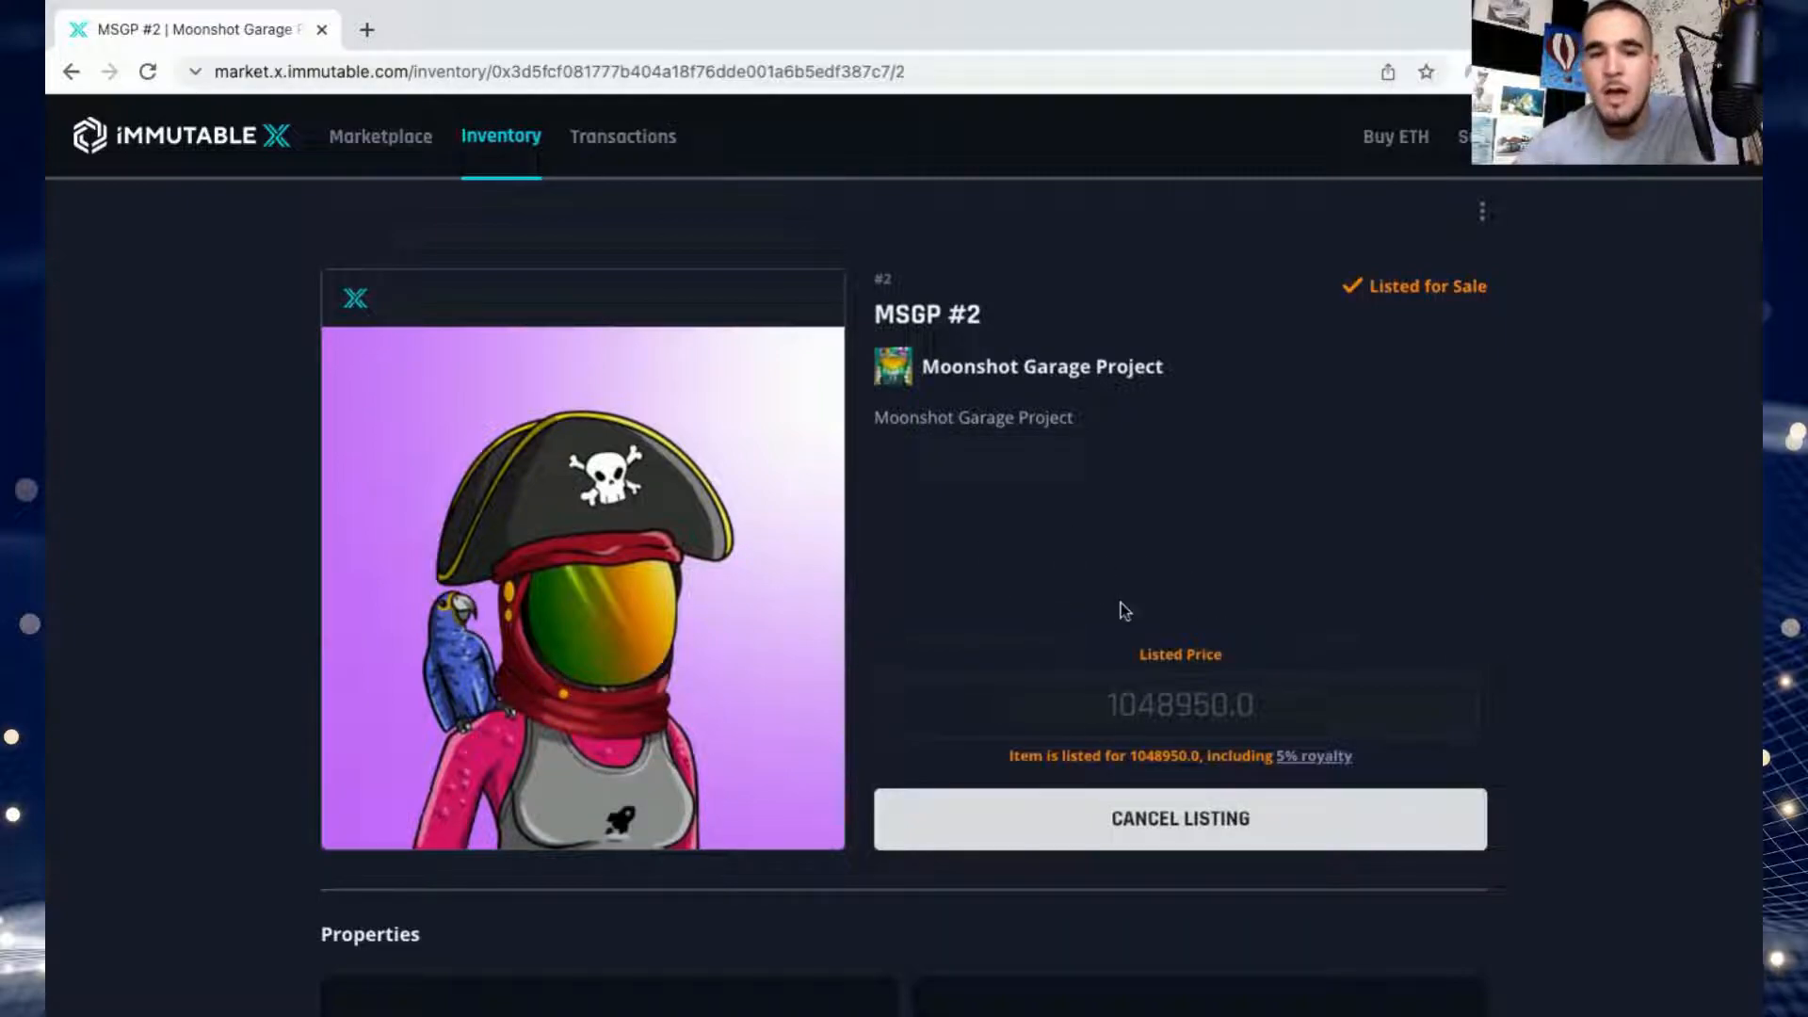
{"action": "mouse_move", "coordinate": [1001, 584]}
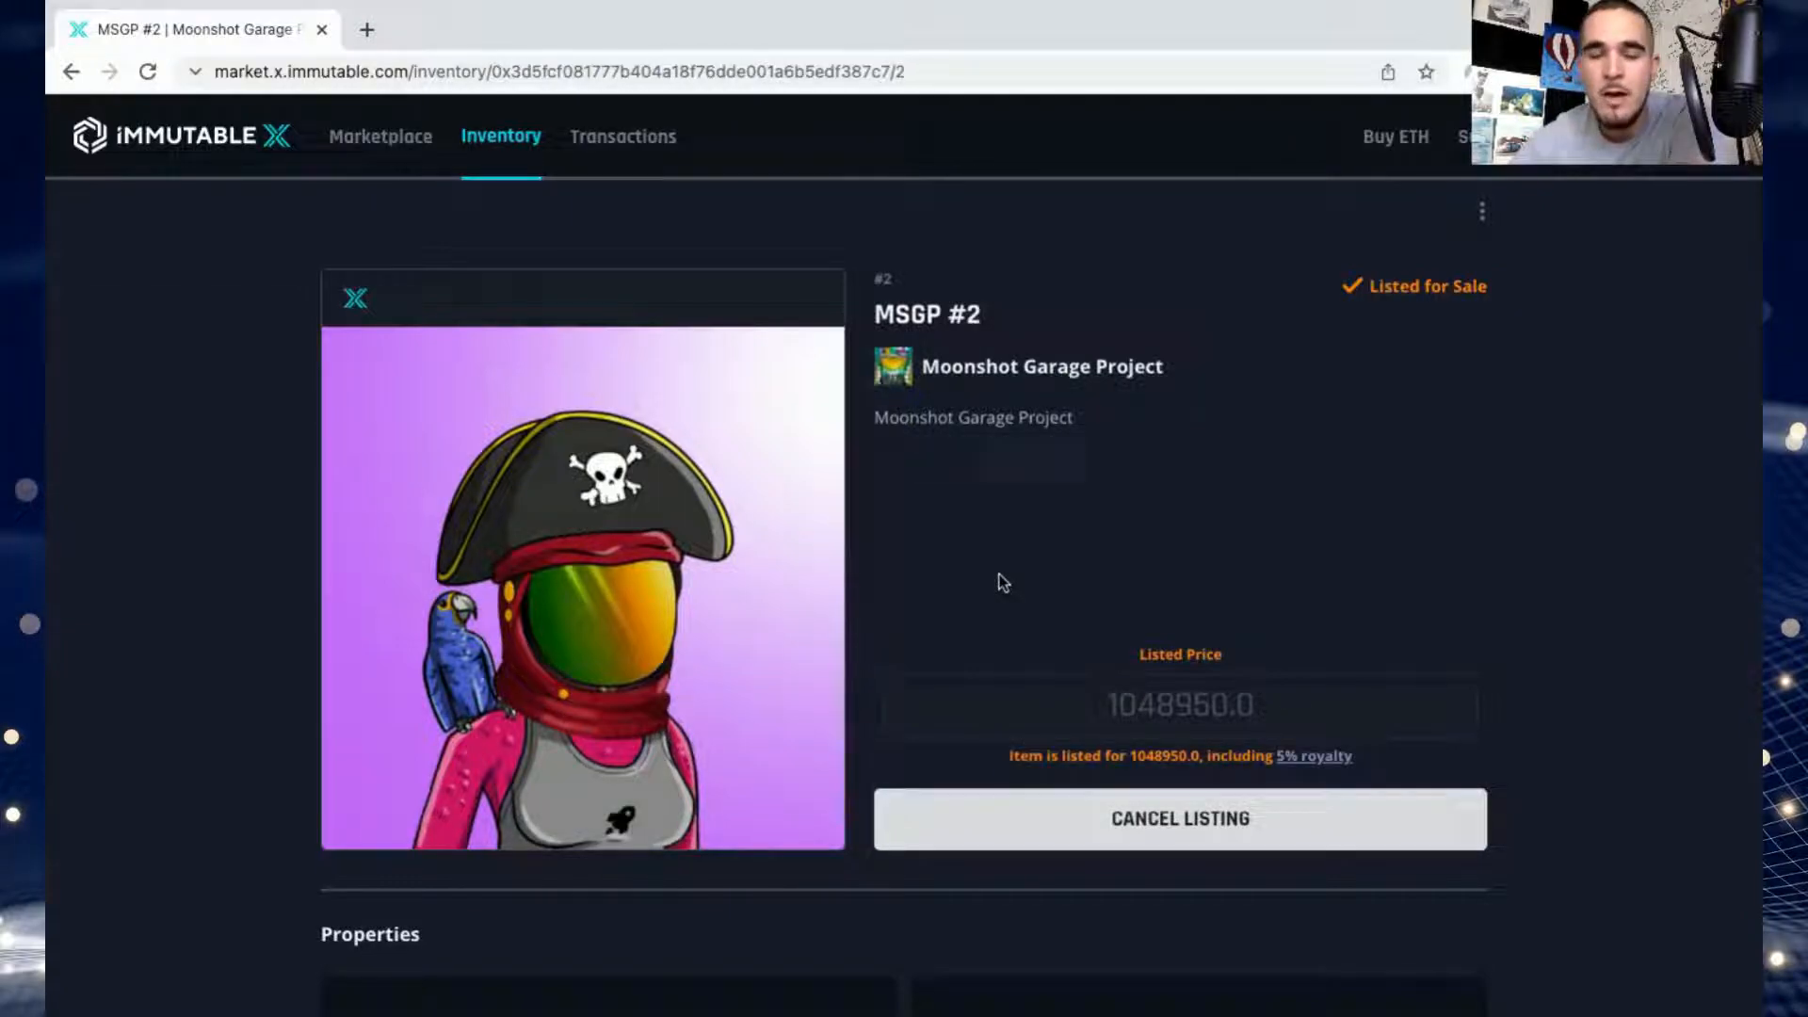
{"action": "mouse_move", "coordinate": [1028, 597]}
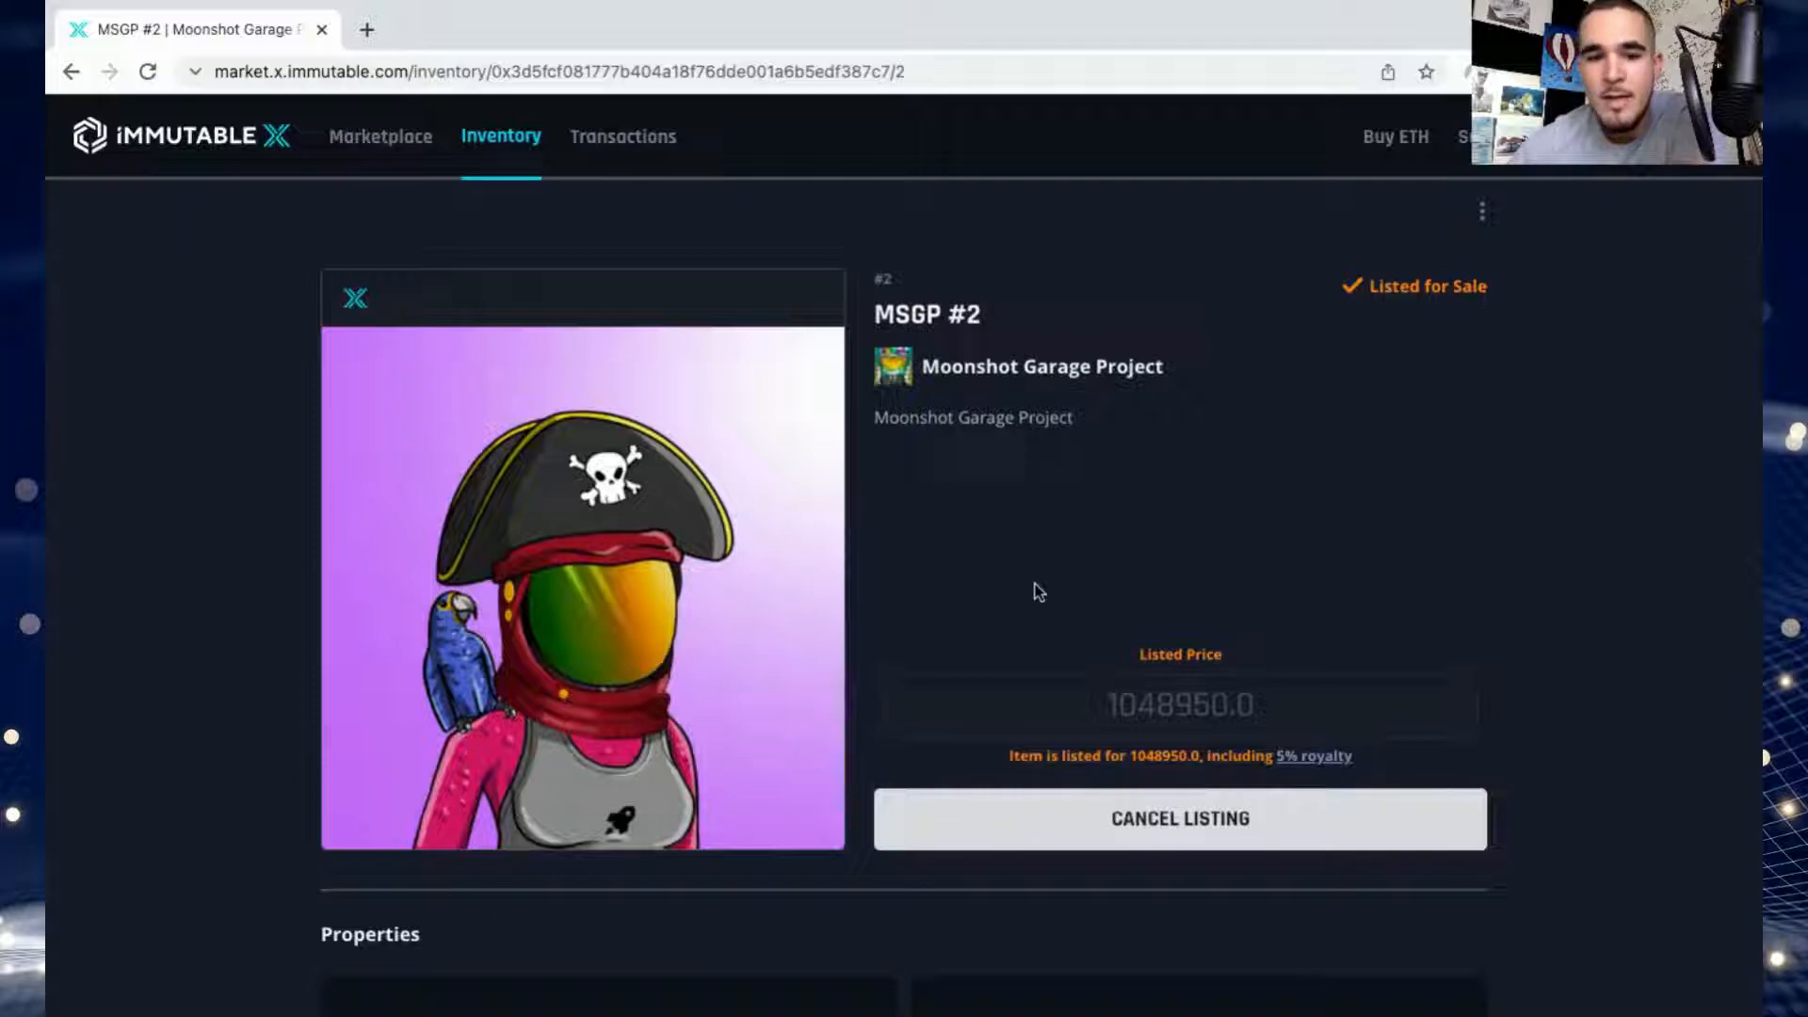
{"action": "mouse_move", "coordinate": [1115, 578]}
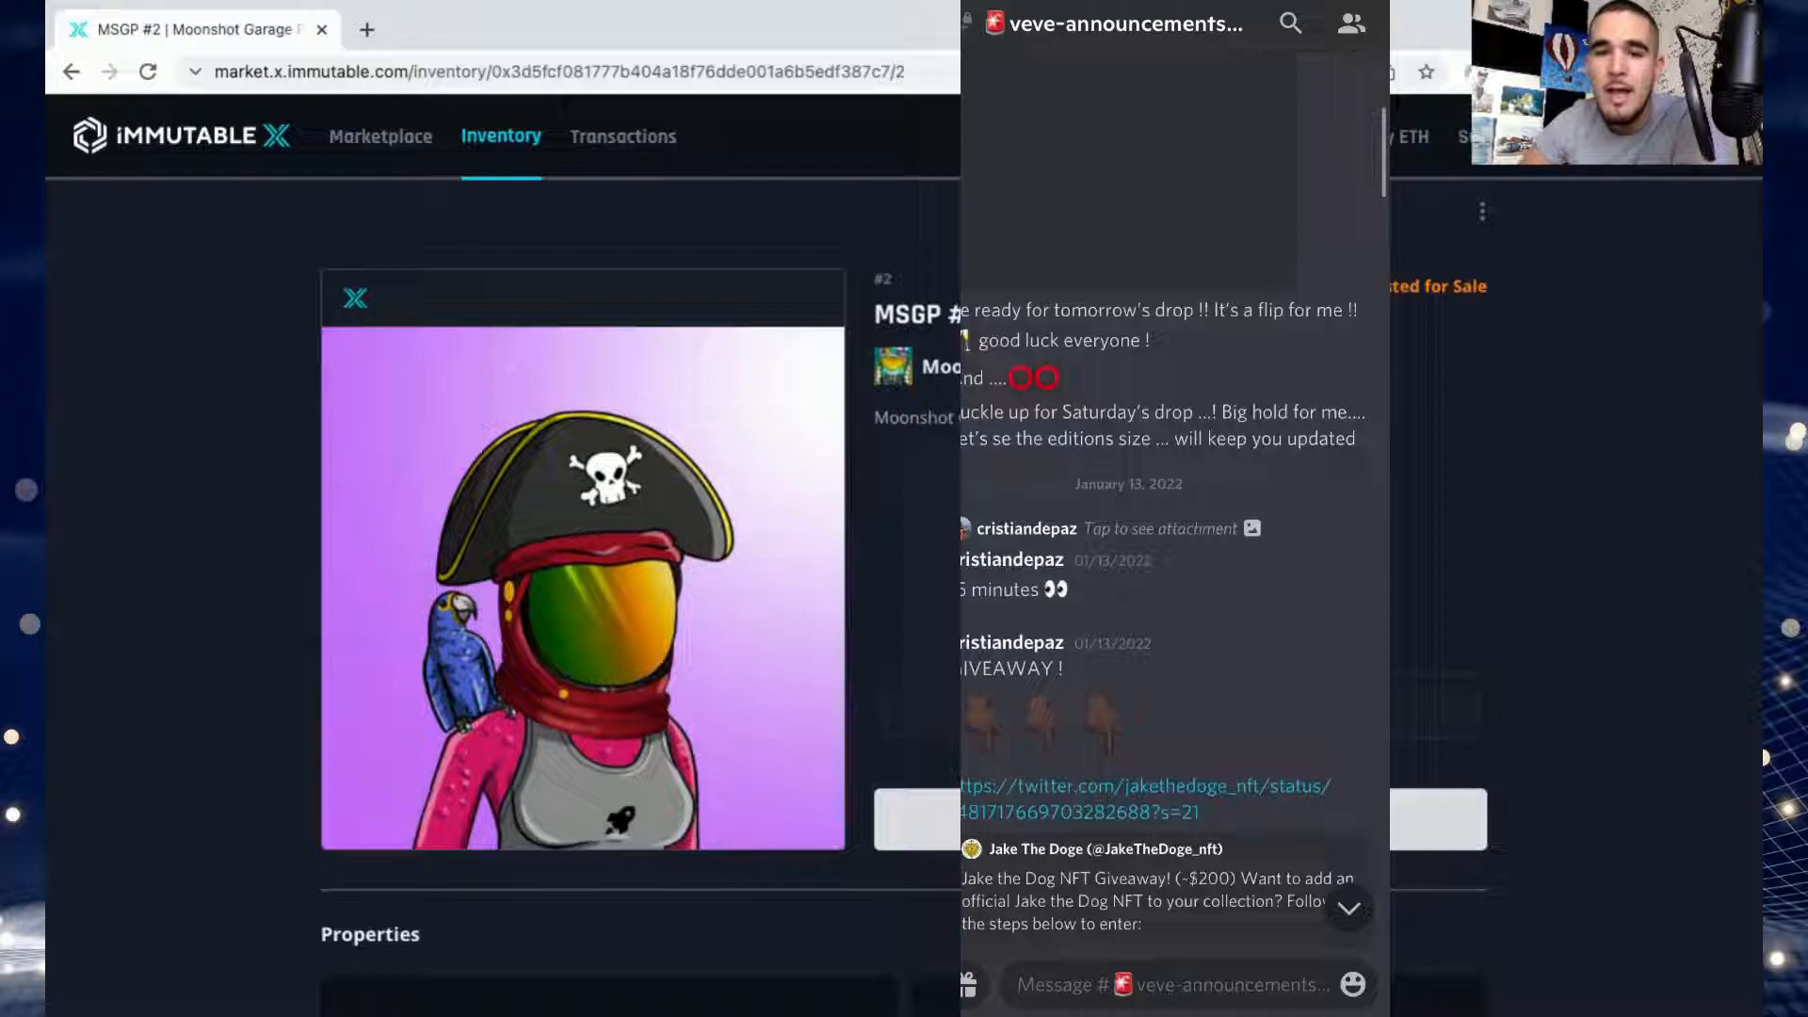
Scroll through the veve-announcements channel's older posts.
{"action": "scroll", "scroll_direction": "down", "scroll_amount": 3}
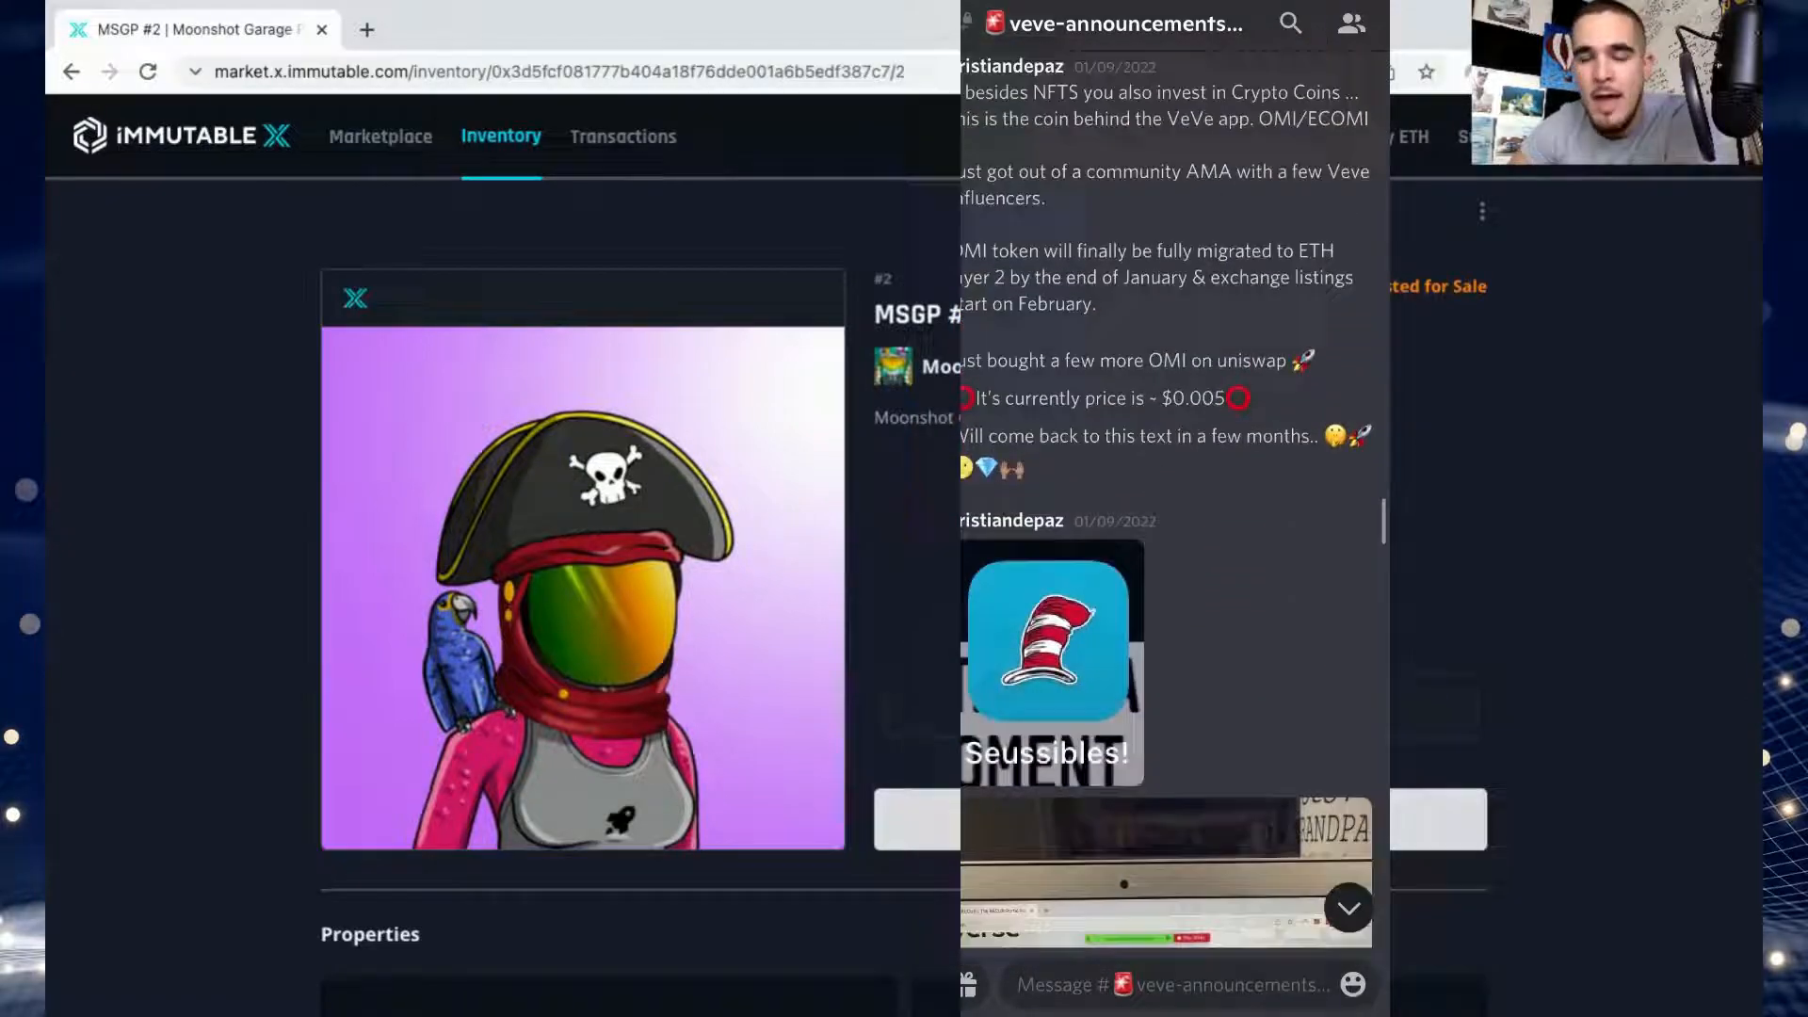
{"action": "scroll", "scroll_direction": "down", "scroll_amount": 3}
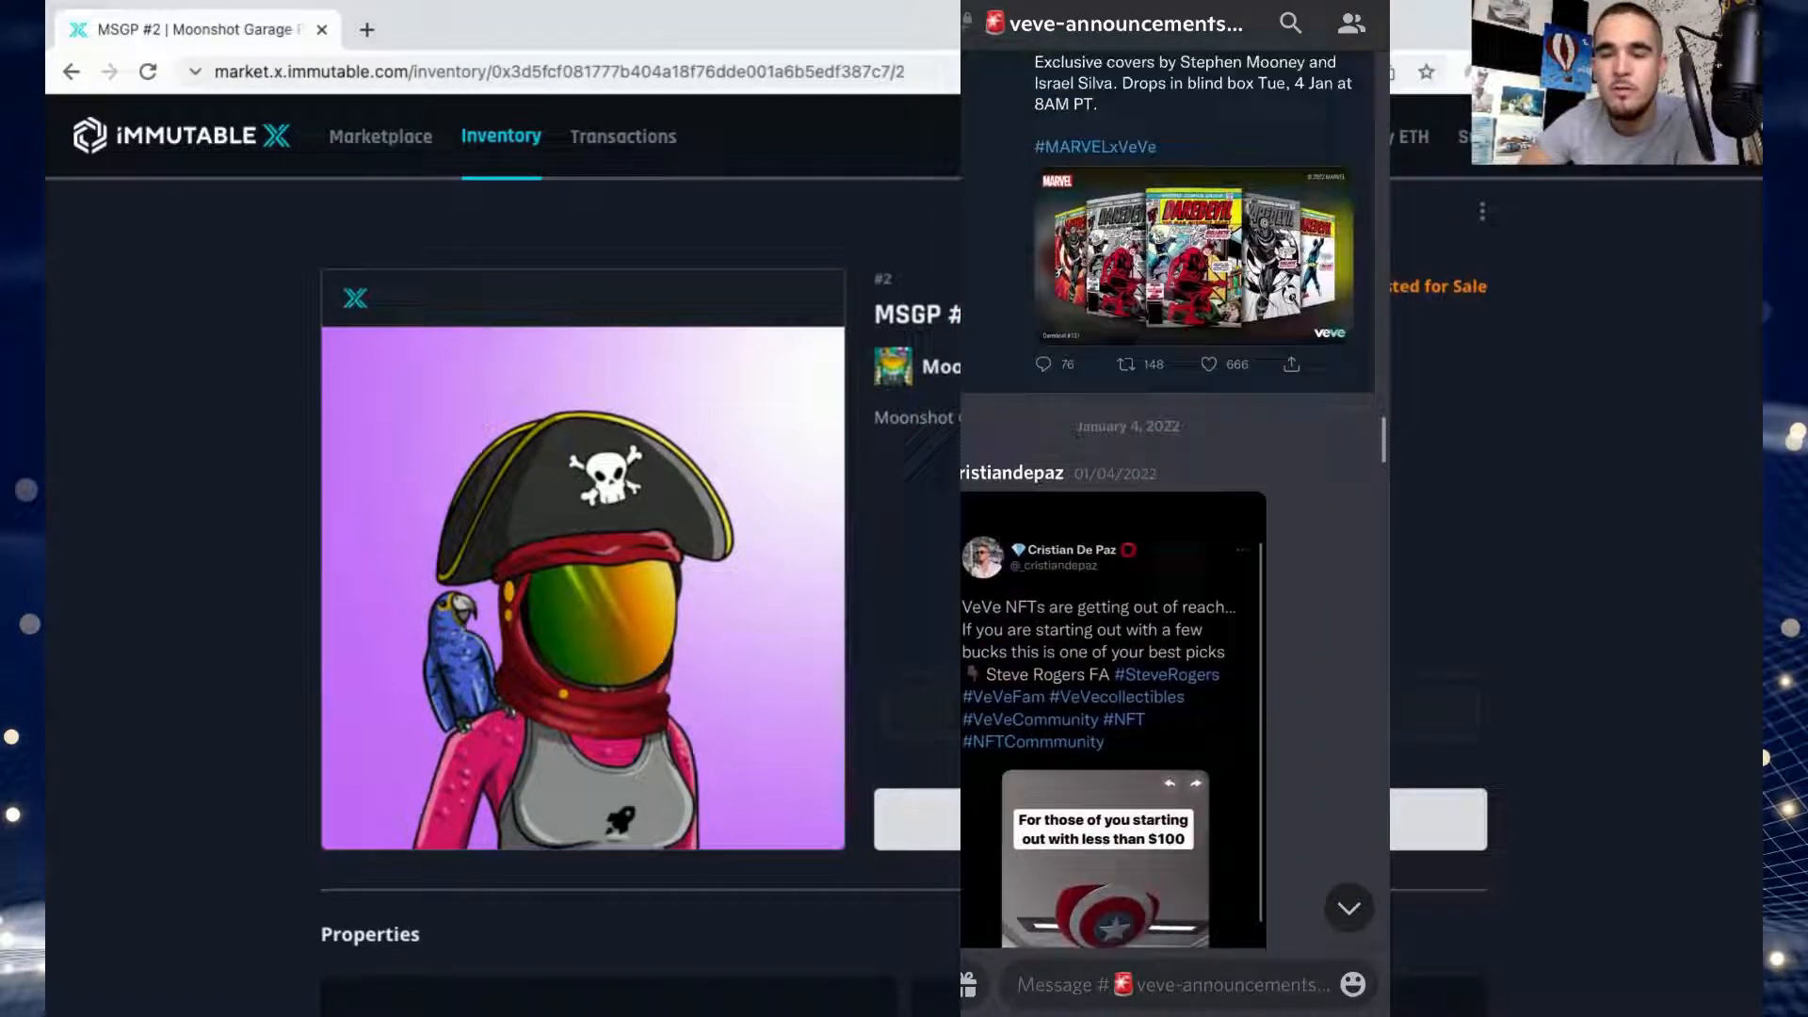